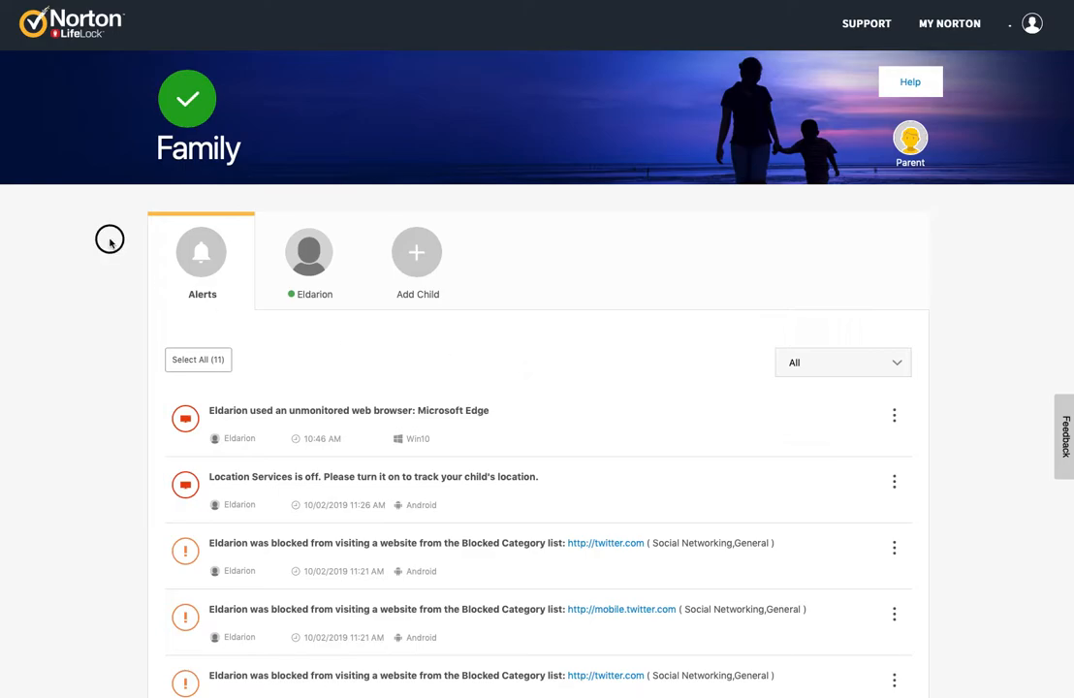
{"action": "mouse_move", "coordinate": [772, 113]}
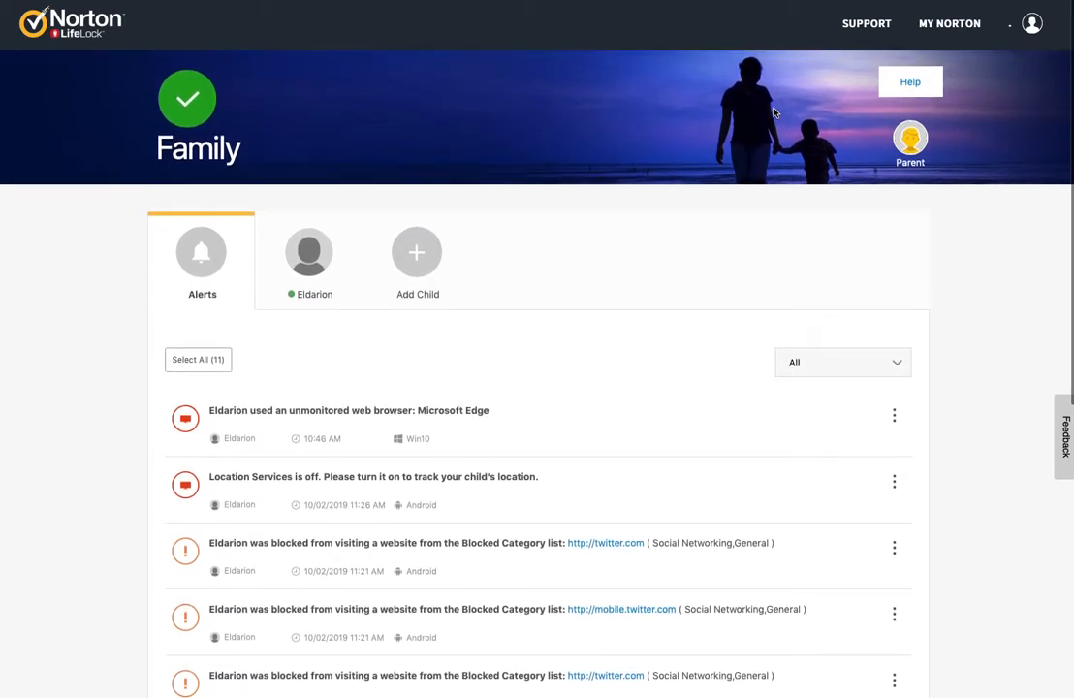
{"action": "mouse_move", "coordinate": [213, 173]}
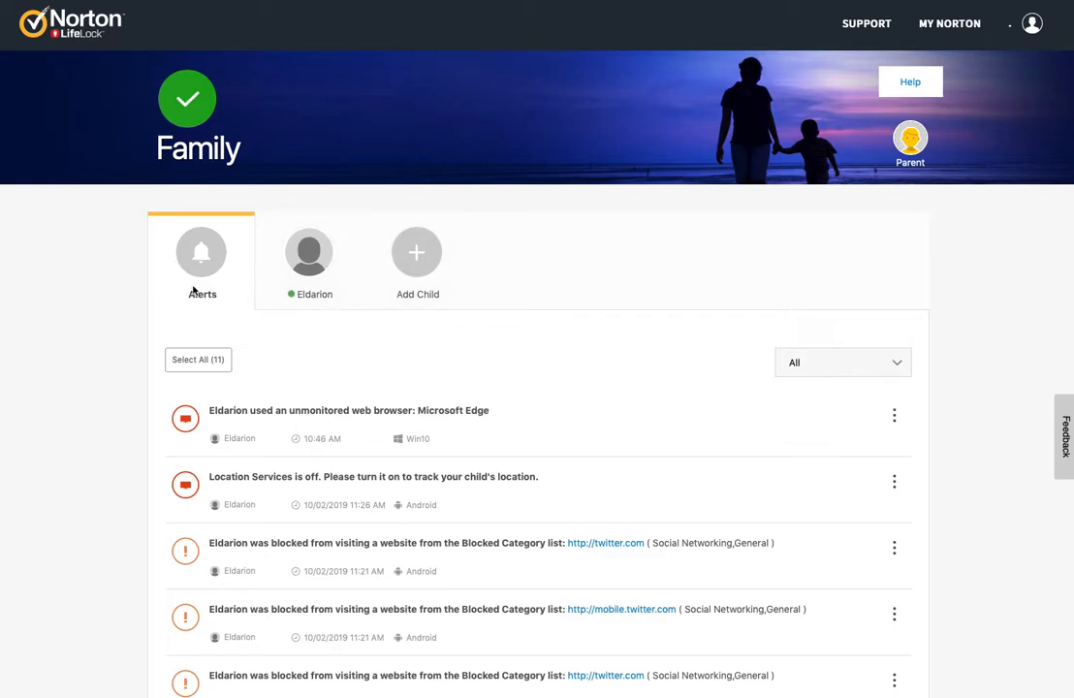
{"action": "mouse_move", "coordinate": [516, 271]}
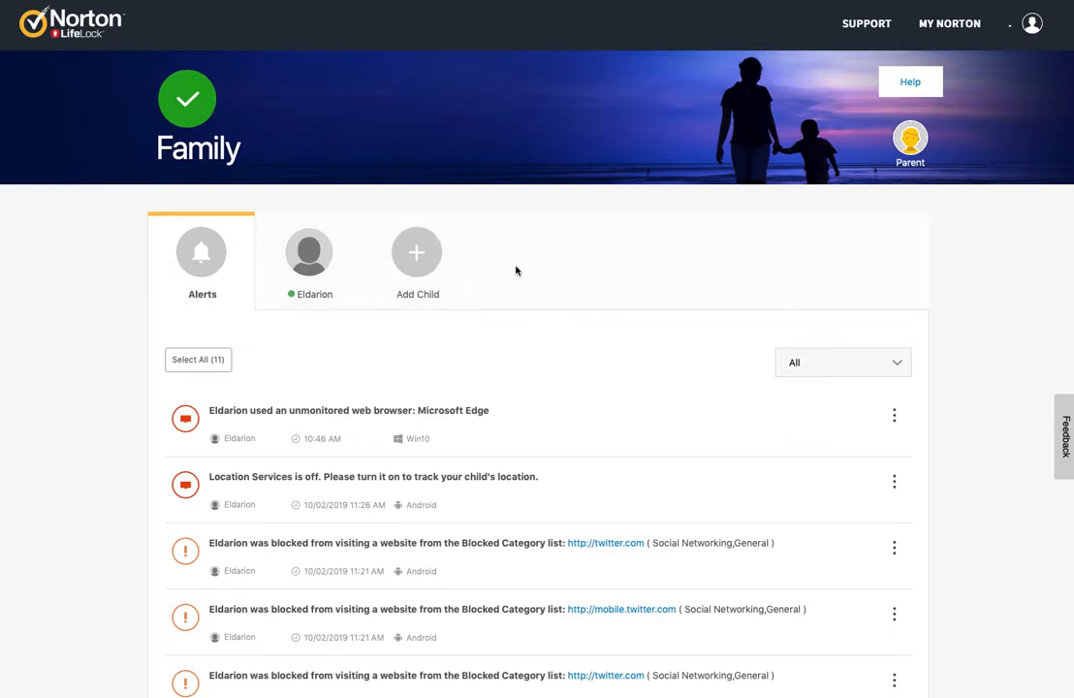
{"action": "mouse_move", "coordinate": [491, 281]}
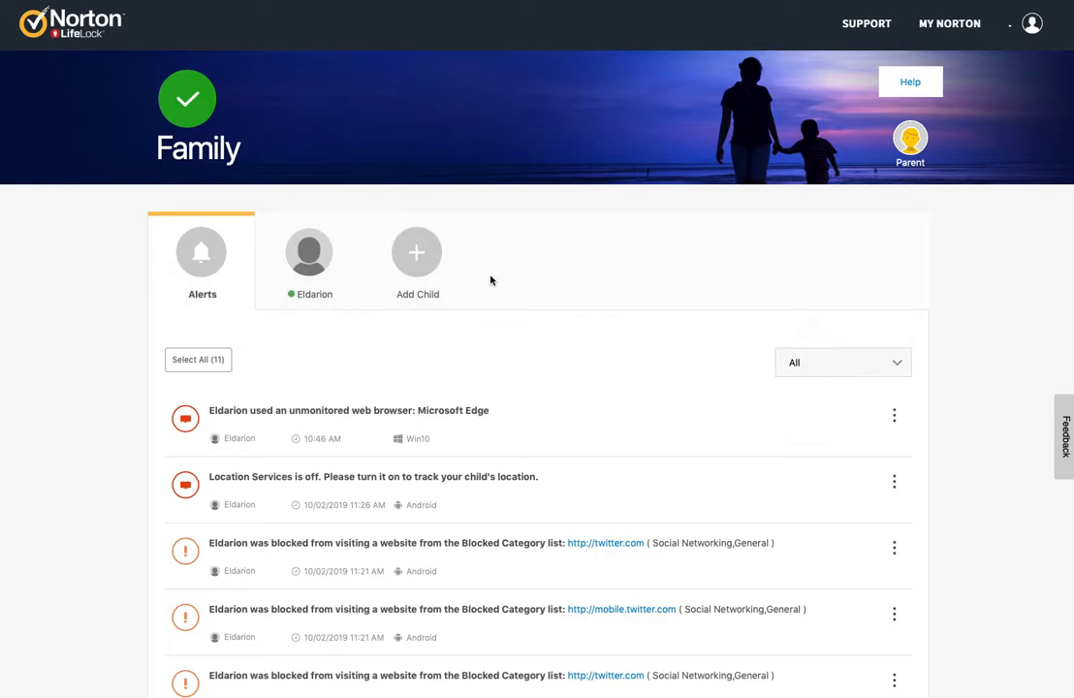
{"action": "mouse_move", "coordinate": [909, 139]}
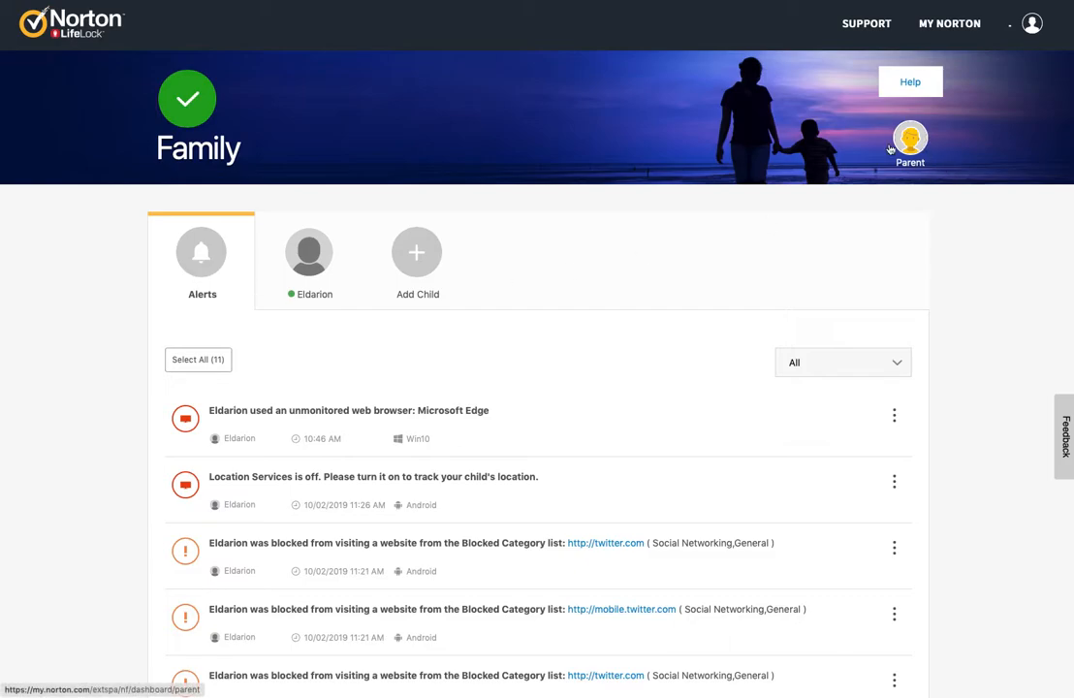
{"action": "mouse_move", "coordinate": [482, 173]}
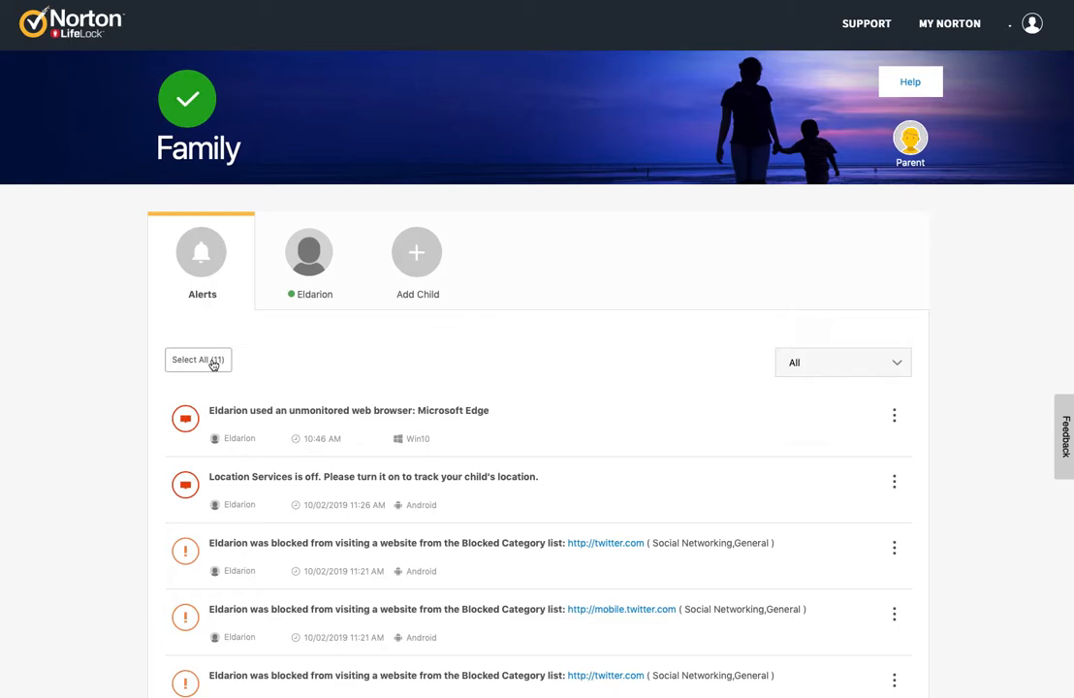
- Check the alerts child filter, keeping all children shown, and browse the alerts
{"action": "left_click", "coordinate": [841, 361]}
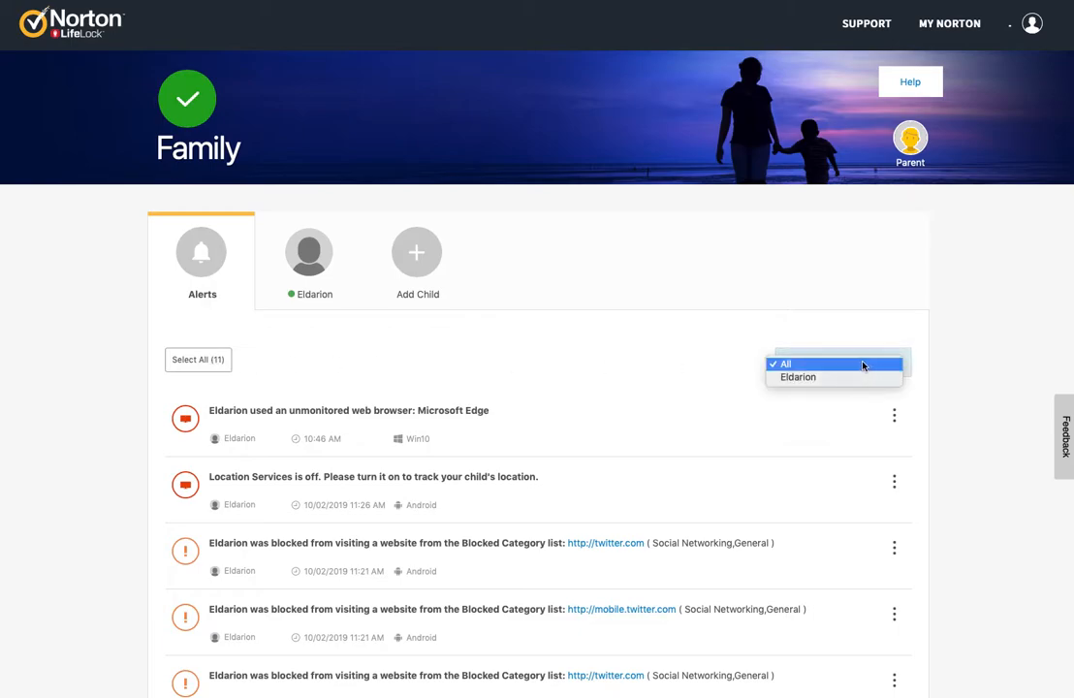
{"action": "mouse_move", "coordinate": [715, 375]}
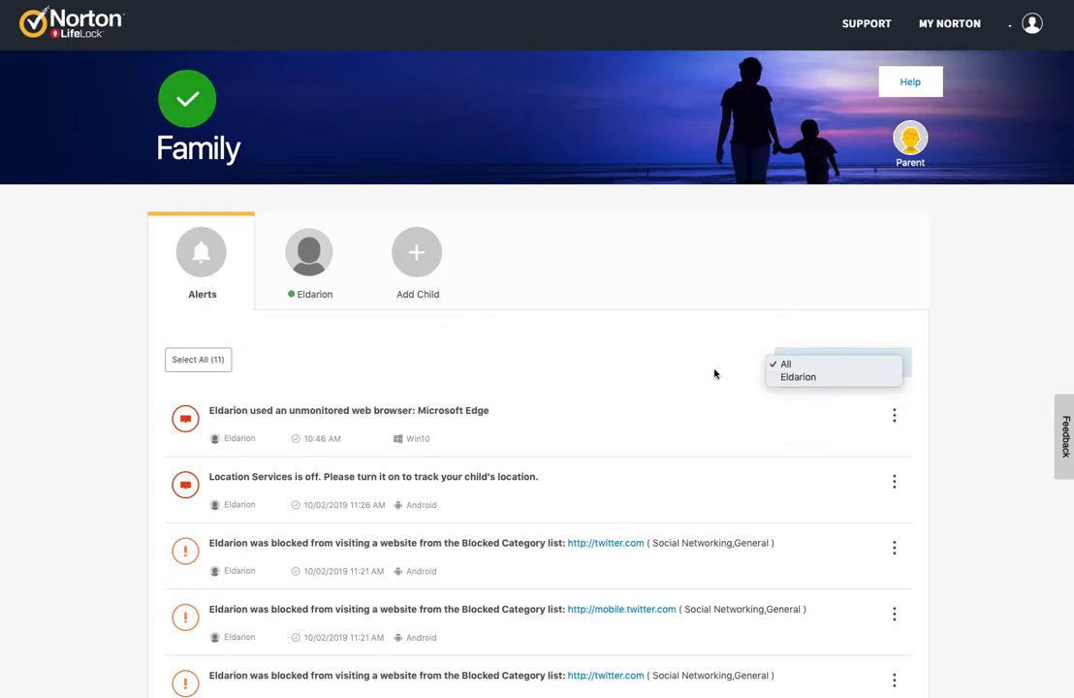
{"action": "left_click", "coordinate": [785, 363]}
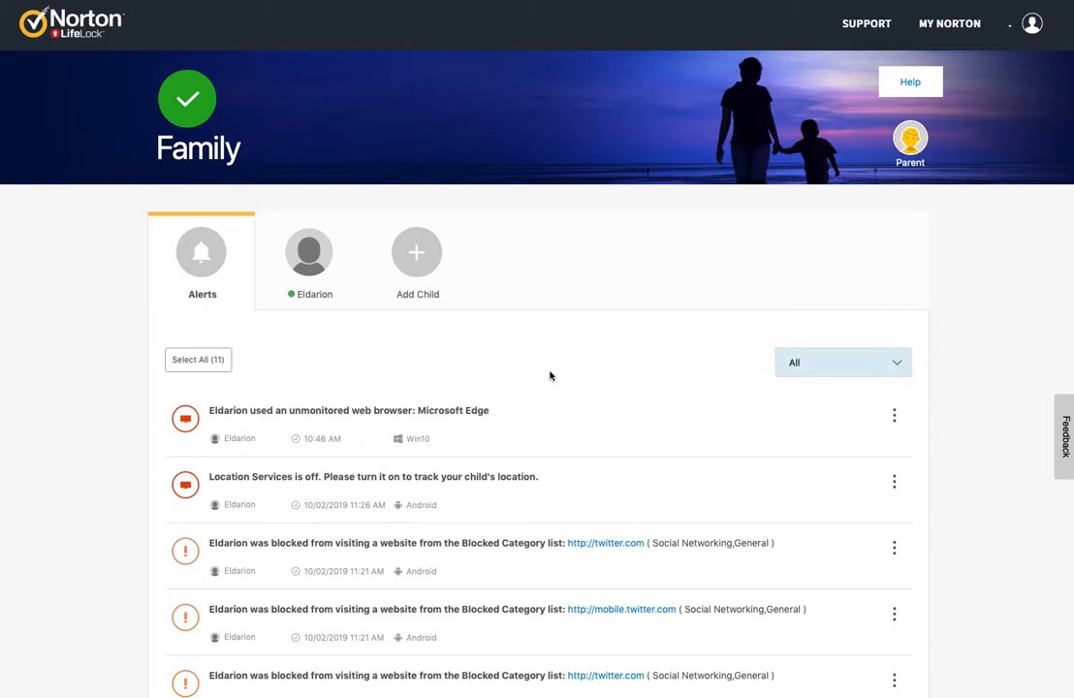
{"action": "scroll", "scroll_direction": "down", "scroll_amount": 3}
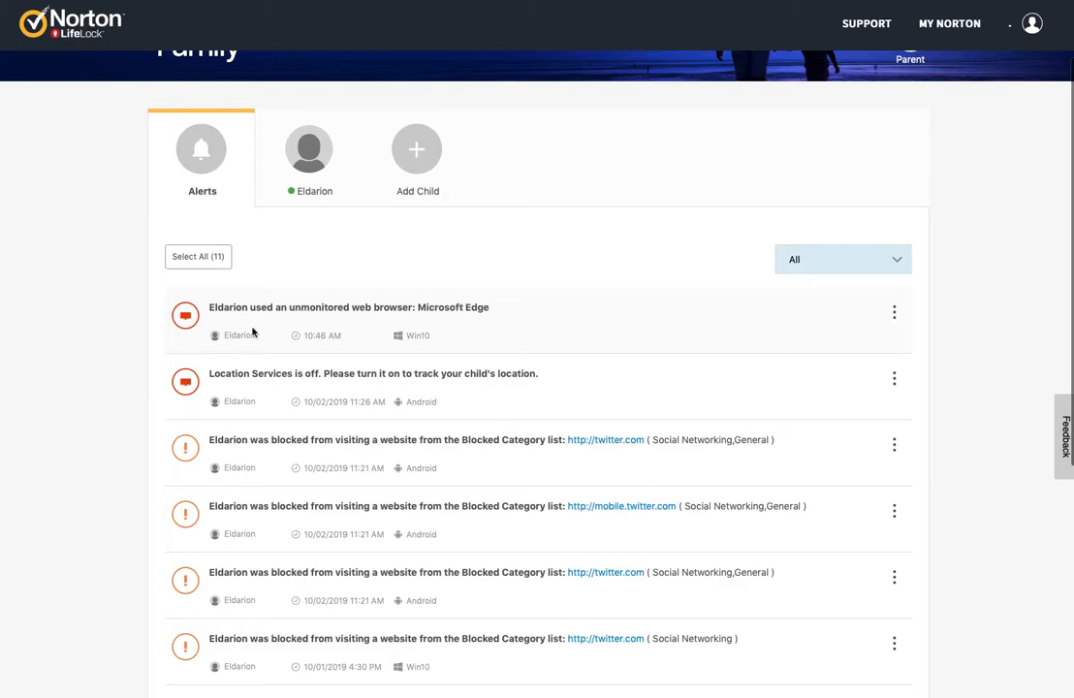
{"action": "mouse_move", "coordinate": [397, 337]}
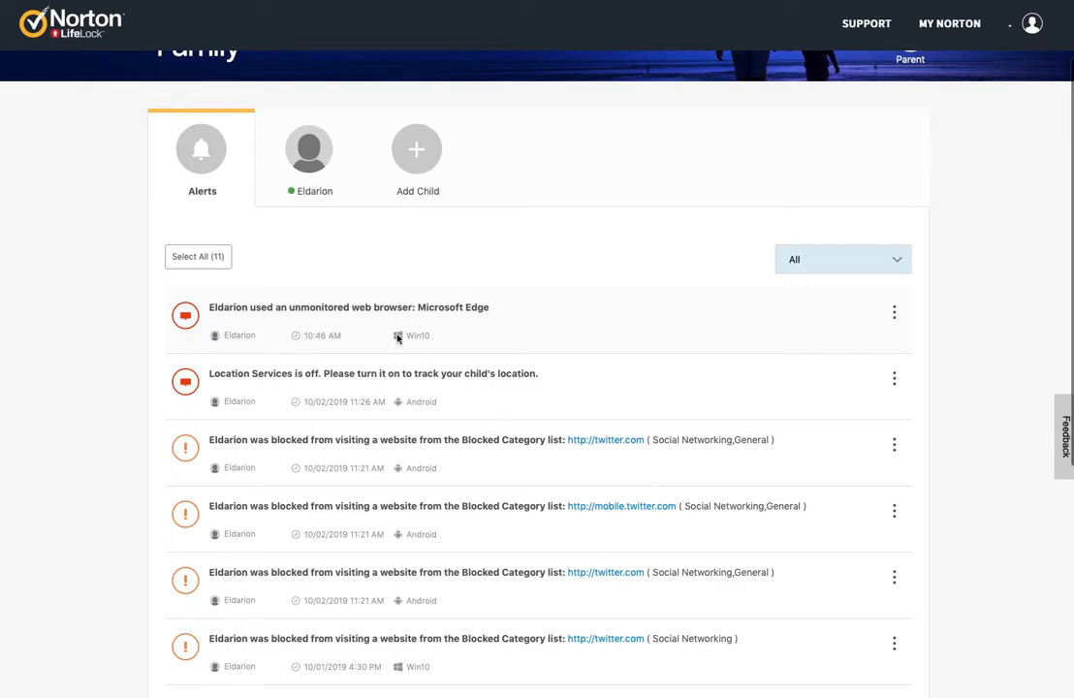
{"action": "mouse_move", "coordinate": [412, 337]}
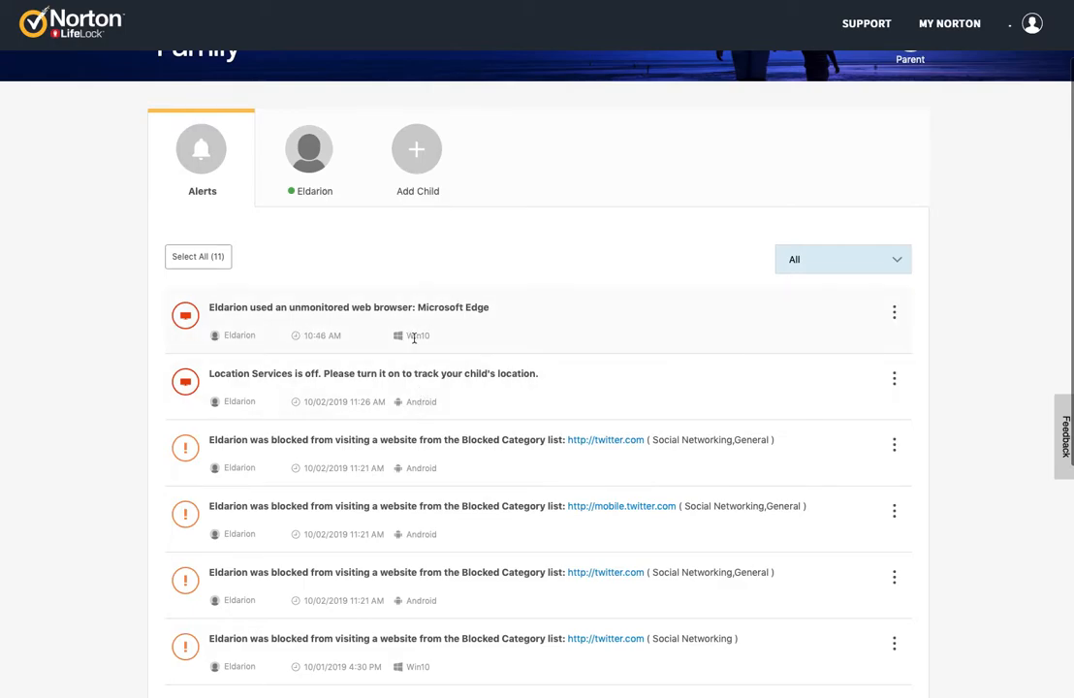
{"action": "mouse_move", "coordinate": [518, 337]}
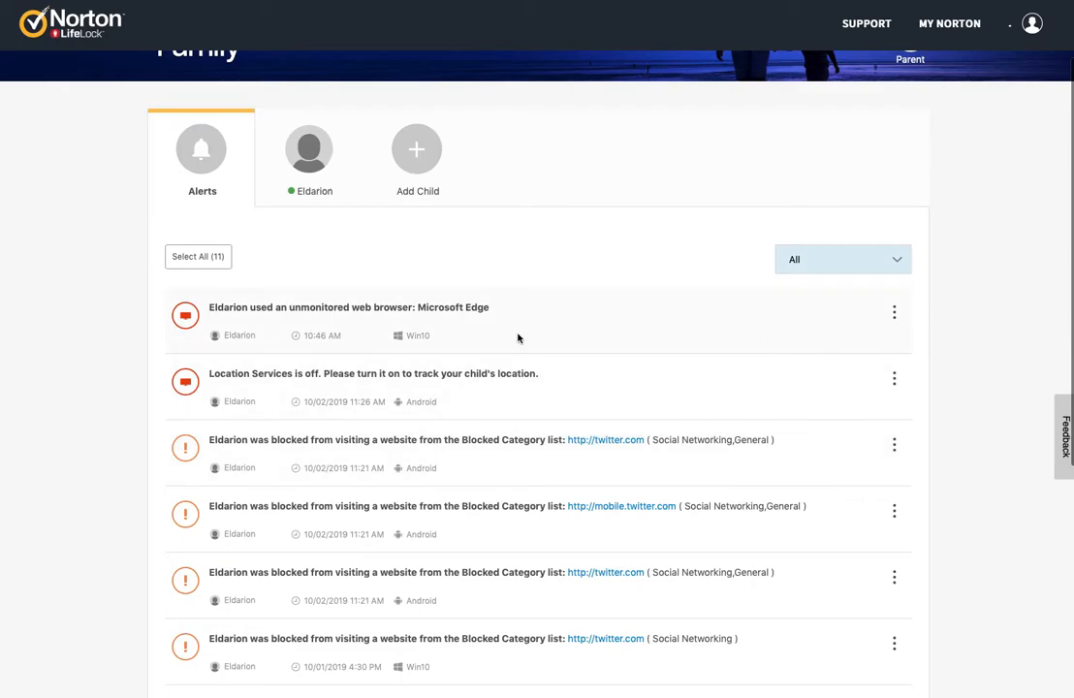
{"action": "left_click", "coordinate": [894, 312]}
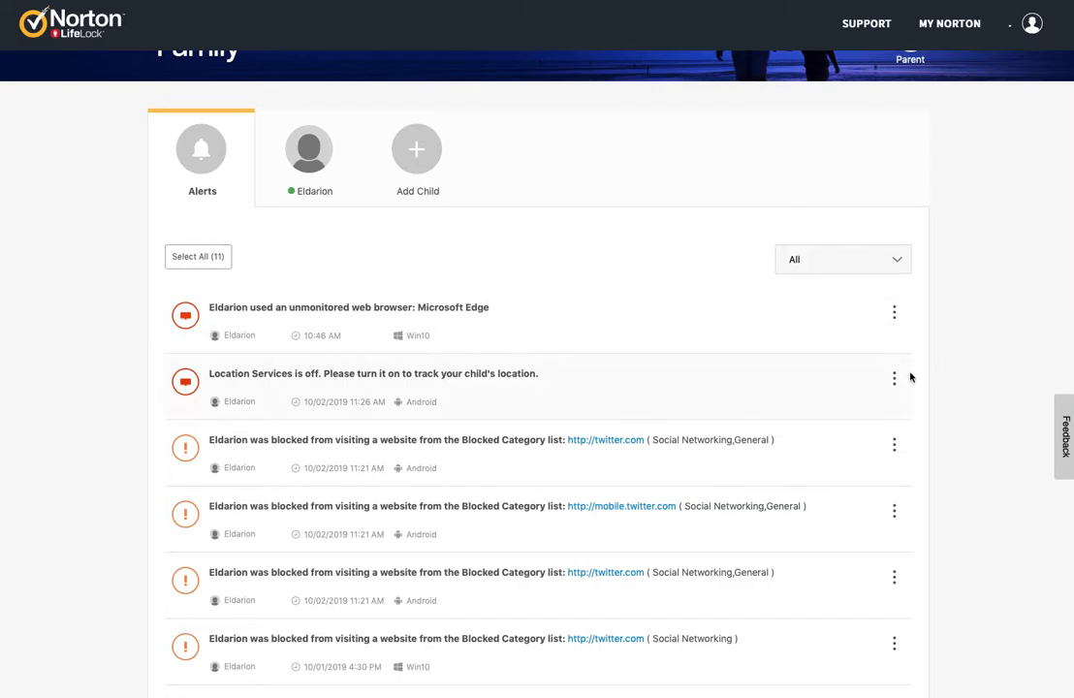
{"action": "mouse_move", "coordinate": [470, 446]}
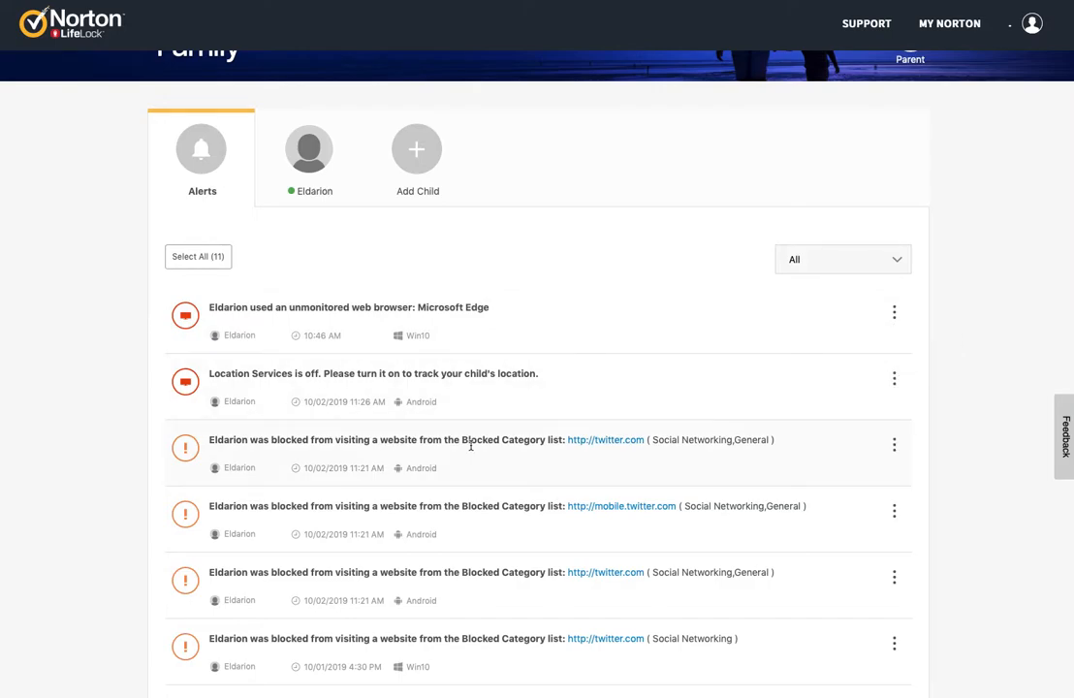
{"action": "scroll", "scroll_direction": "up", "scroll_amount": 3}
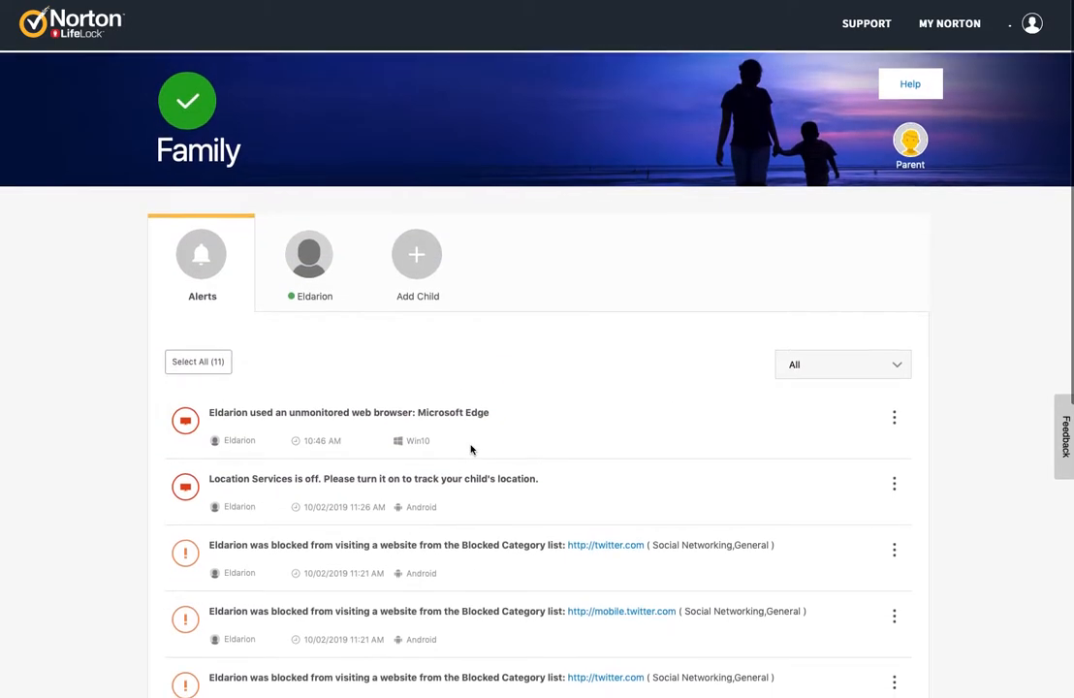
{"action": "left_click", "coordinate": [308, 262]}
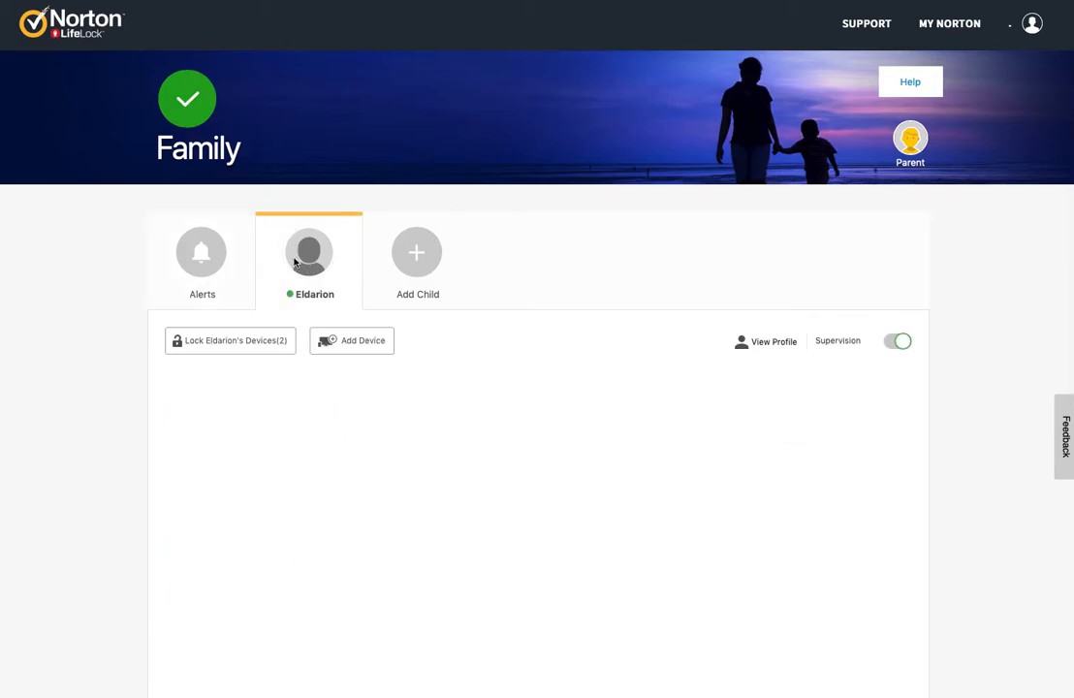
{"action": "left_click", "coordinate": [895, 340]}
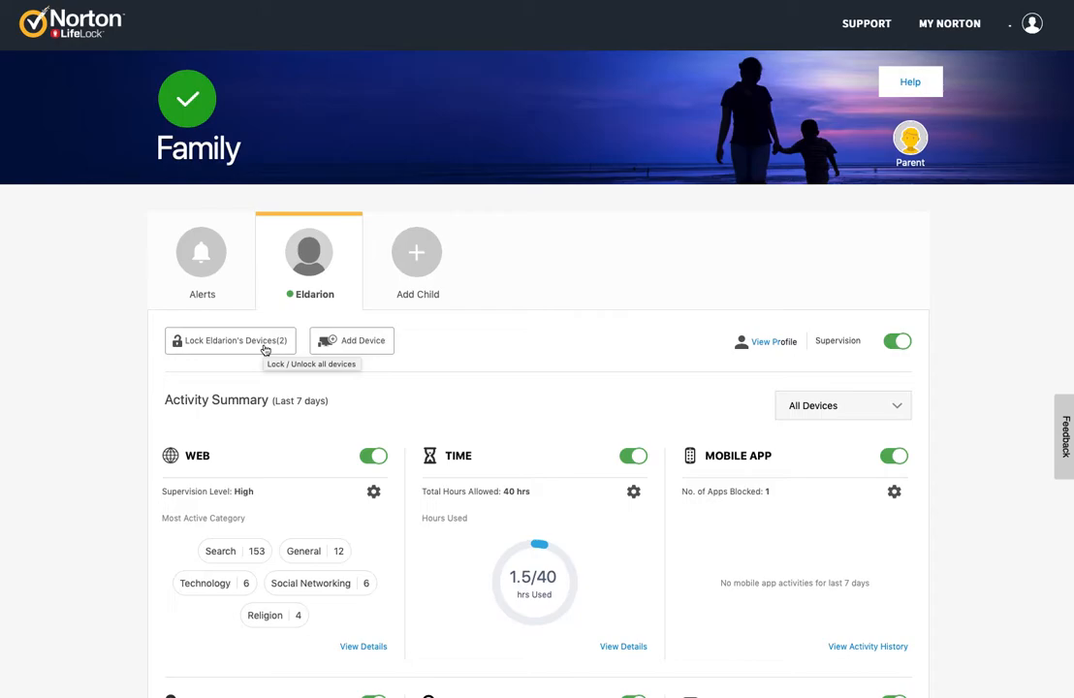
{"action": "mouse_move", "coordinate": [290, 347]}
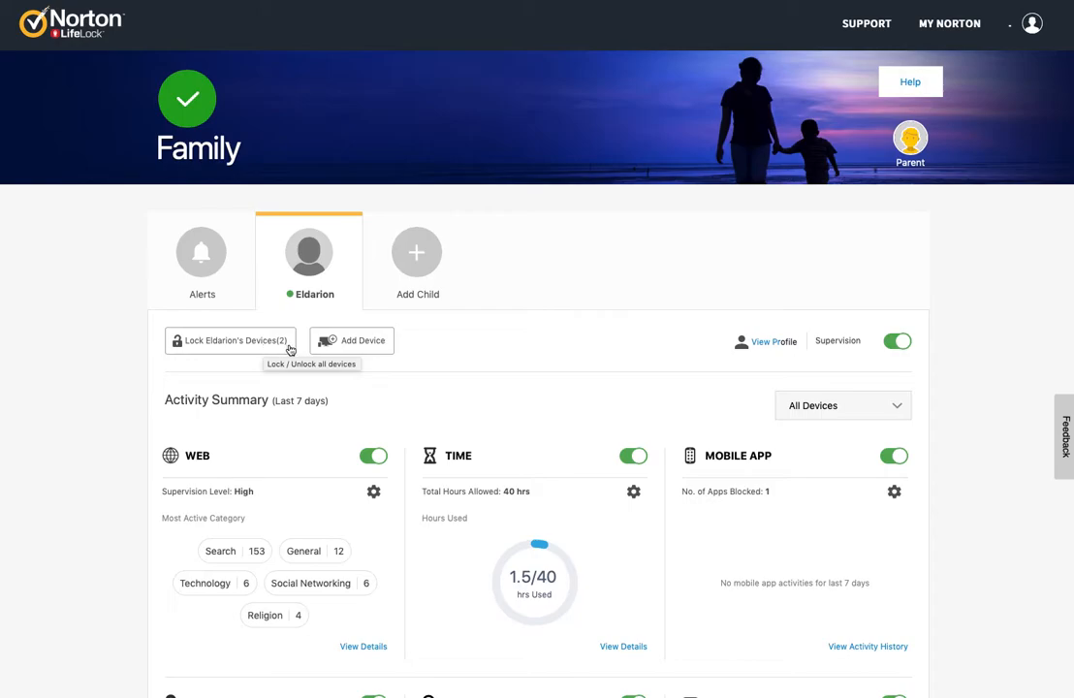
{"action": "mouse_move", "coordinate": [250, 347]}
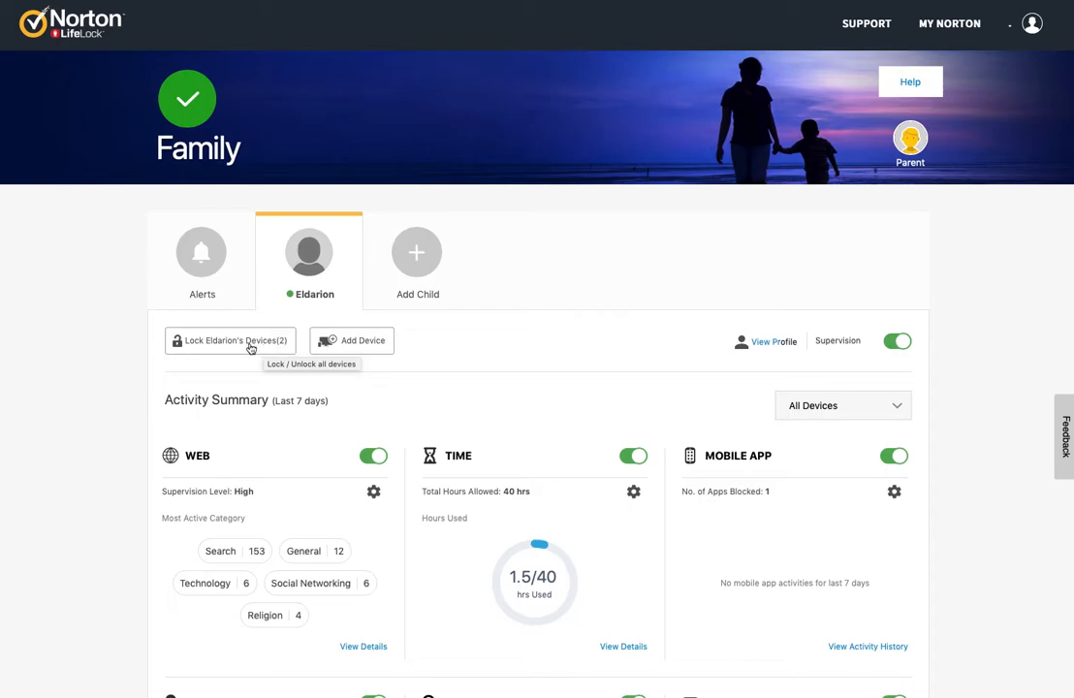
{"action": "mouse_move", "coordinate": [411, 349]}
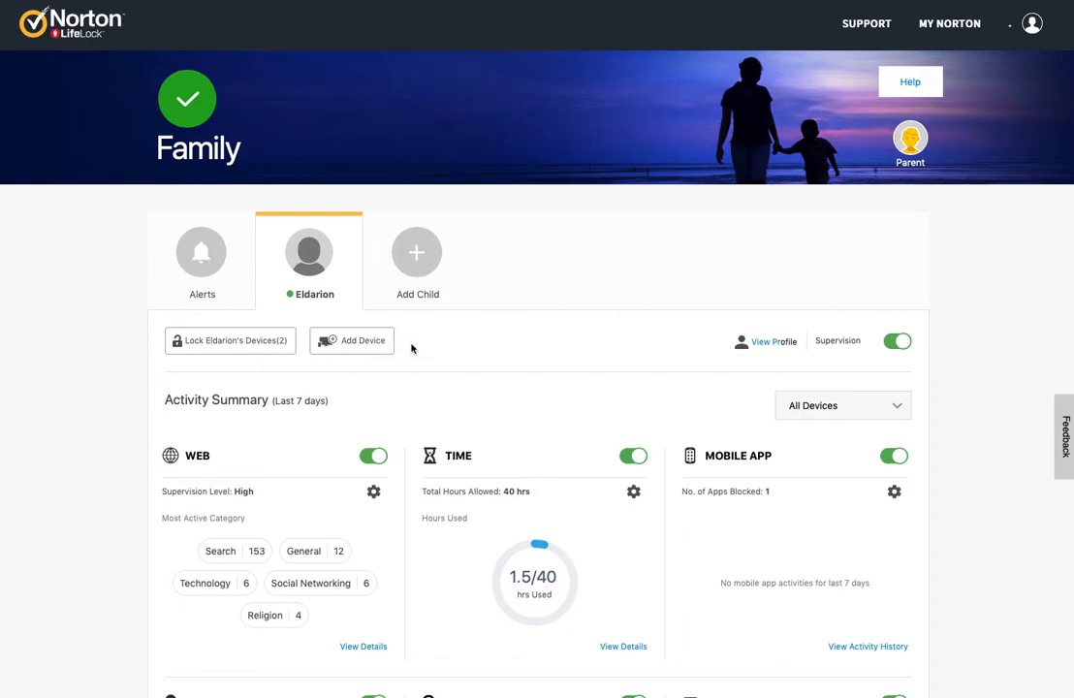
{"action": "mouse_move", "coordinate": [775, 341]}
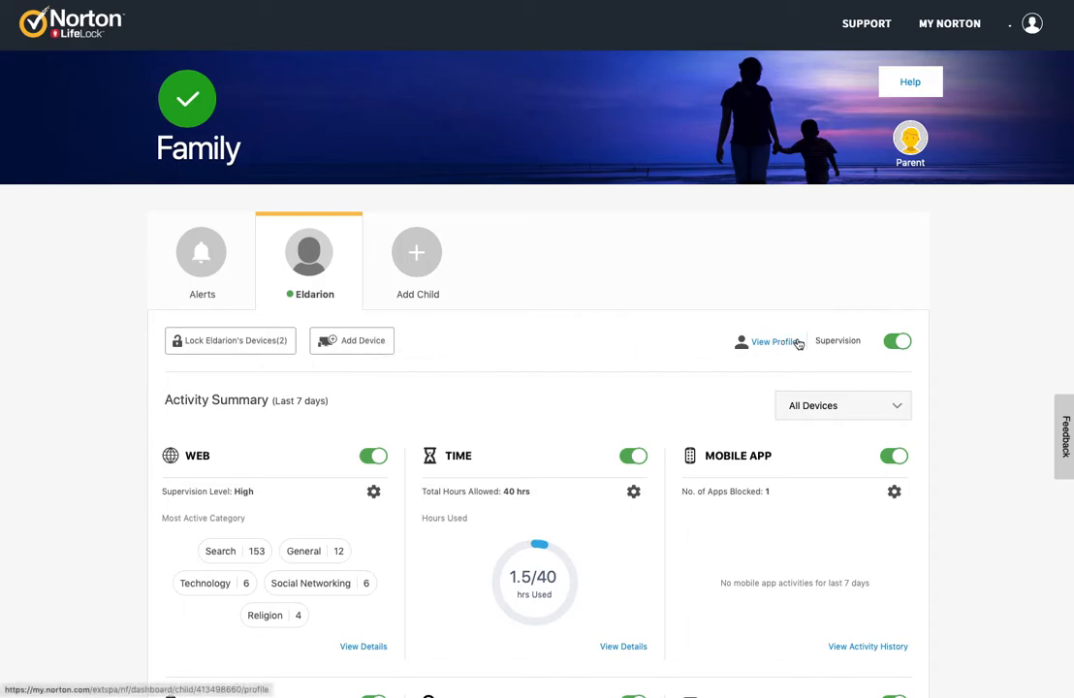
{"action": "scroll", "scroll_direction": "down", "scroll_amount": 3}
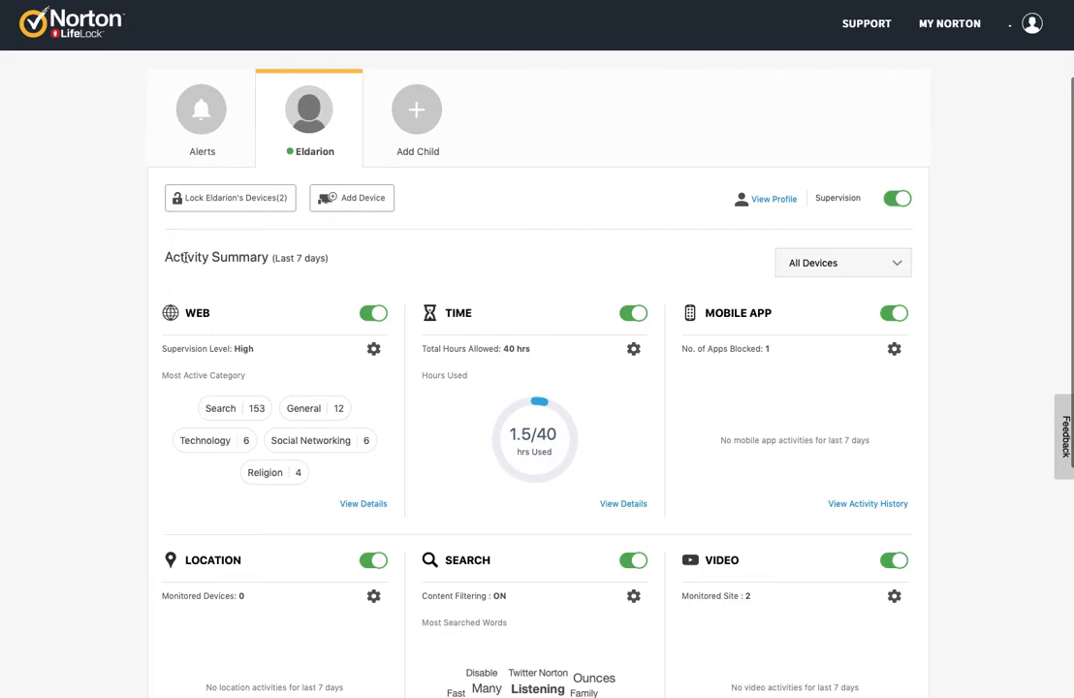
{"action": "mouse_move", "coordinate": [304, 270]}
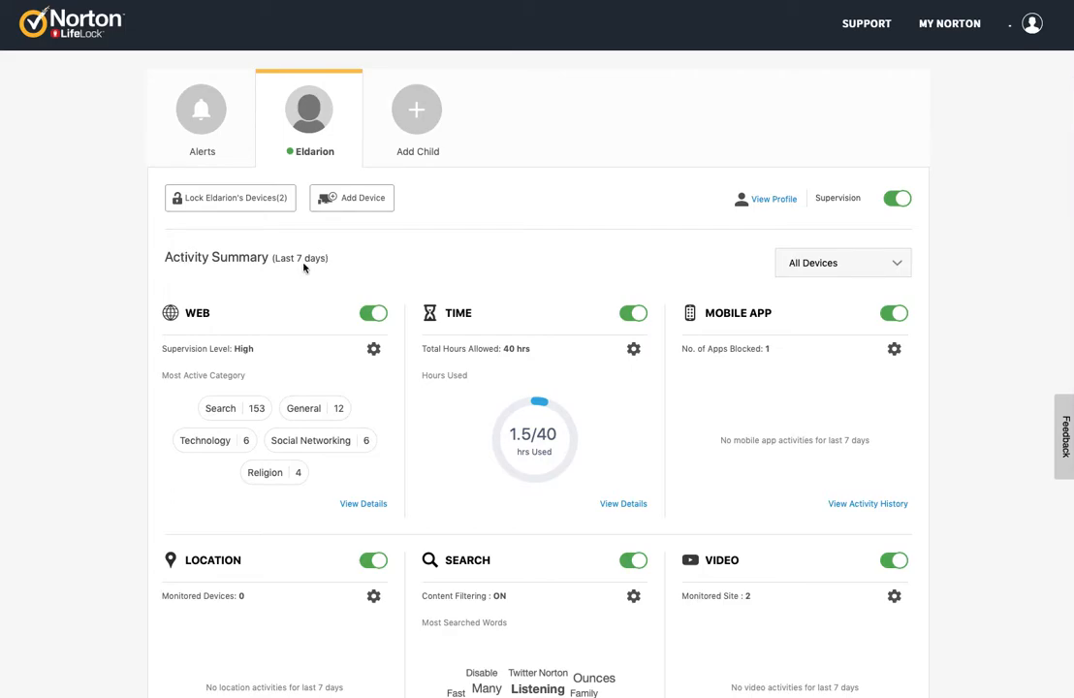
{"action": "left_click", "coordinate": [840, 262]}
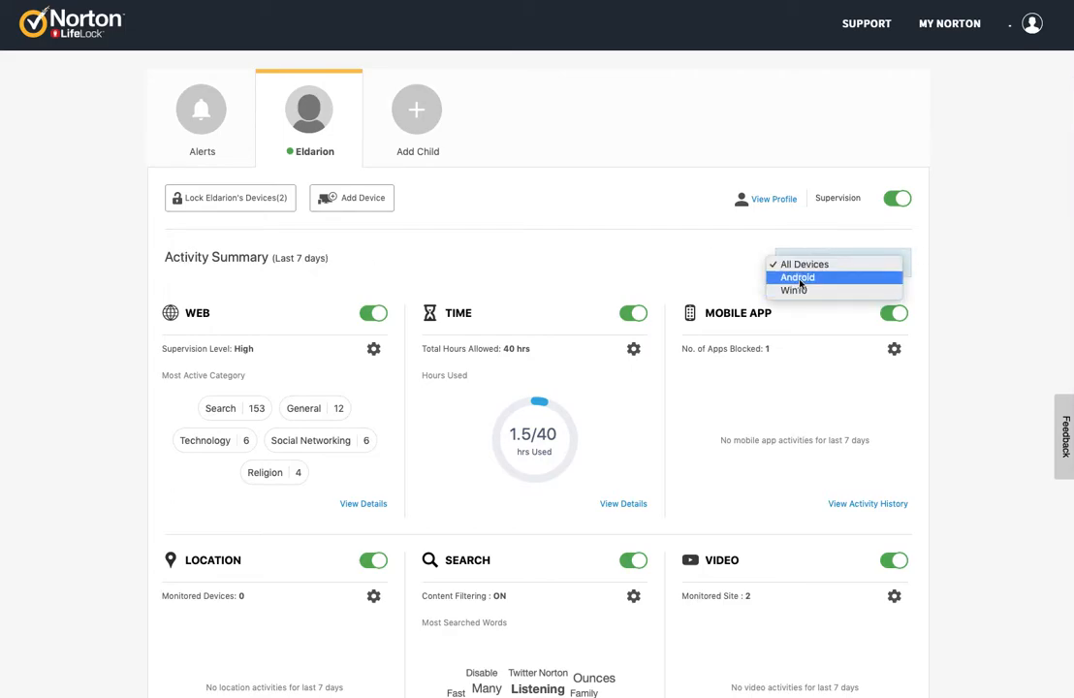
{"action": "mouse_move", "coordinate": [830, 288]}
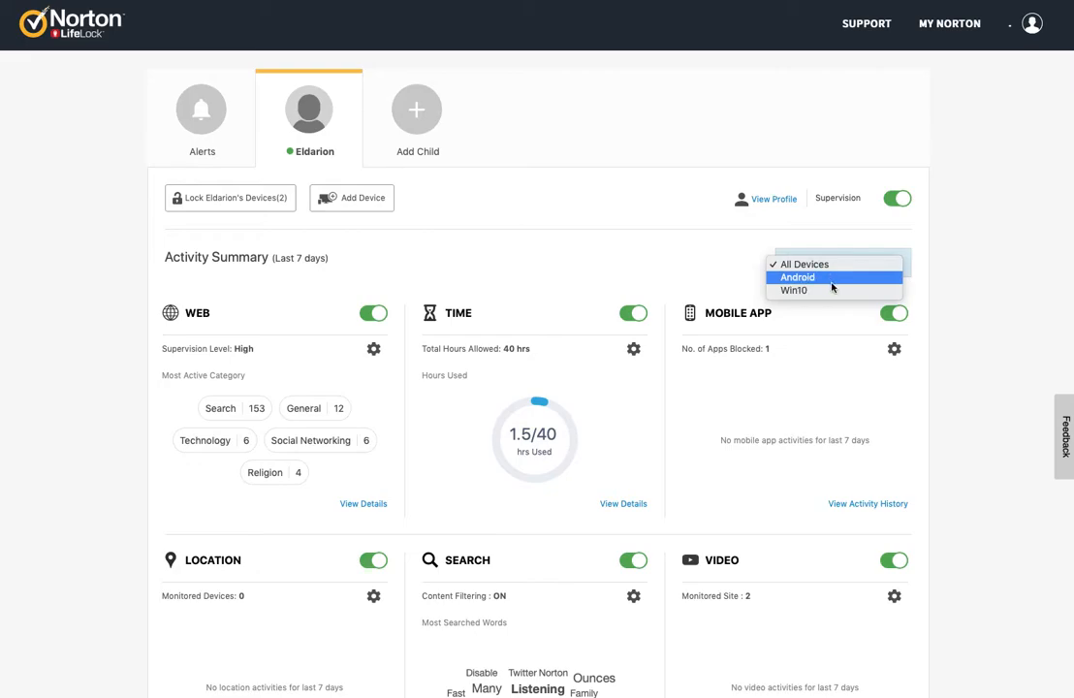
{"action": "left_click", "coordinate": [812, 263]}
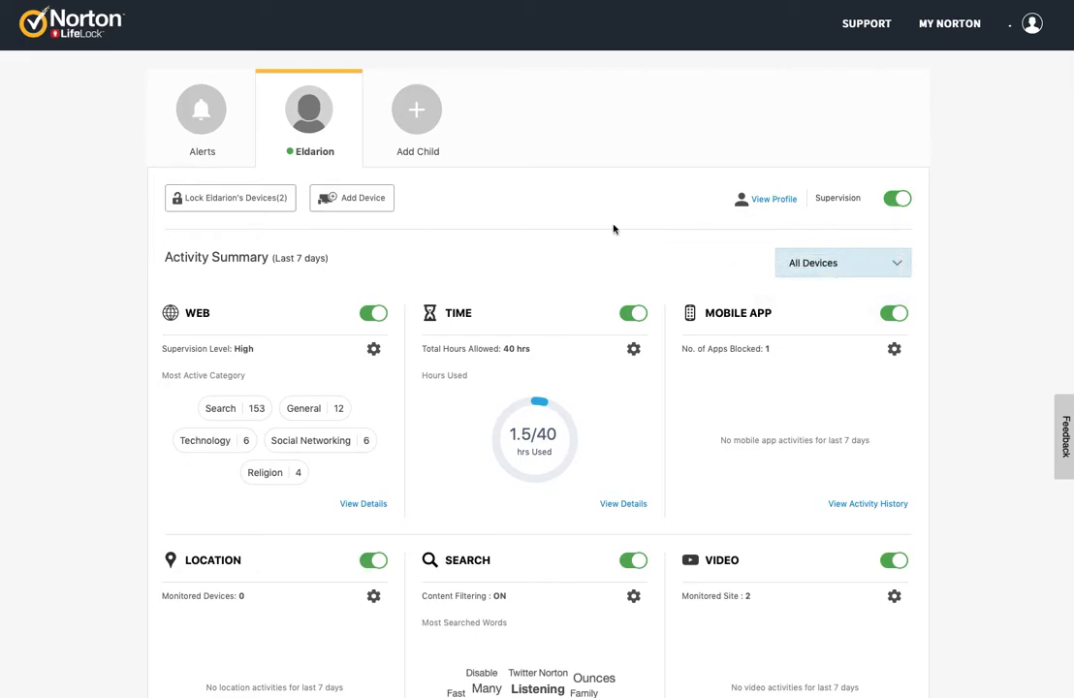
{"action": "mouse_move", "coordinate": [198, 324]}
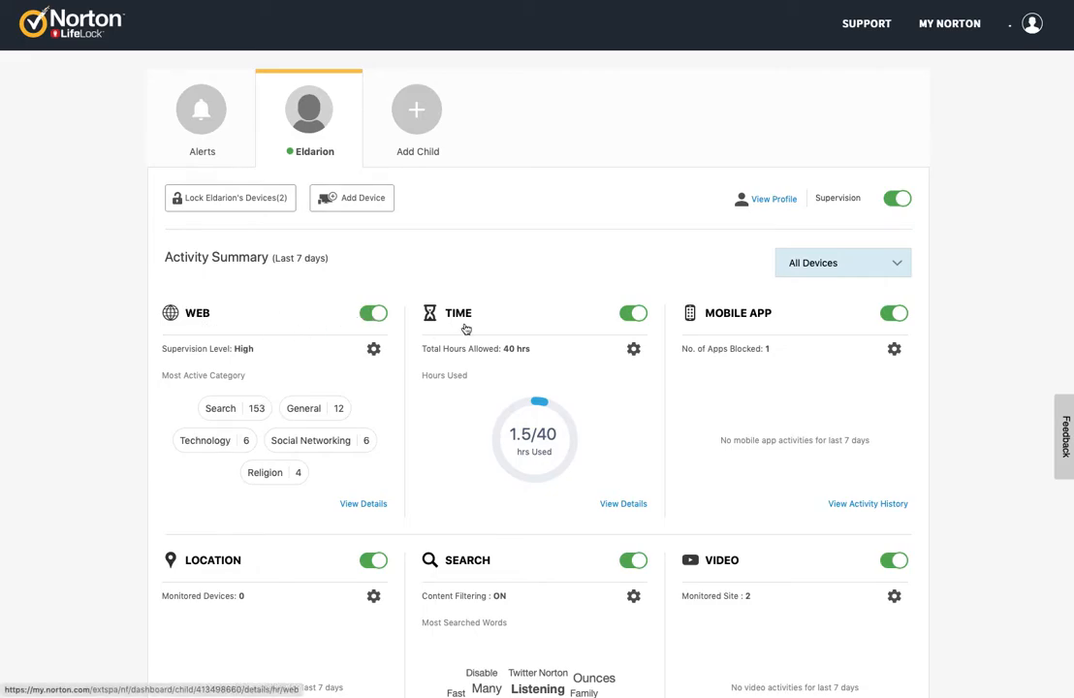
{"action": "scroll", "scroll_direction": "down", "scroll_amount": 3}
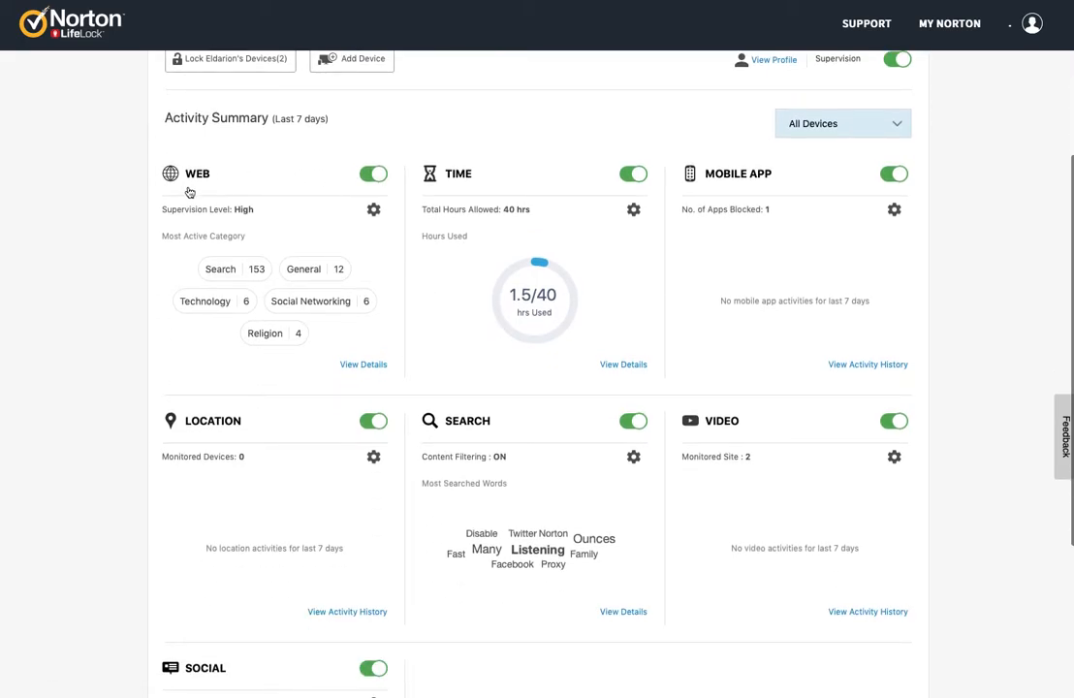
{"action": "mouse_move", "coordinate": [764, 182]}
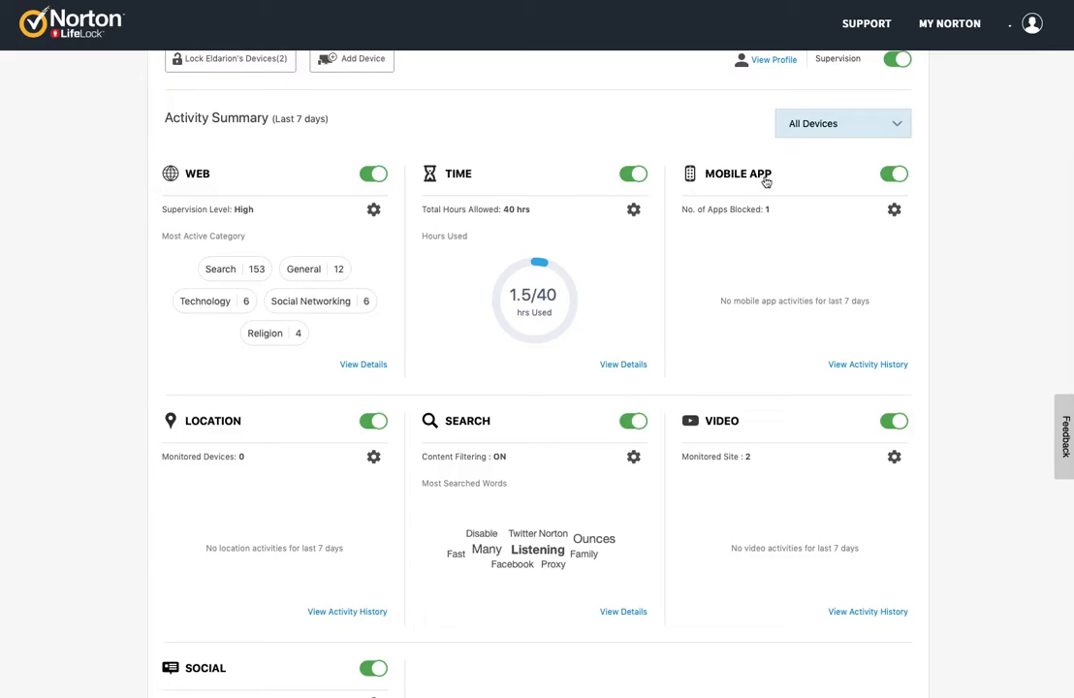
{"action": "mouse_move", "coordinate": [694, 430]}
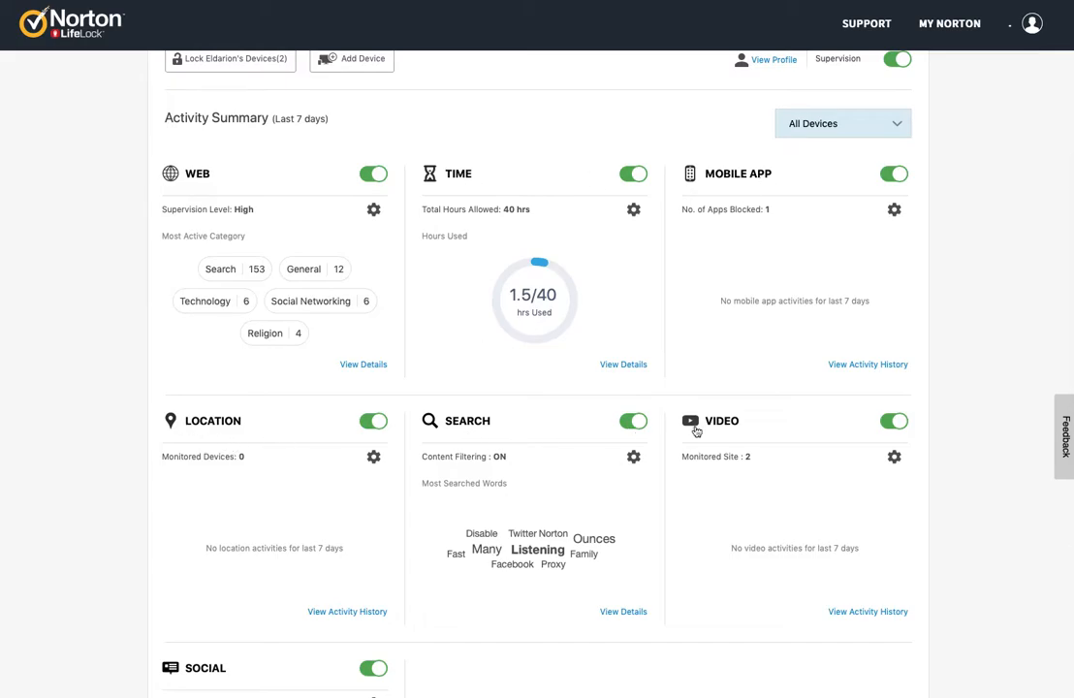
{"action": "scroll", "scroll_direction": "down", "scroll_amount": 3}
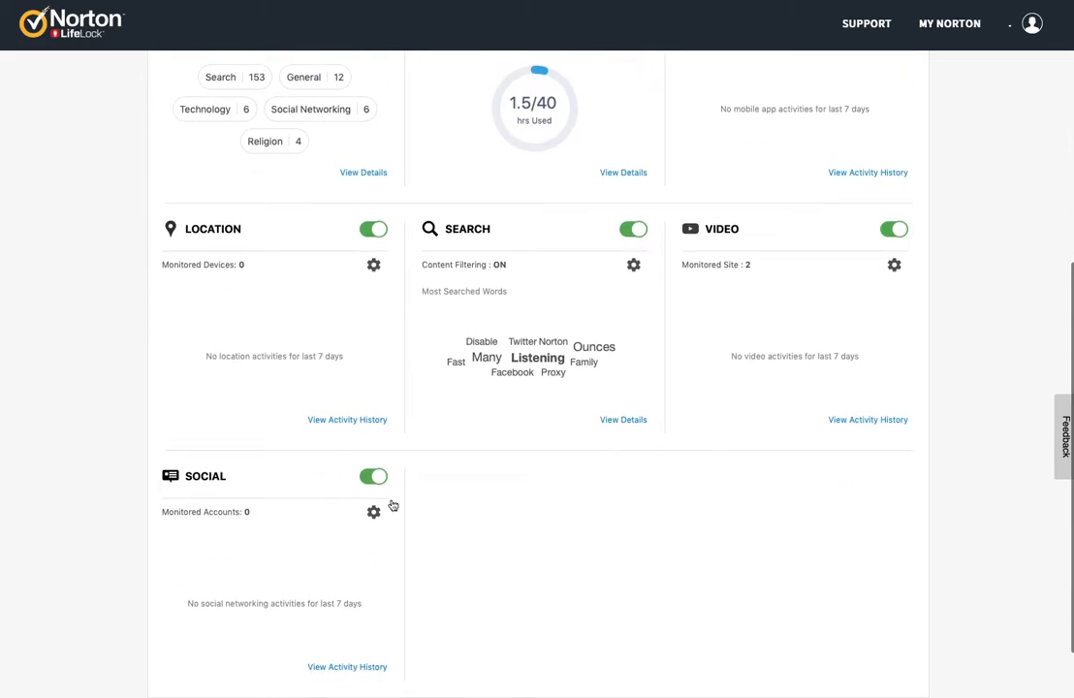
{"action": "scroll", "scroll_direction": "up", "scroll_amount": 3}
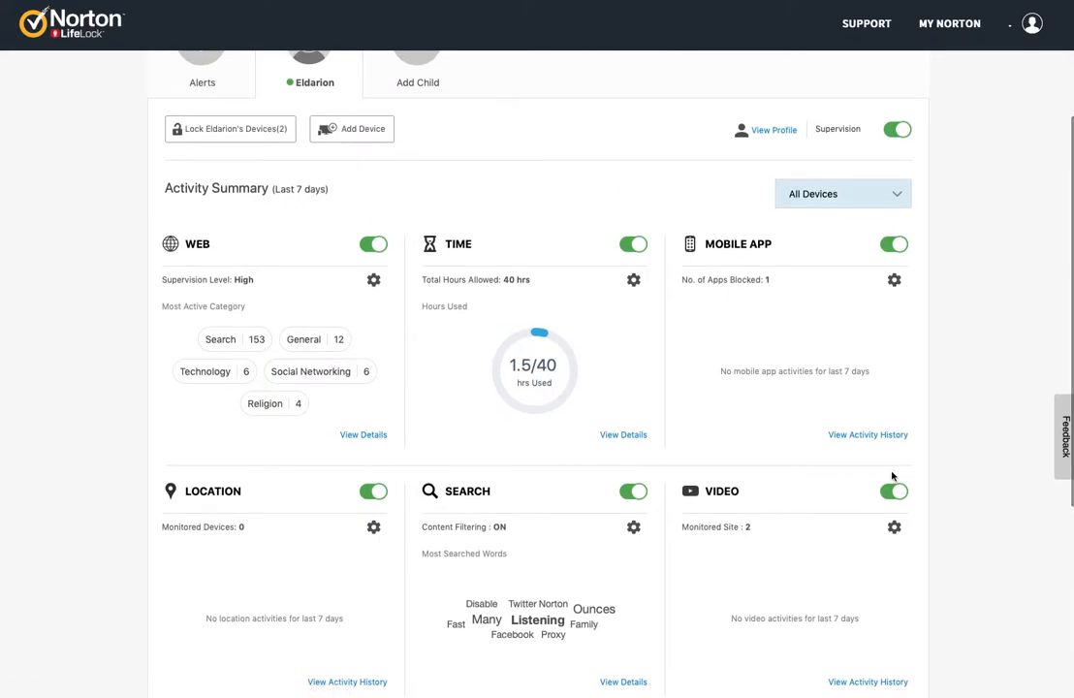
{"action": "scroll", "scroll_direction": "up", "scroll_amount": 3}
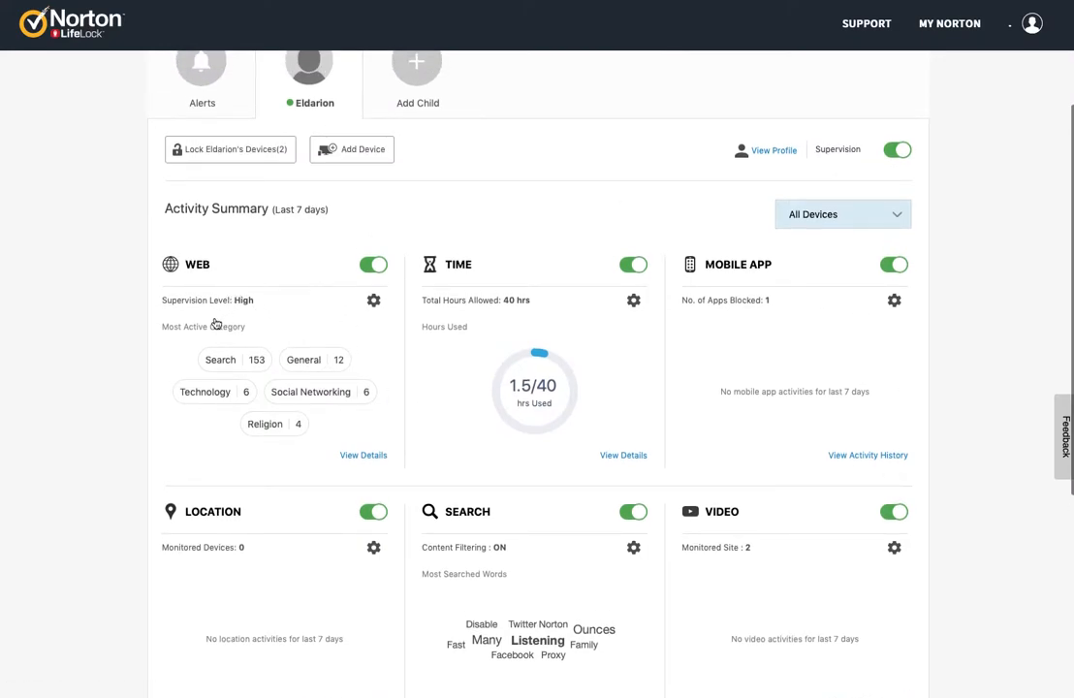
{"action": "mouse_move", "coordinate": [618, 599]}
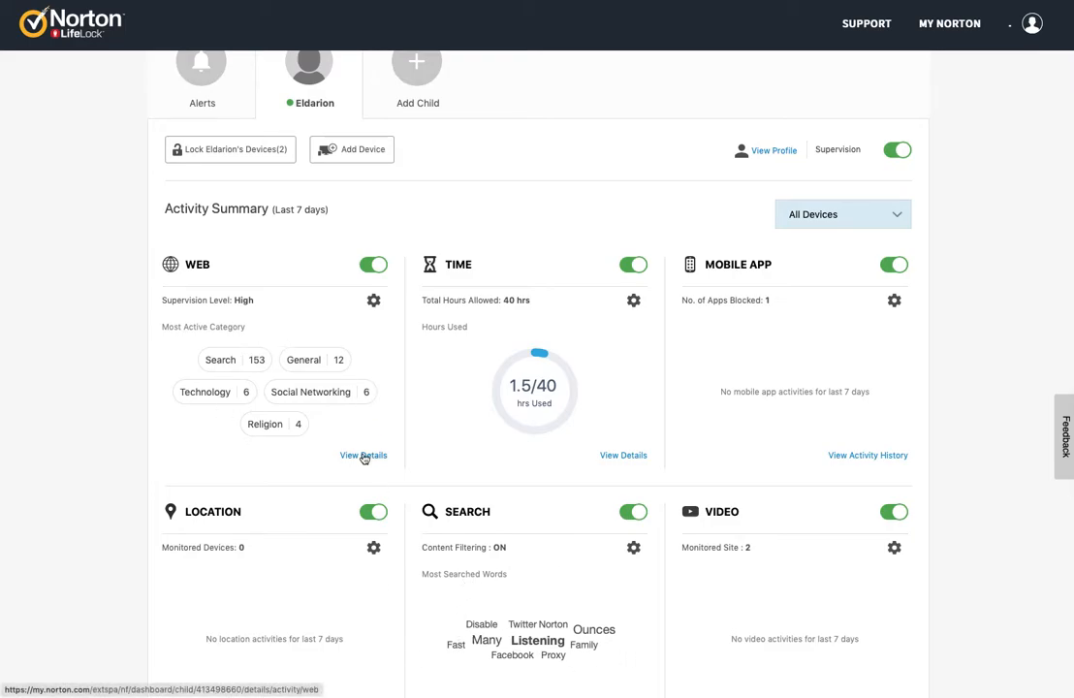
{"action": "mouse_move", "coordinate": [323, 333]}
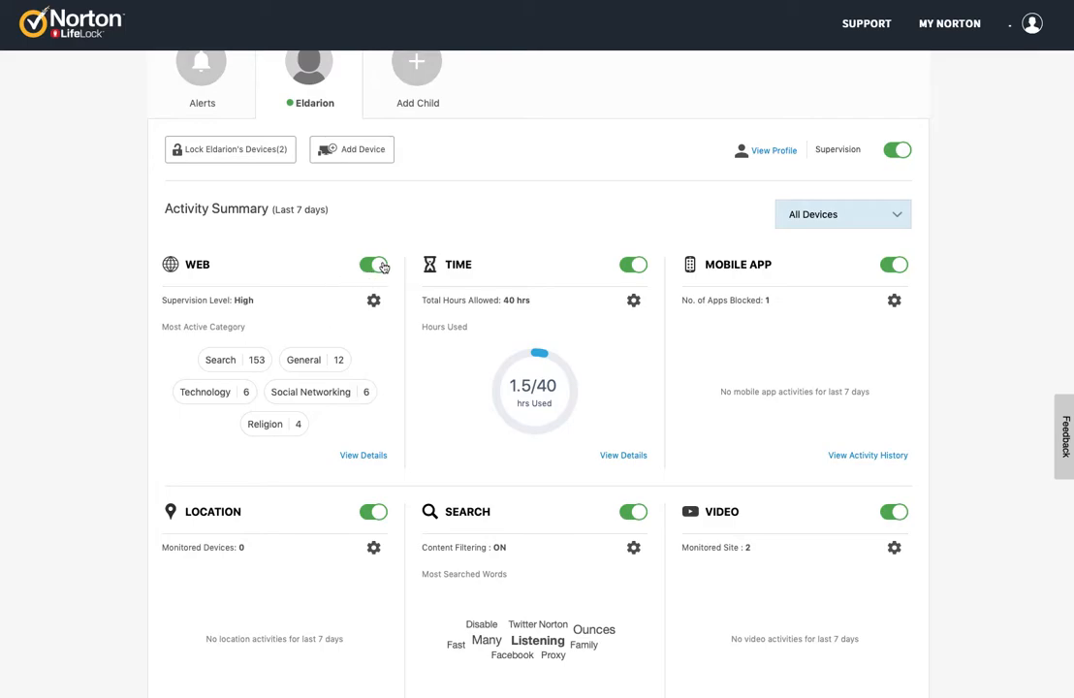
{"action": "mouse_move", "coordinate": [891, 265]}
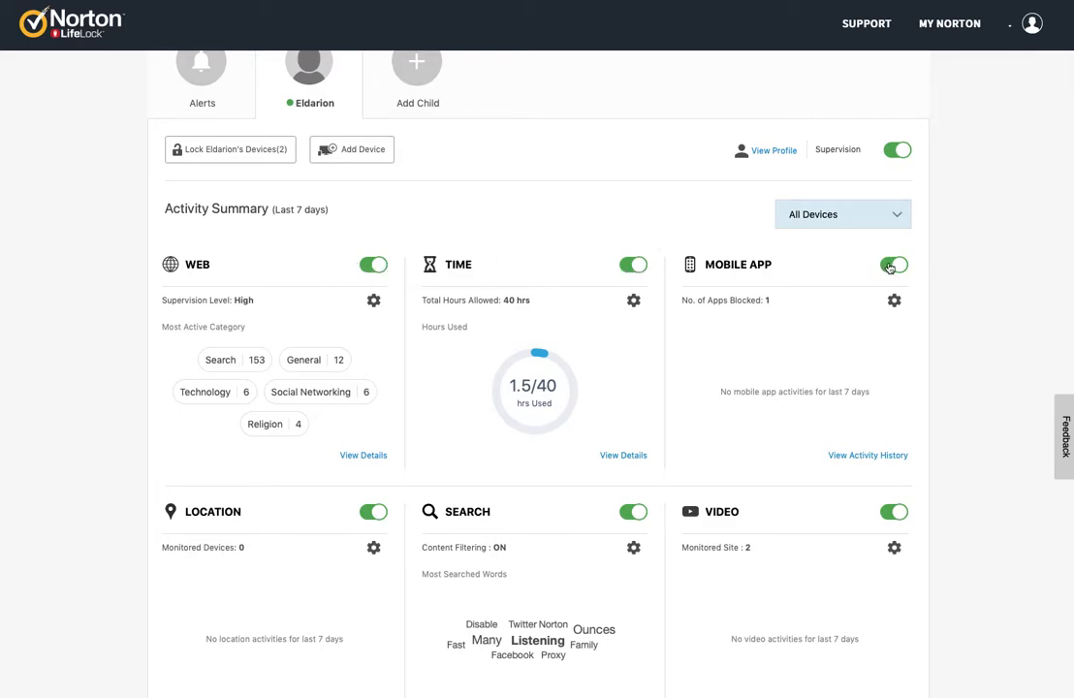
{"action": "left_click", "coordinate": [892, 264]}
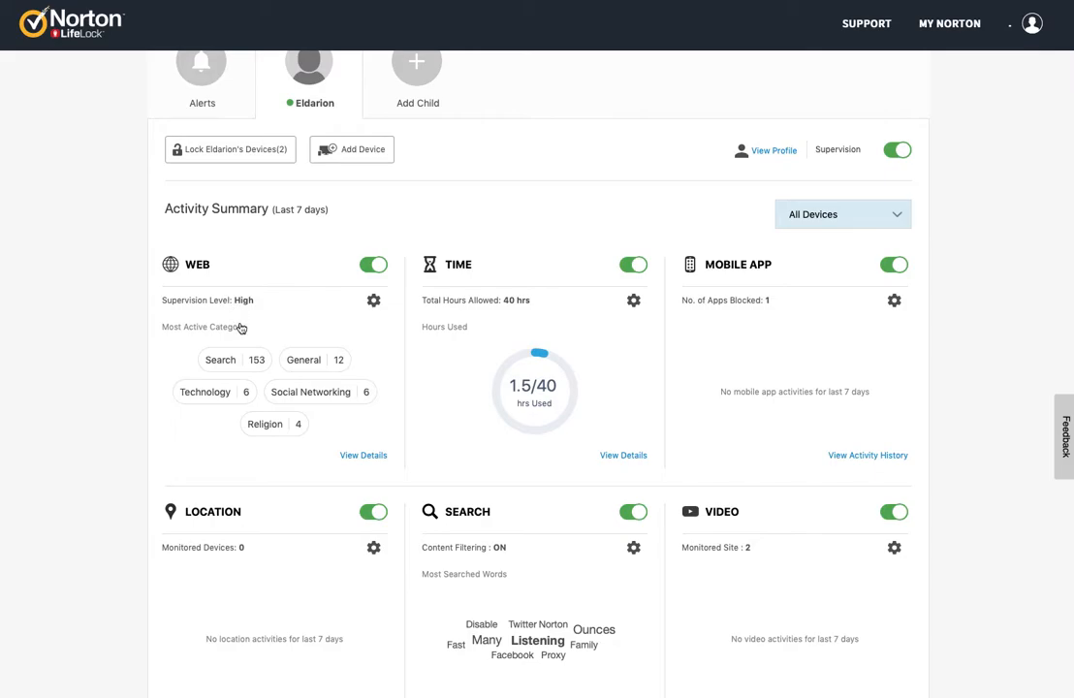
{"action": "mouse_move", "coordinate": [363, 455]}
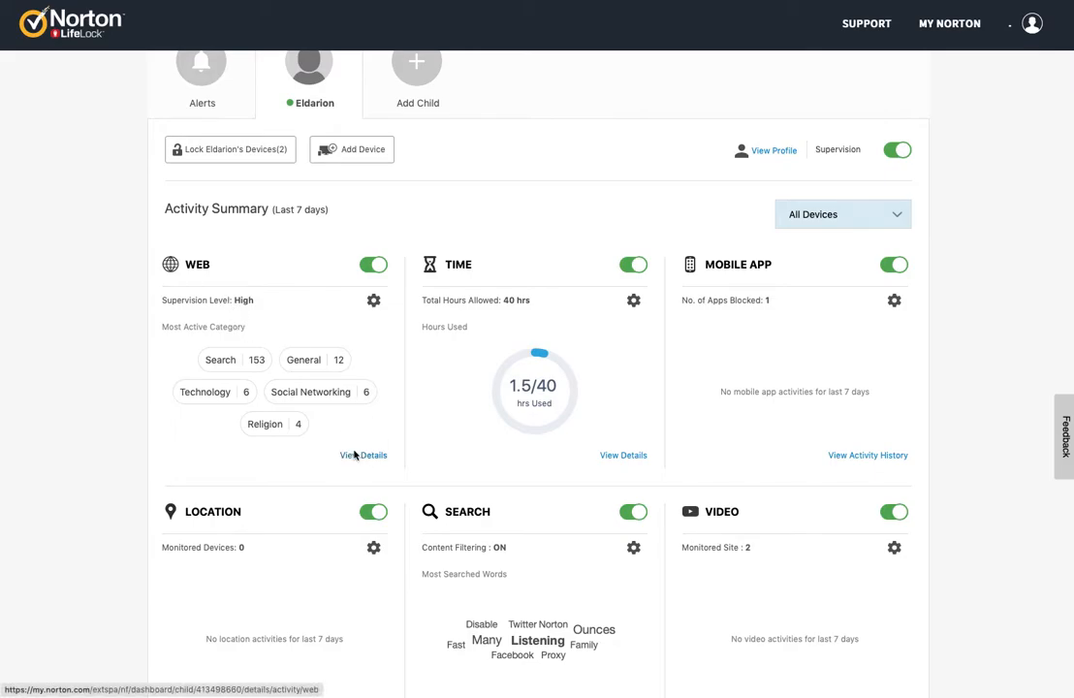
- Open Eldarion's detailed 7-day web activity history, led by Search with 153 visits
{"action": "left_click", "coordinate": [363, 454]}
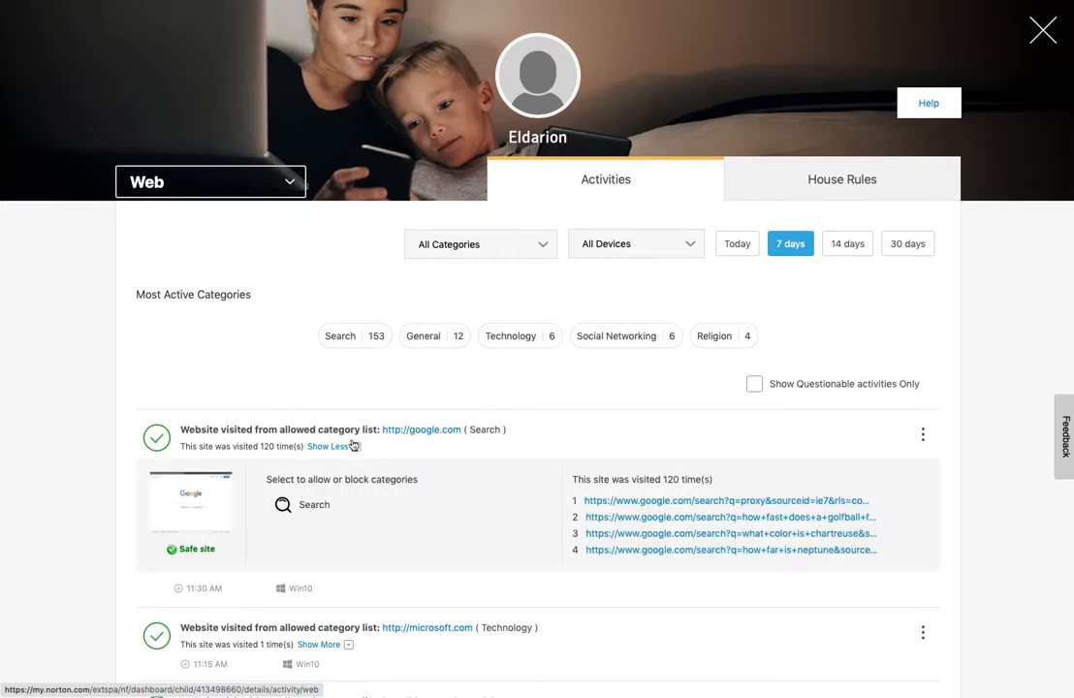
{"action": "mouse_move", "coordinate": [278, 230]}
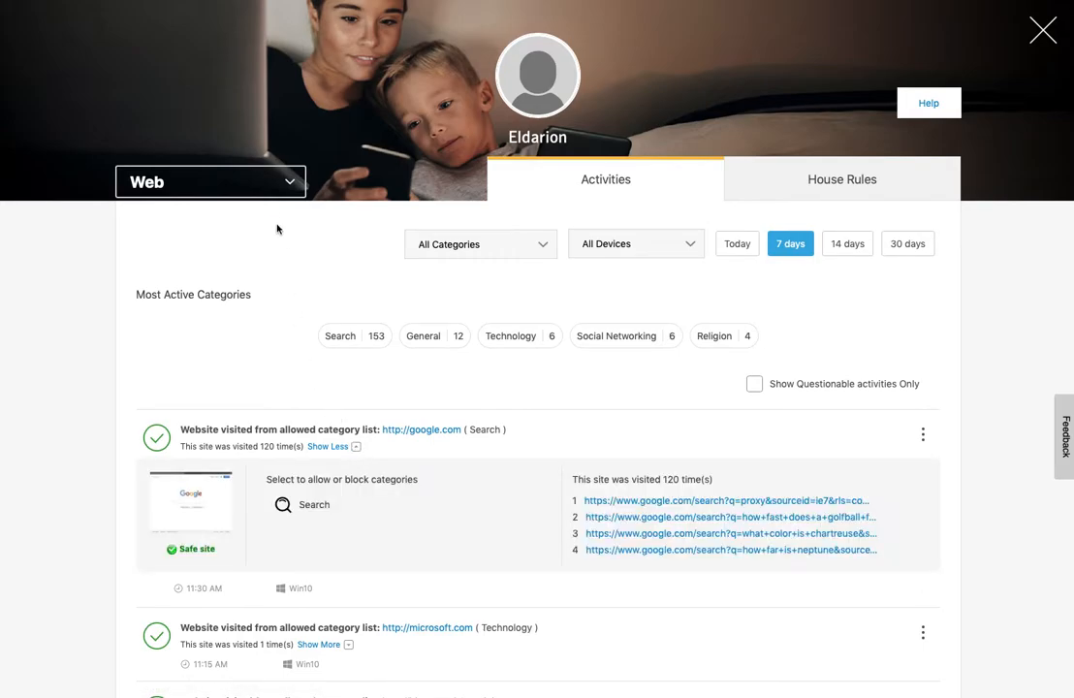
{"action": "left_click", "coordinate": [210, 181]}
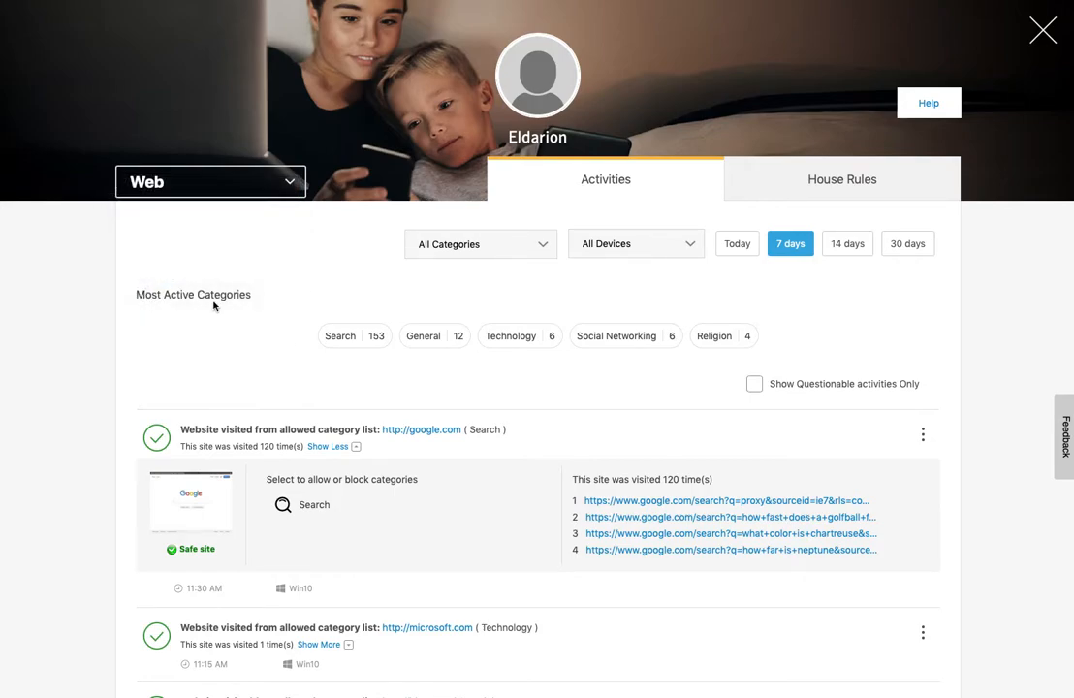
{"action": "mouse_move", "coordinate": [773, 338]}
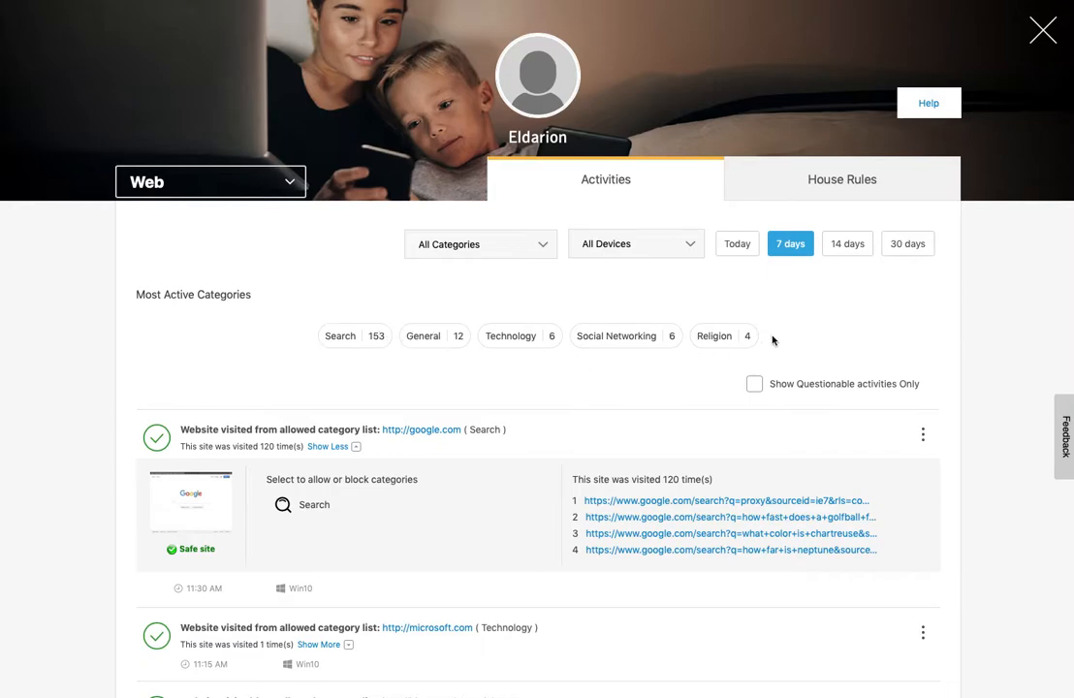
{"action": "scroll", "scroll_direction": "down", "scroll_amount": 3}
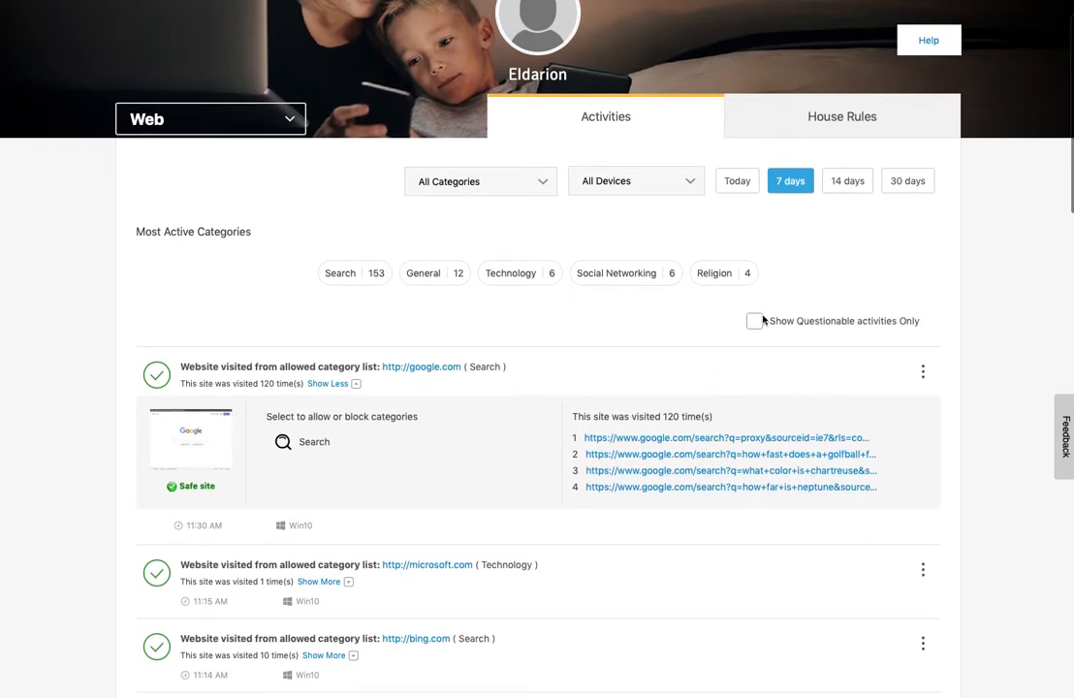
- Toggle Show Questionable Activities Only on and off, then expand and collapse google.com
{"action": "left_click", "coordinate": [754, 321]}
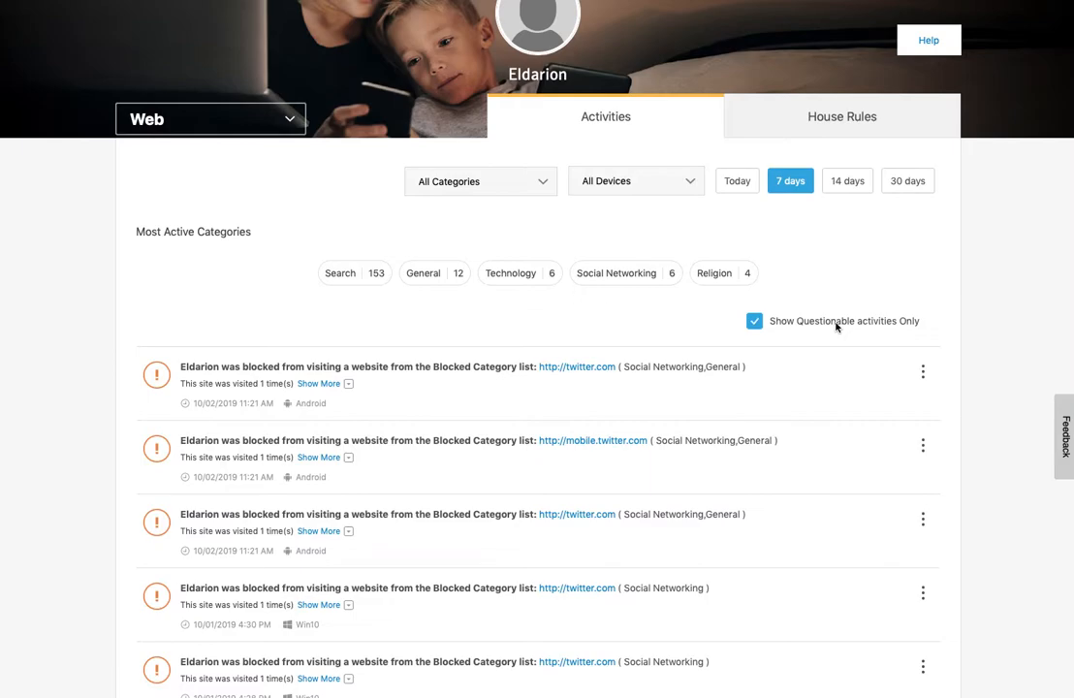
{"action": "mouse_move", "coordinate": [835, 324]}
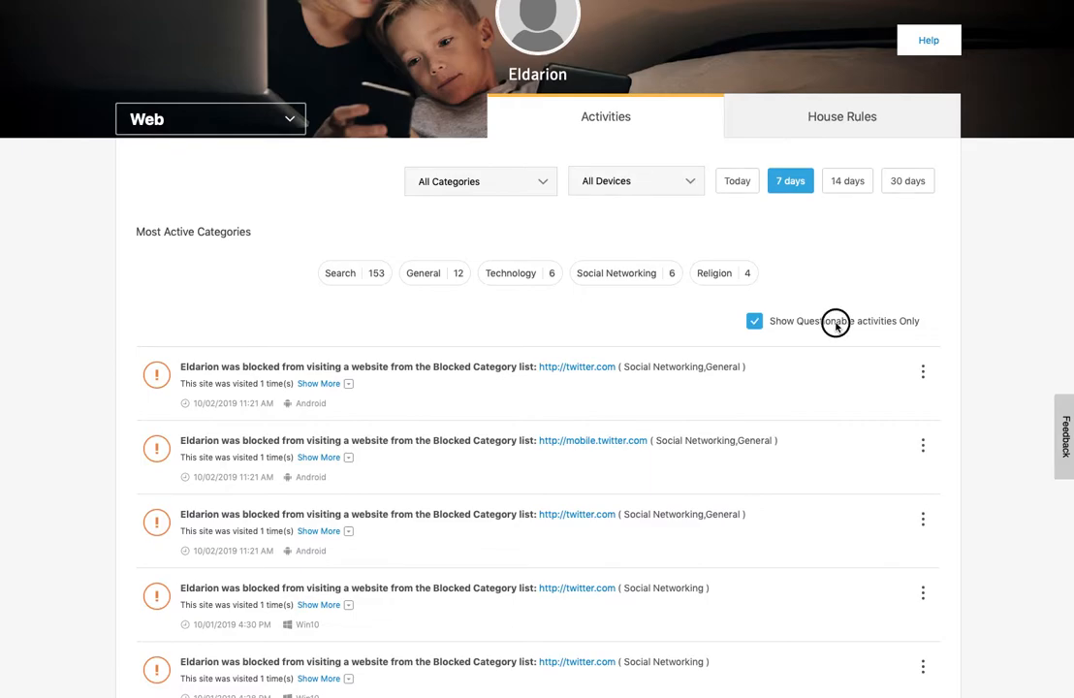
{"action": "left_click", "coordinate": [754, 320]}
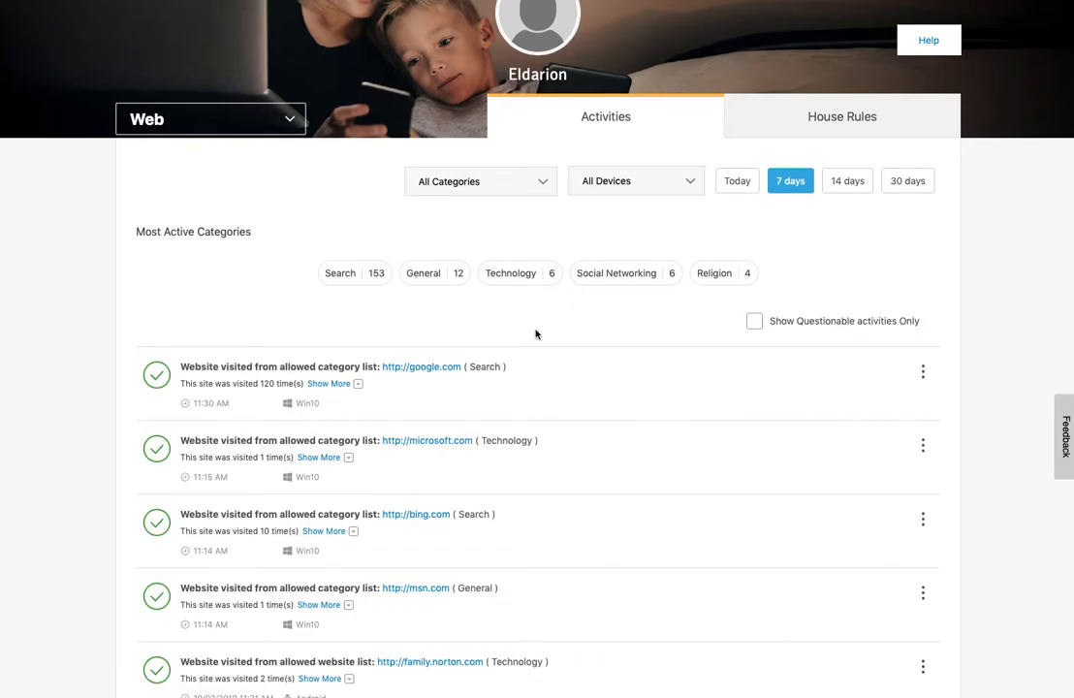
{"action": "scroll", "scroll_direction": "down", "scroll_amount": 3}
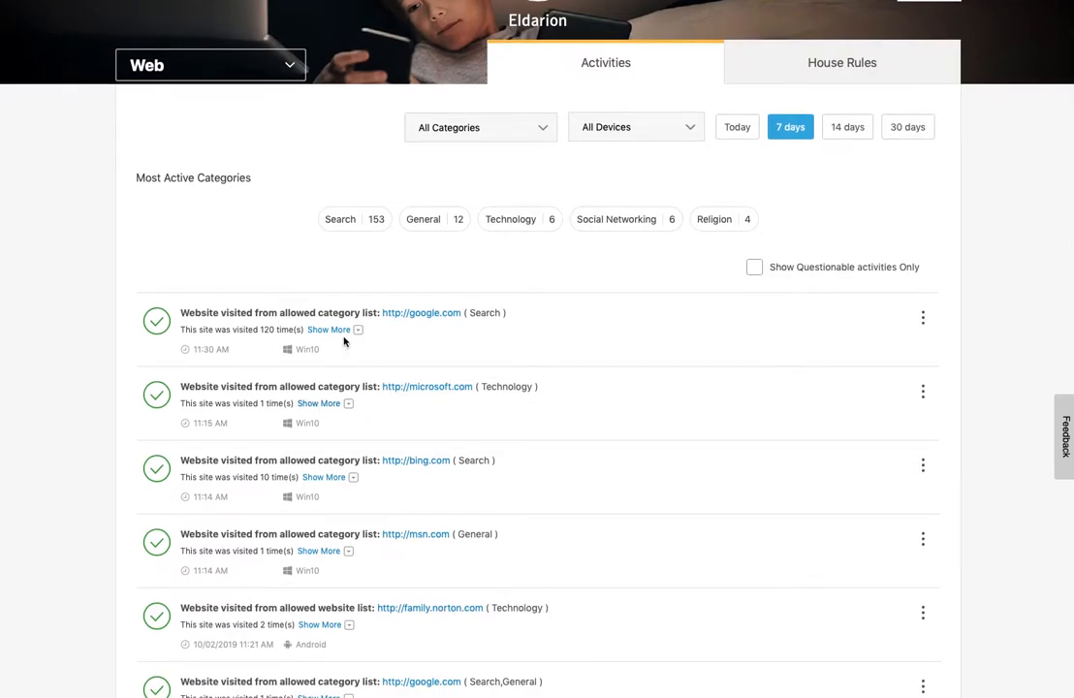
{"action": "left_click", "coordinate": [328, 329]}
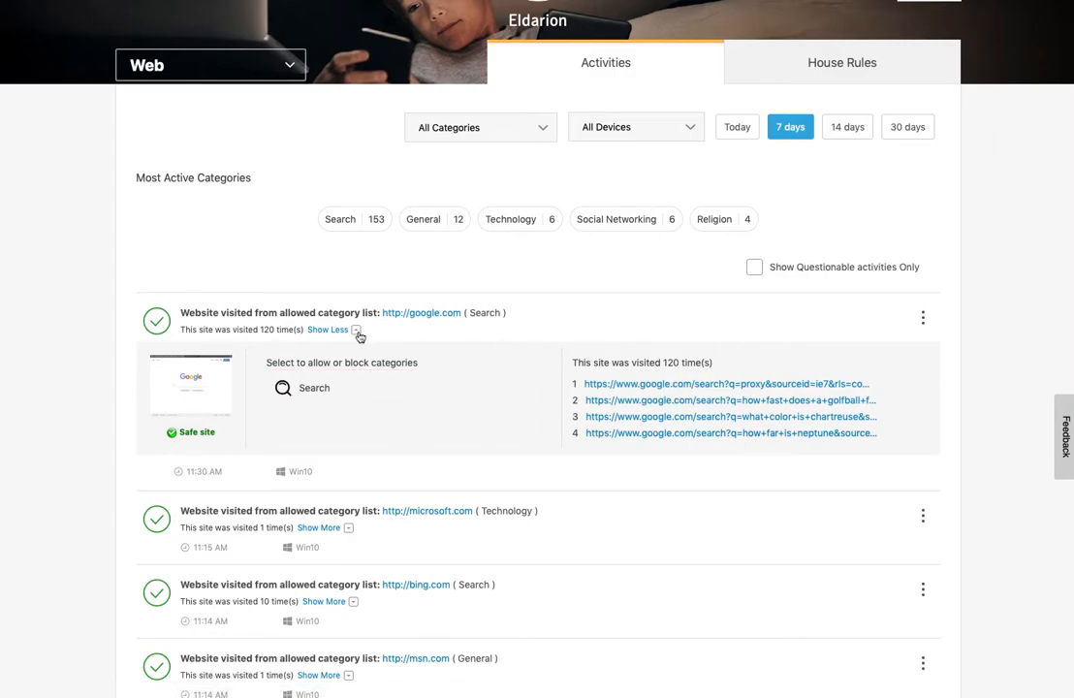
{"action": "left_click", "coordinate": [327, 329]}
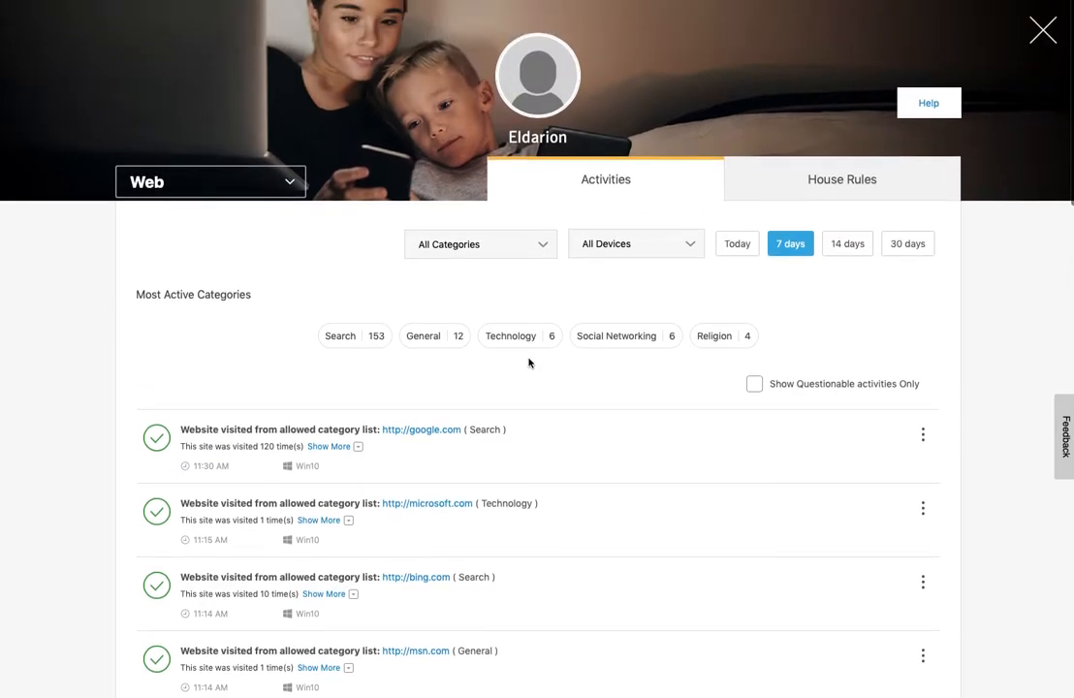
{"action": "left_click", "coordinate": [480, 243]}
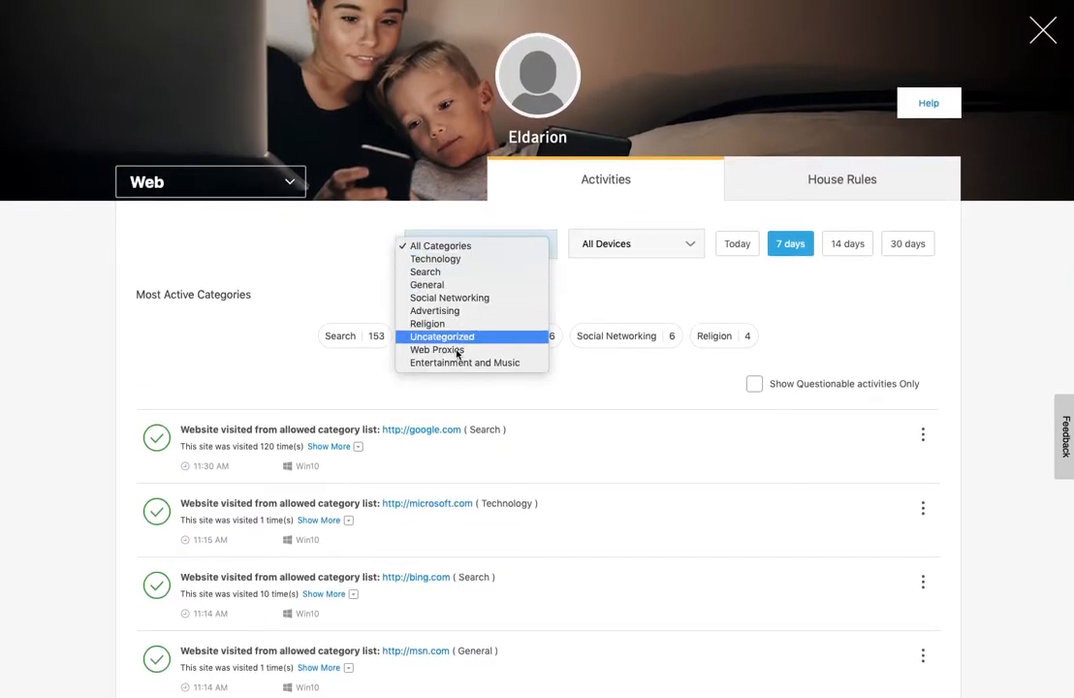
{"action": "left_click", "coordinate": [636, 243]}
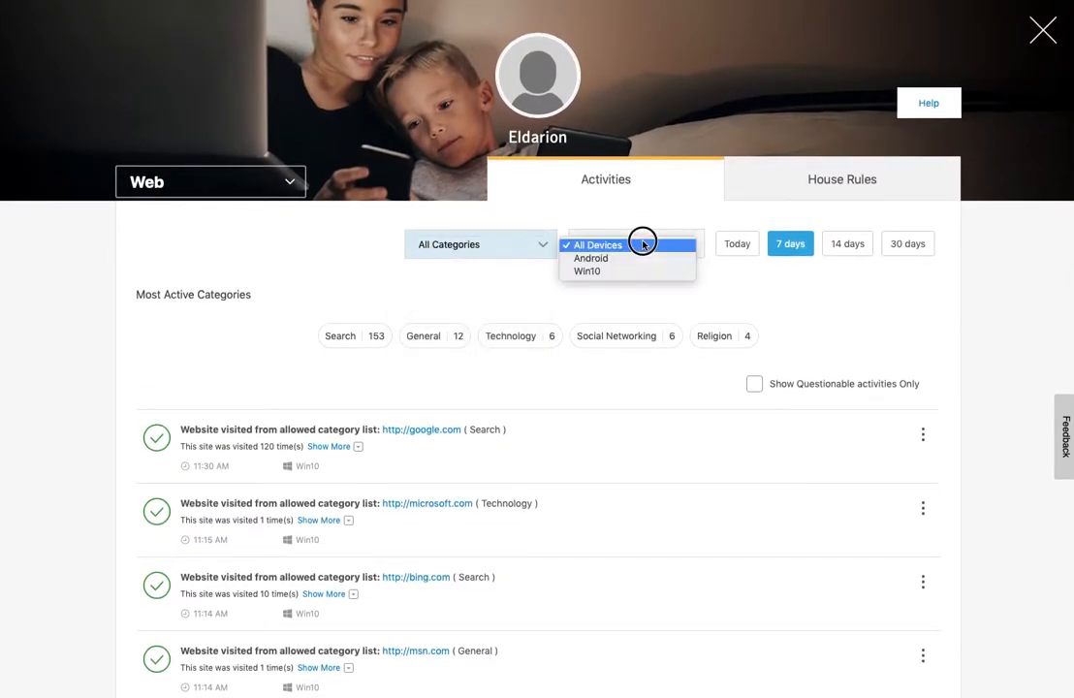
{"action": "left_click", "coordinate": [596, 244]}
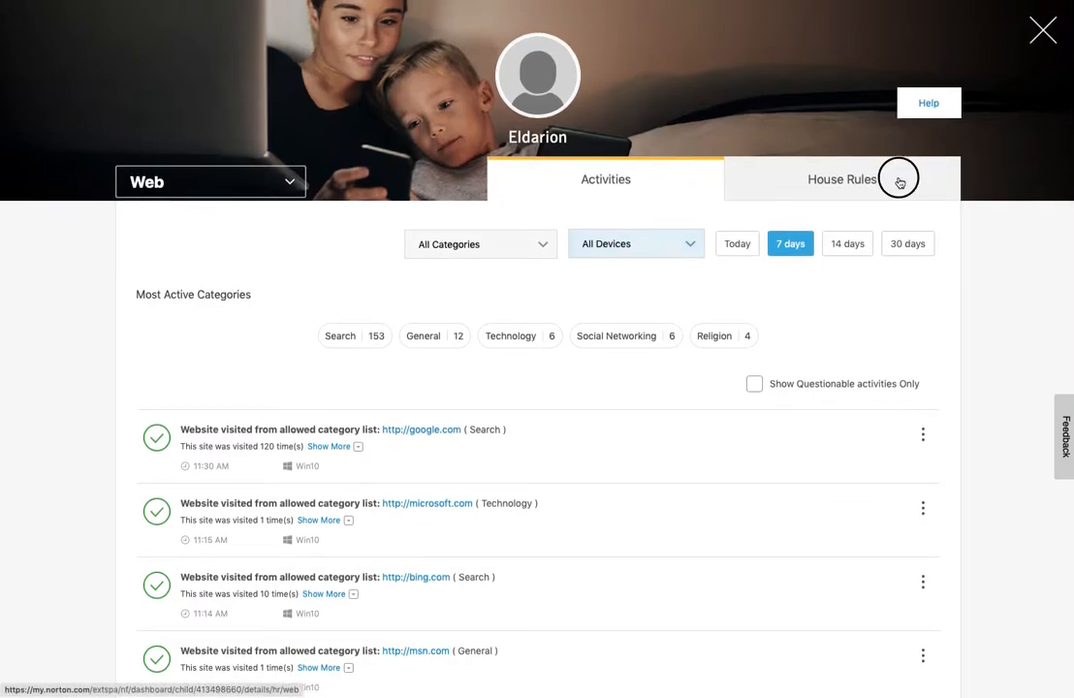
- Show Eldarion's web House Rules: custom restriction, block supervision, 27 blocked categories
{"action": "left_click", "coordinate": [841, 179]}
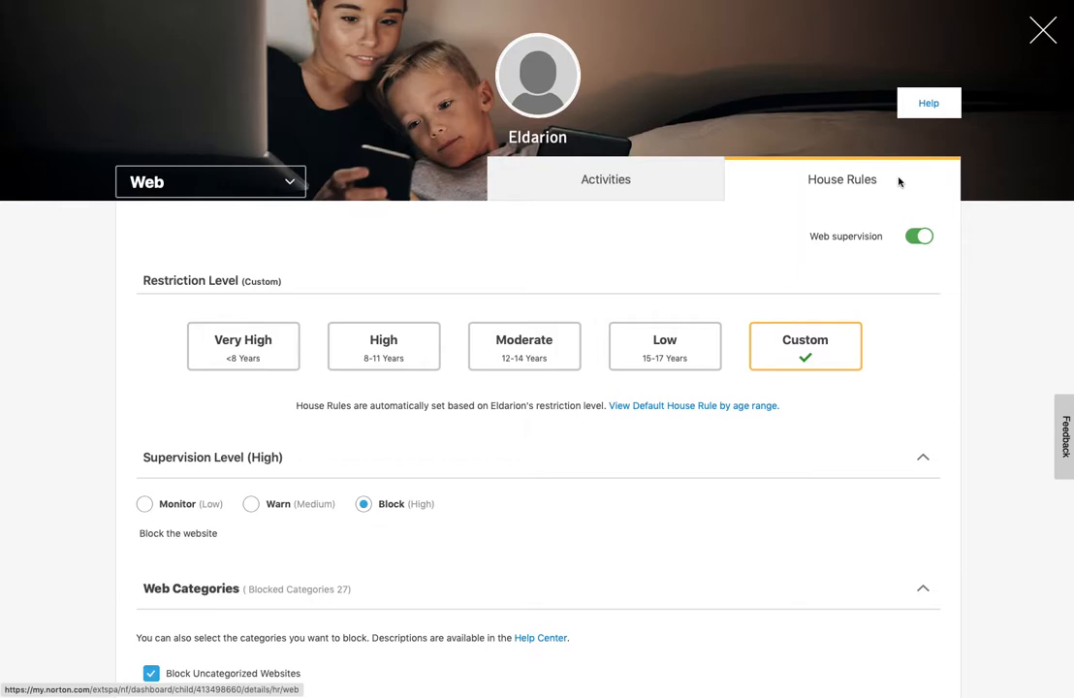
{"action": "mouse_move", "coordinate": [887, 188]}
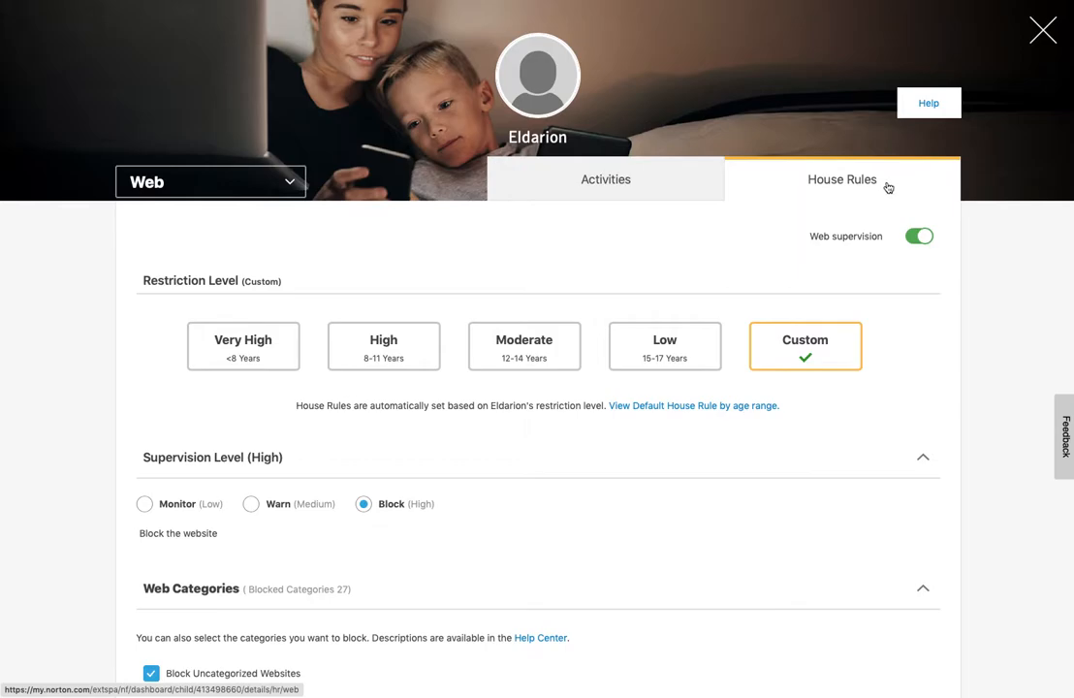
{"action": "mouse_move", "coordinate": [325, 275]}
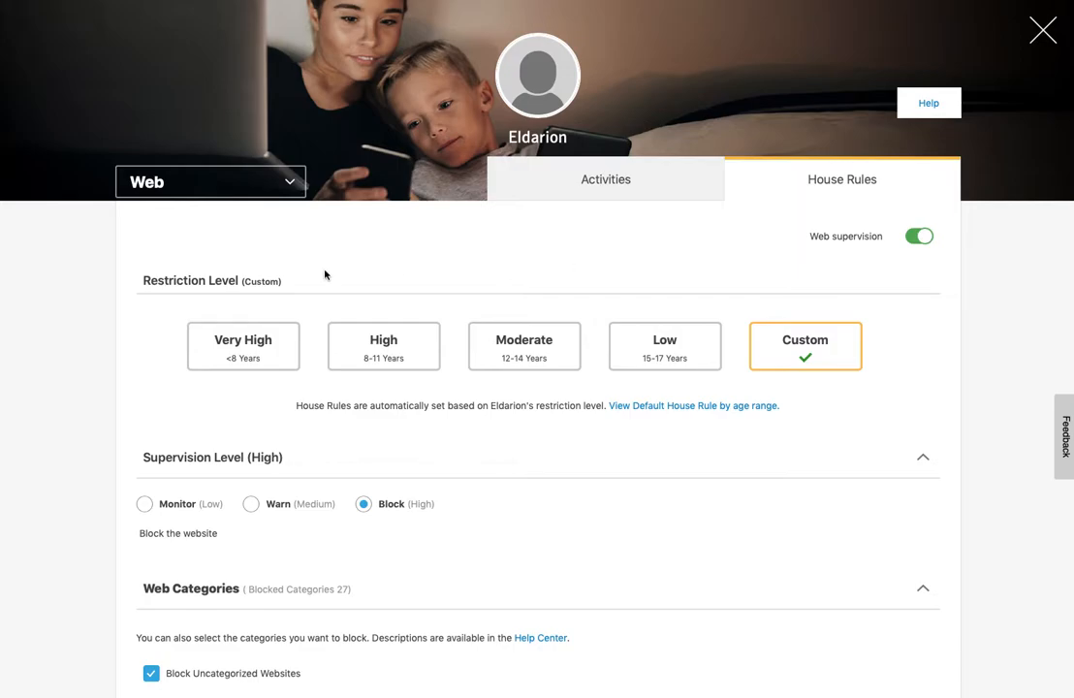
{"action": "mouse_move", "coordinate": [348, 314]}
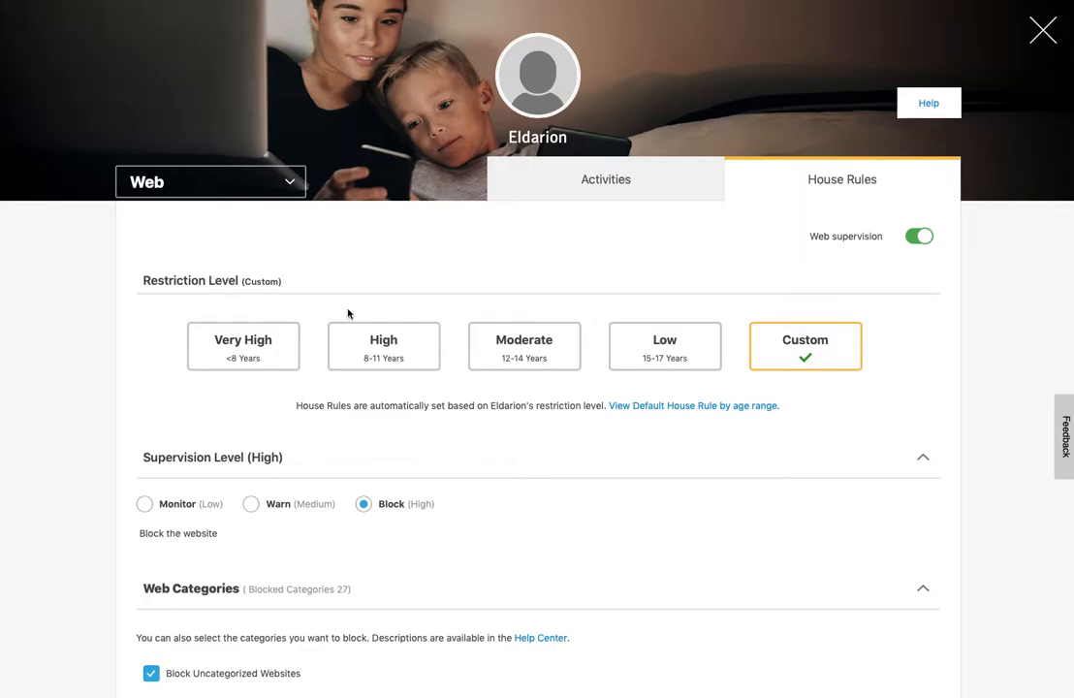
{"action": "mouse_move", "coordinate": [659, 423]}
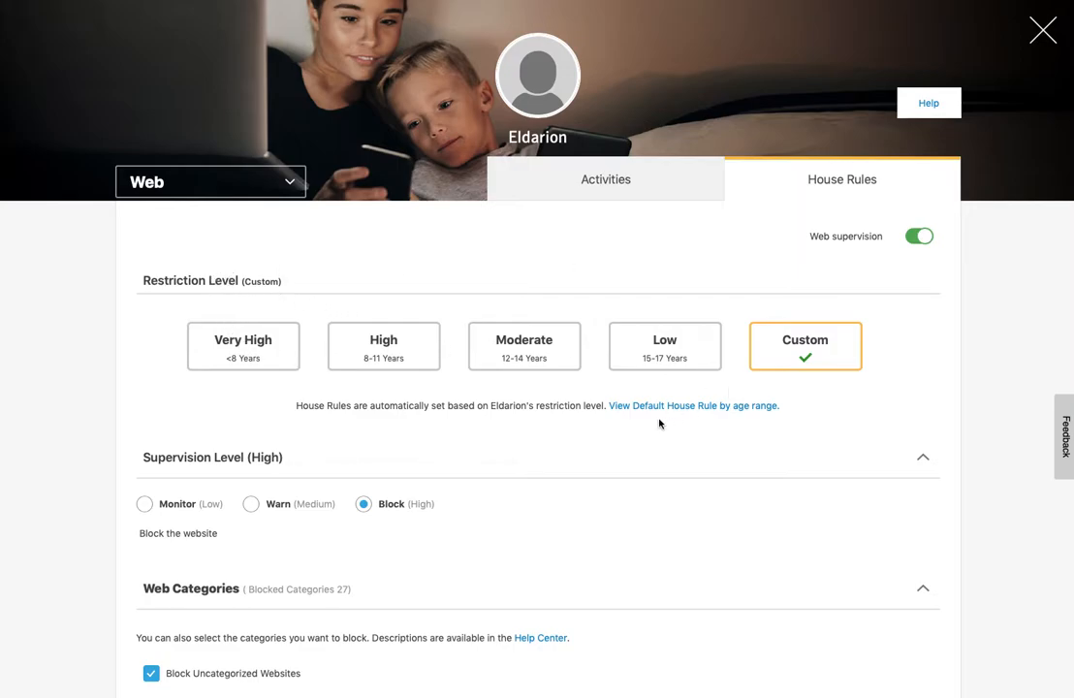
- View the default web supervision rules by age, then close that comparison
{"action": "left_click", "coordinate": [692, 405]}
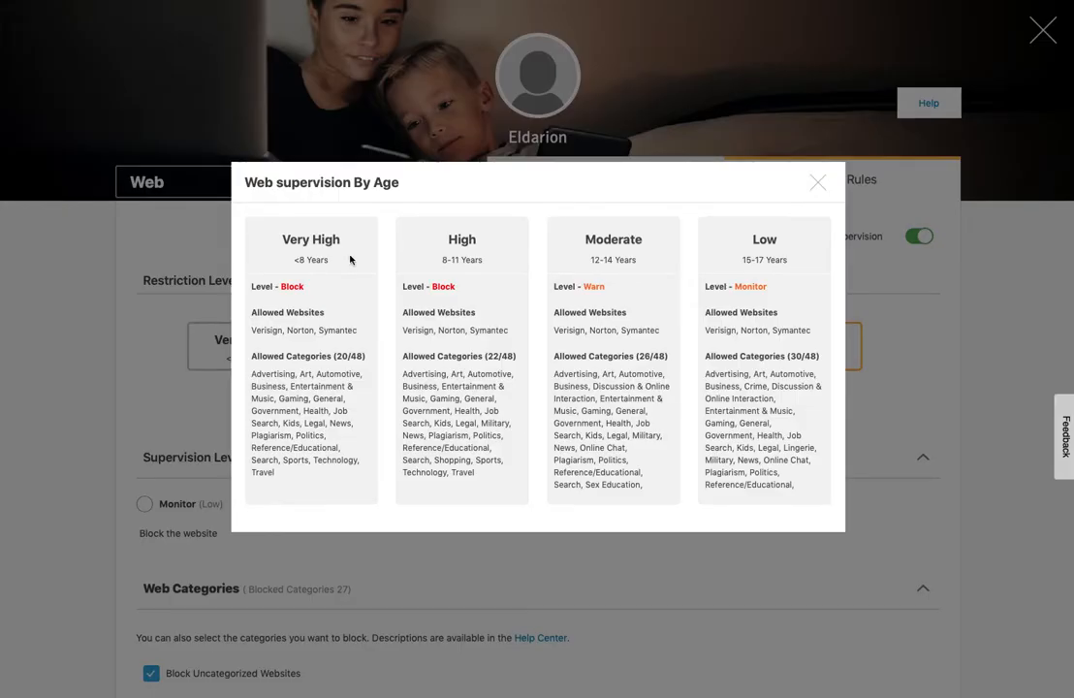
{"action": "mouse_move", "coordinate": [657, 257]}
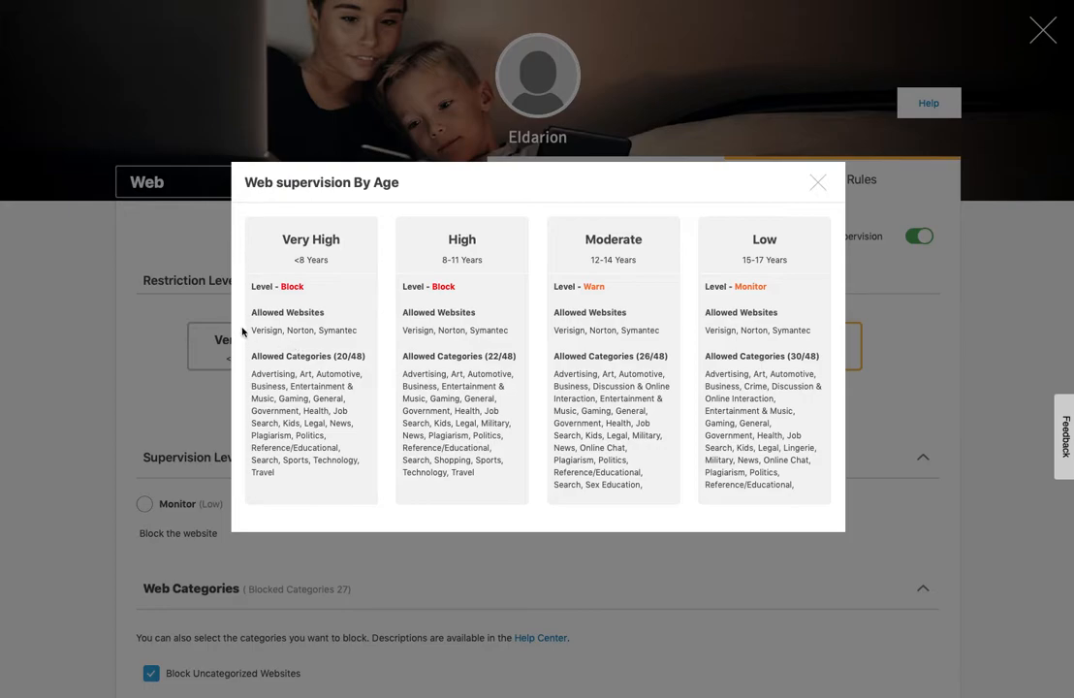
{"action": "mouse_move", "coordinate": [476, 481]}
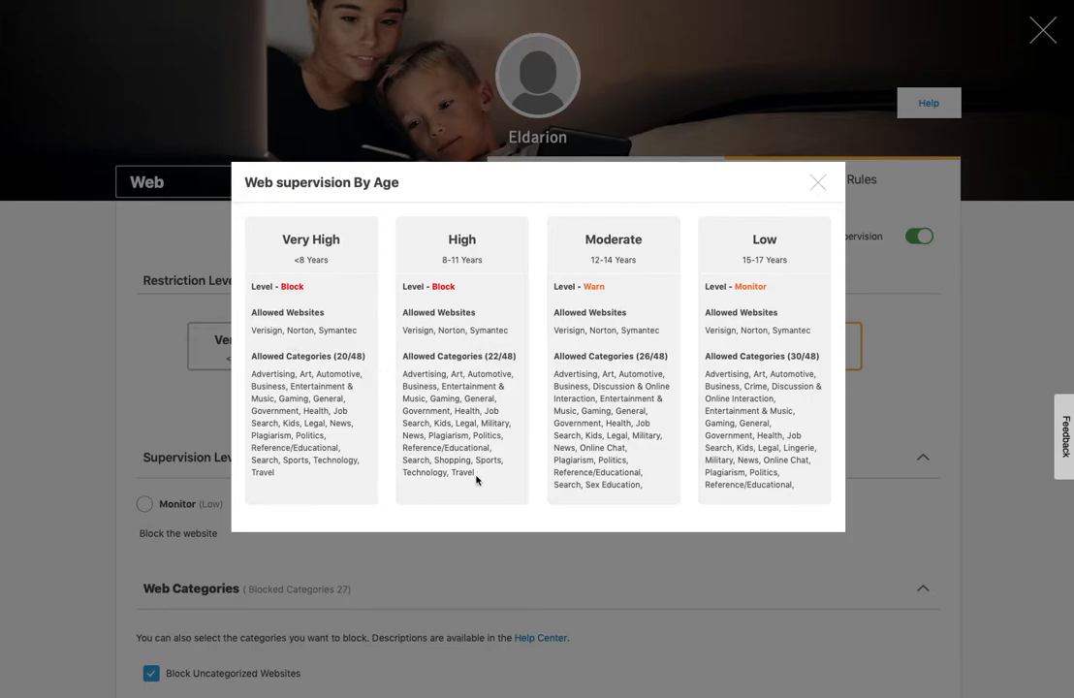
{"action": "mouse_move", "coordinate": [747, 304]}
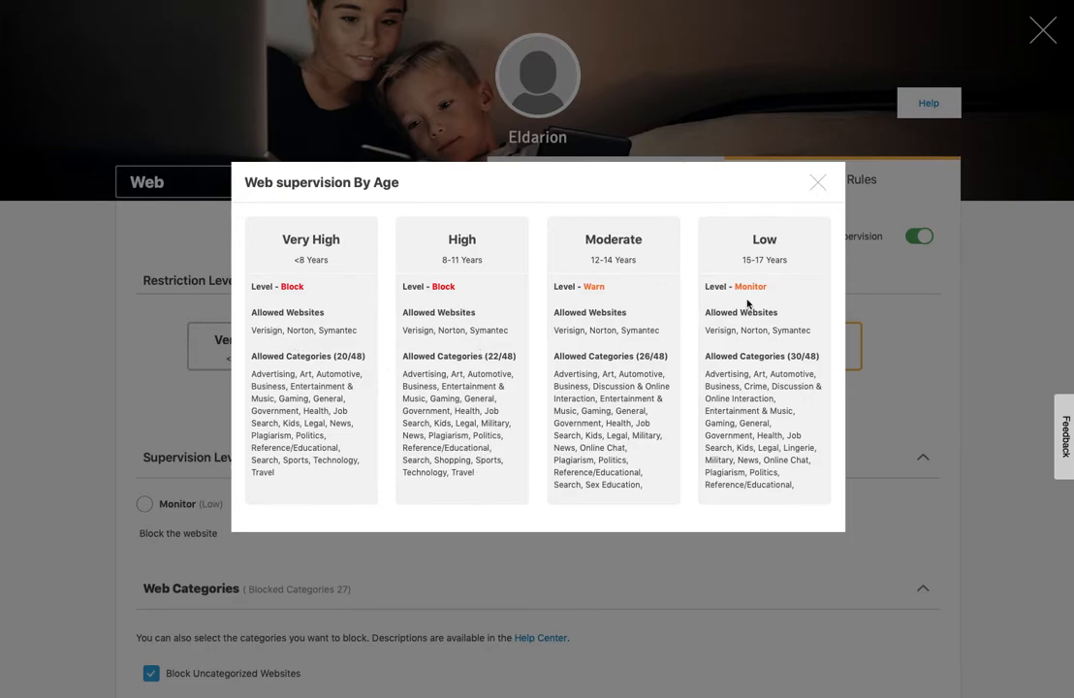
{"action": "left_click", "coordinate": [817, 182]}
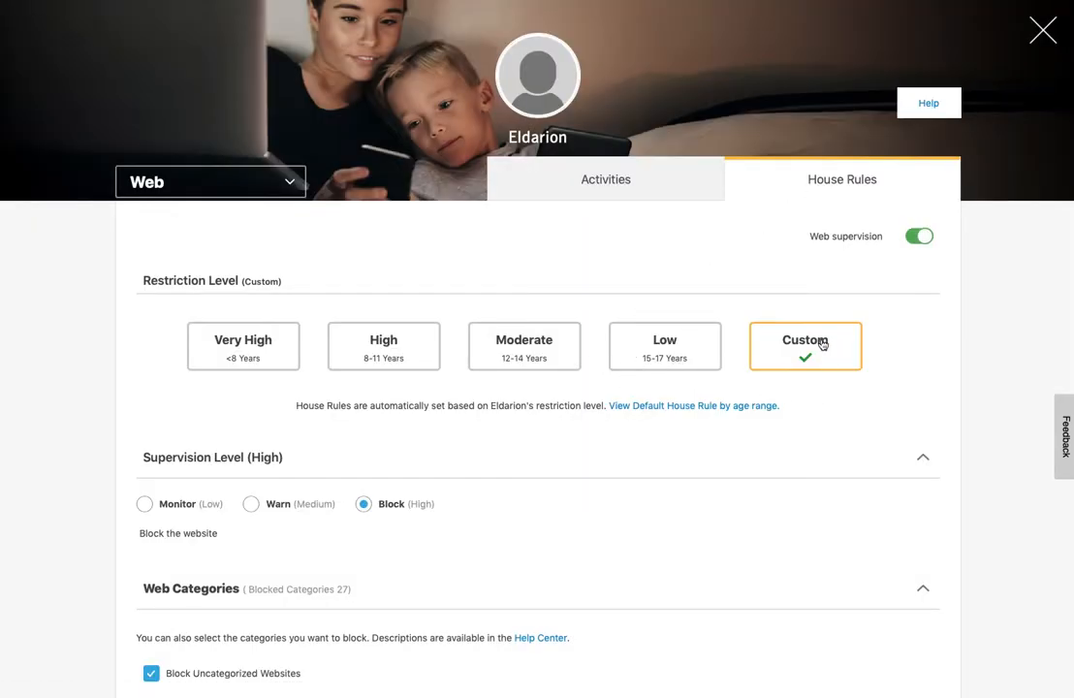
{"action": "scroll", "scroll_direction": "down", "scroll_amount": 3}
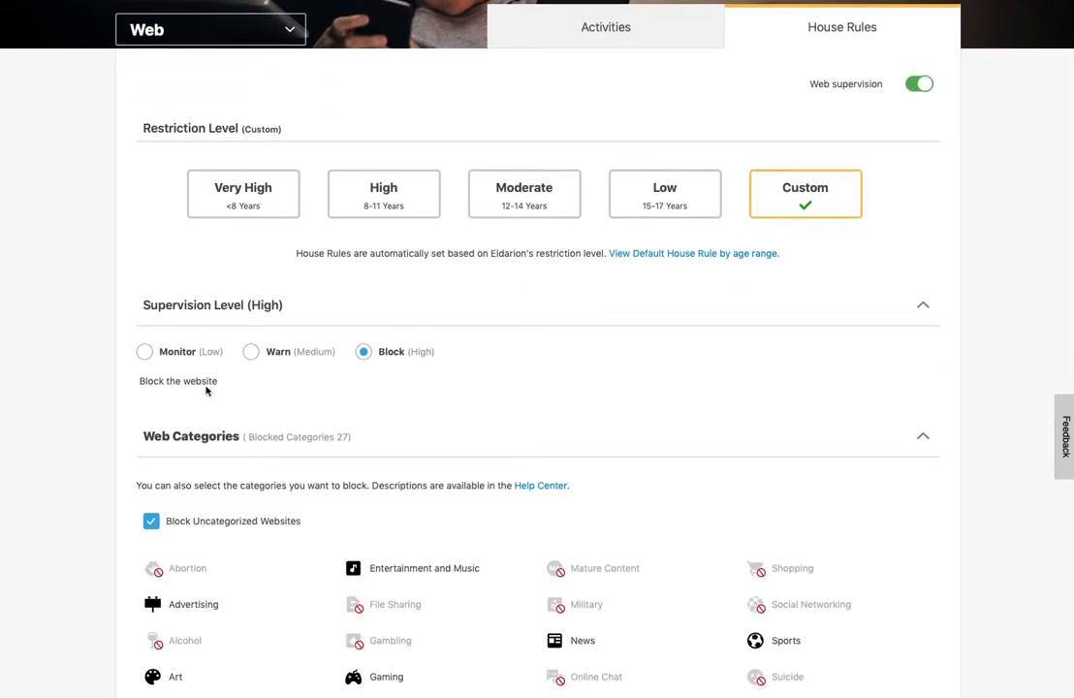
{"action": "mouse_move", "coordinate": [234, 352]}
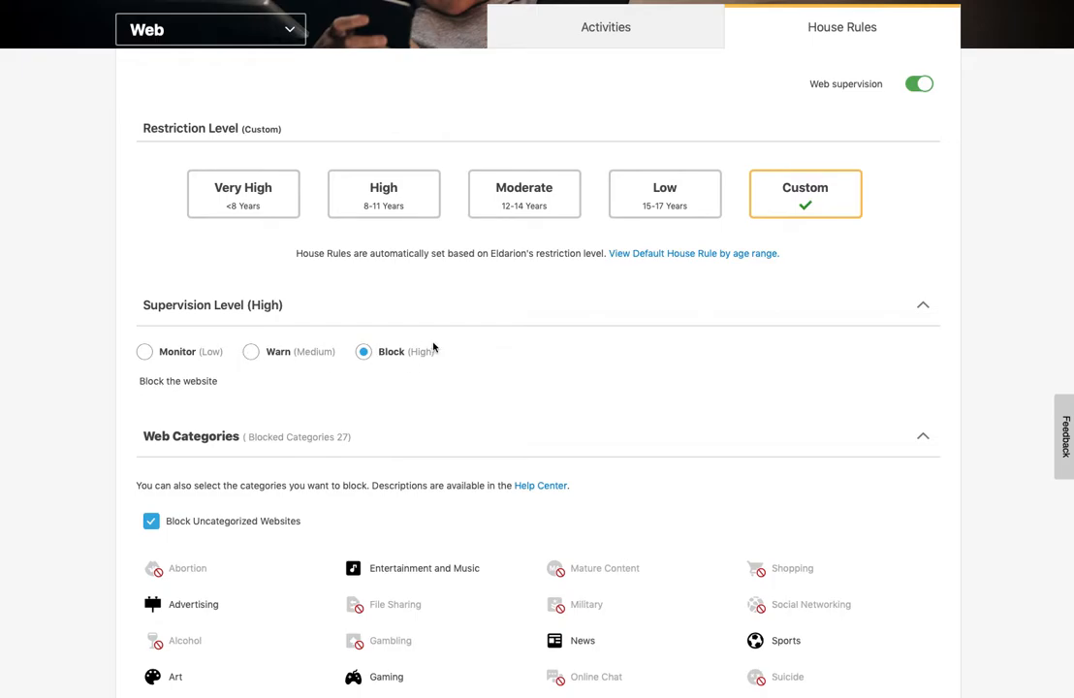
{"action": "scroll", "scroll_direction": "down", "scroll_amount": 3}
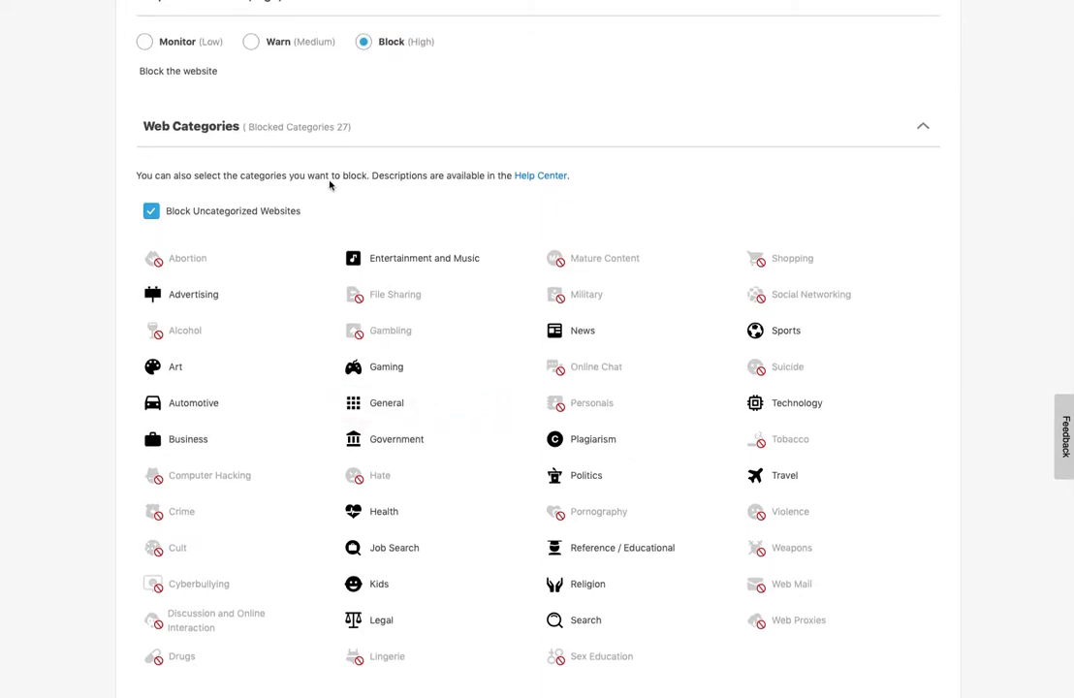
{"action": "mouse_move", "coordinate": [380, 475]}
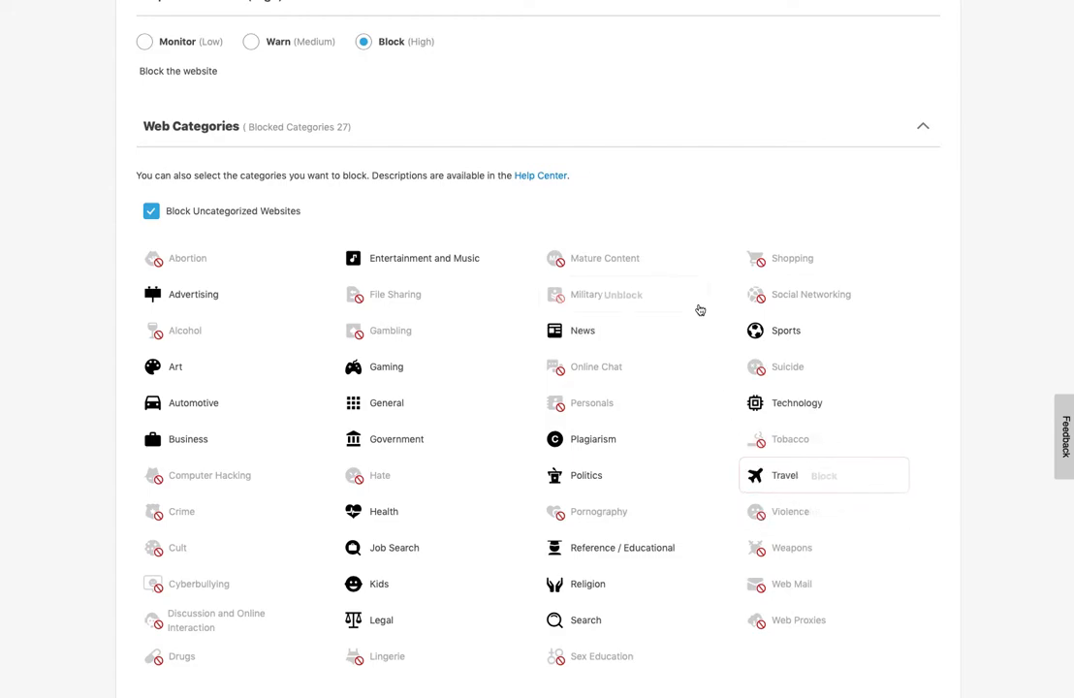
{"action": "mouse_move", "coordinate": [606, 295]}
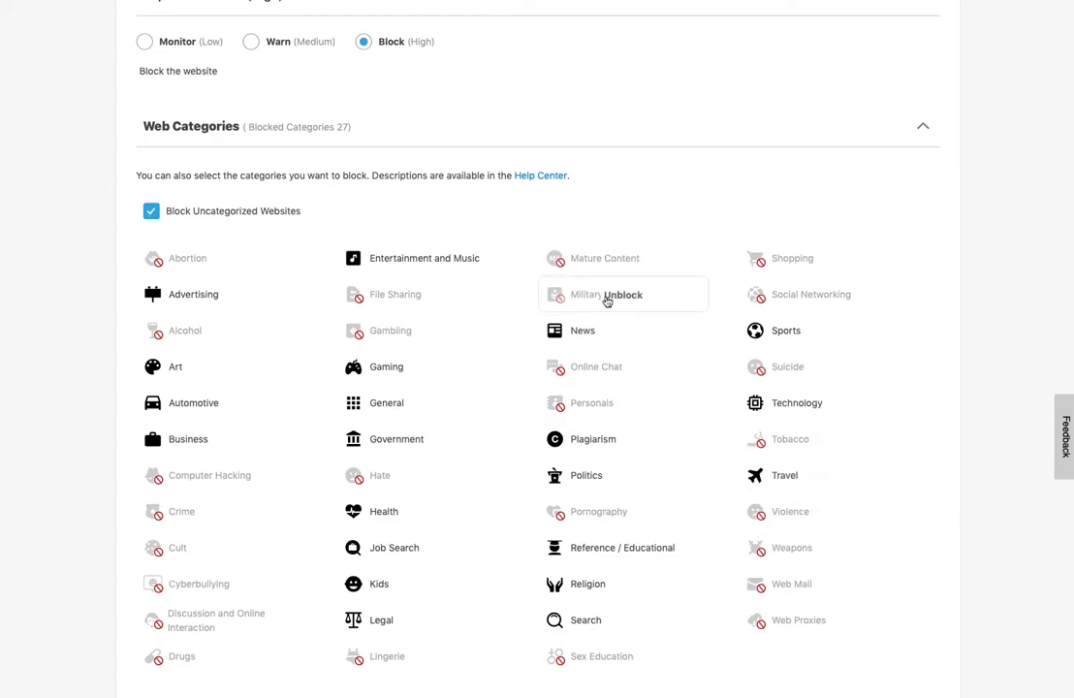
{"action": "mouse_move", "coordinate": [606, 294]}
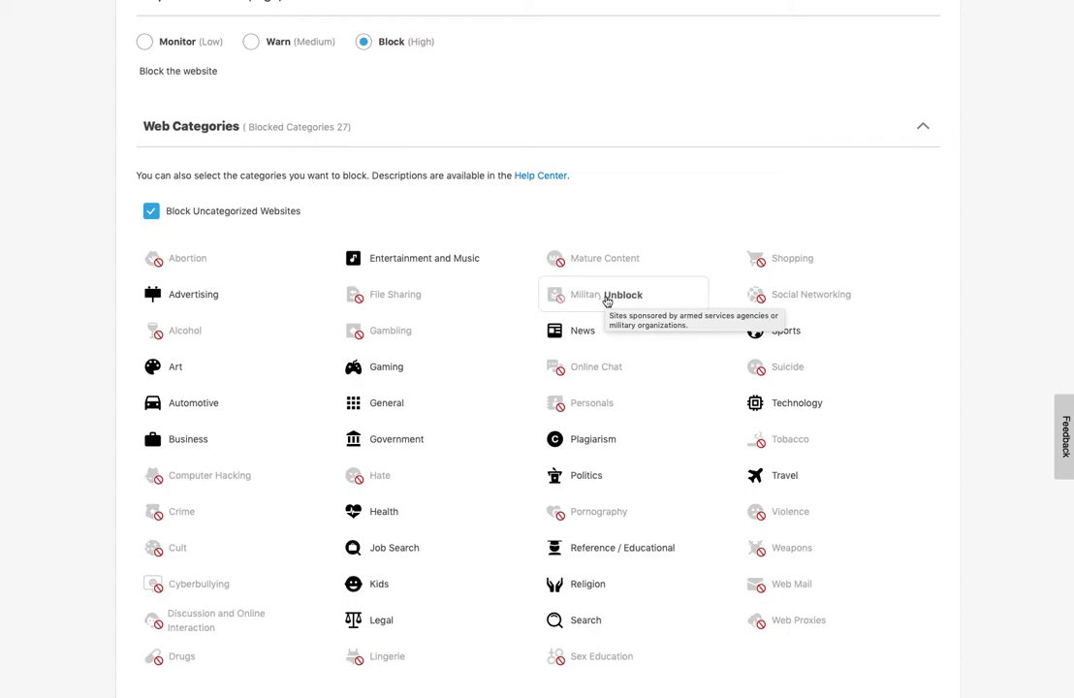
{"action": "mouse_move", "coordinate": [197, 204]}
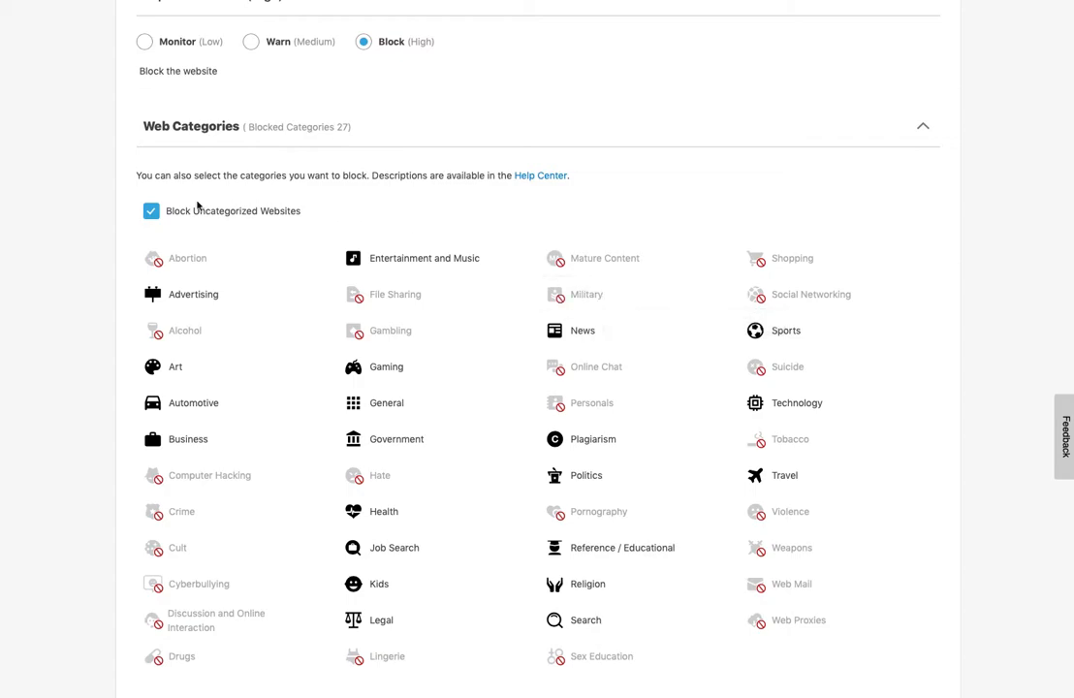
{"action": "mouse_move", "coordinate": [304, 216]}
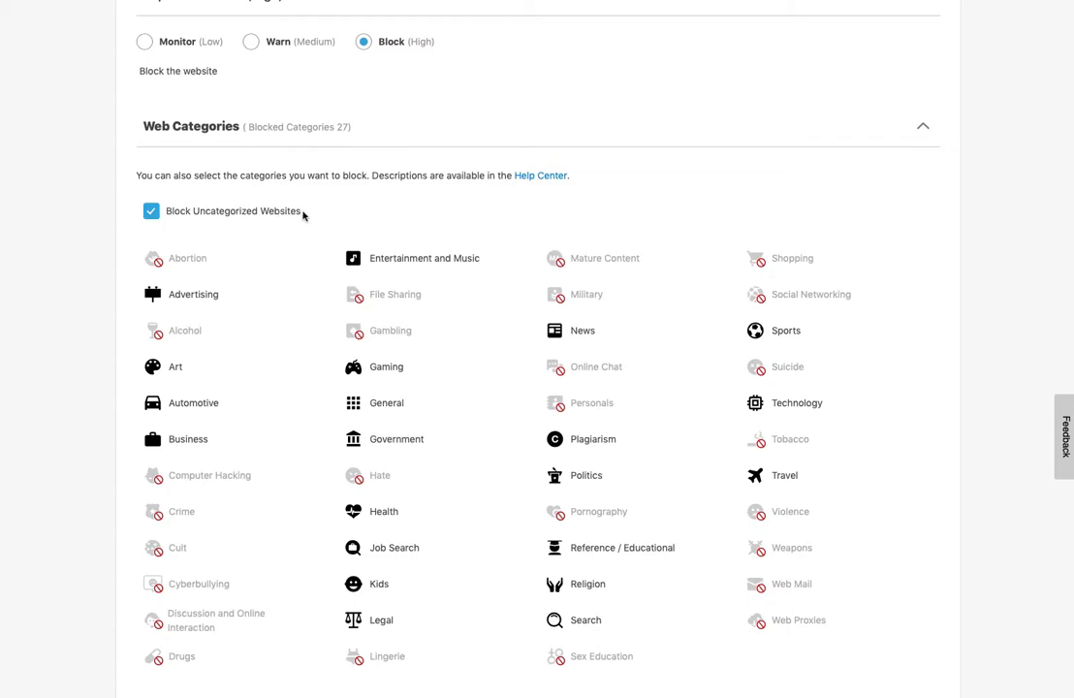
{"action": "mouse_move", "coordinate": [441, 175]}
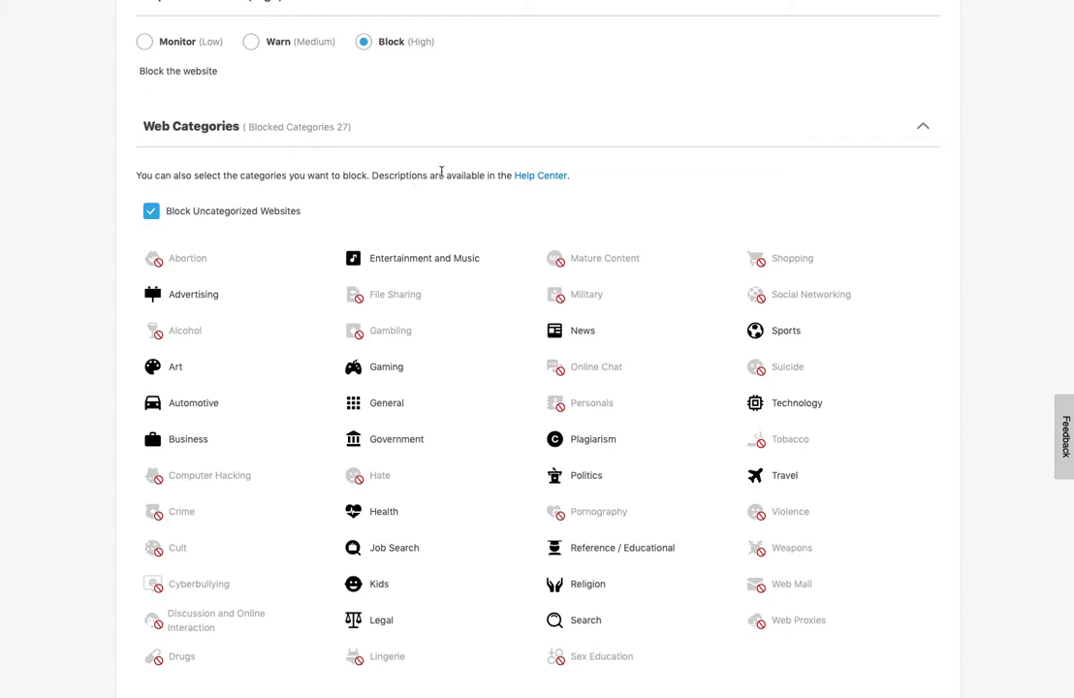
{"action": "mouse_move", "coordinate": [395, 197]}
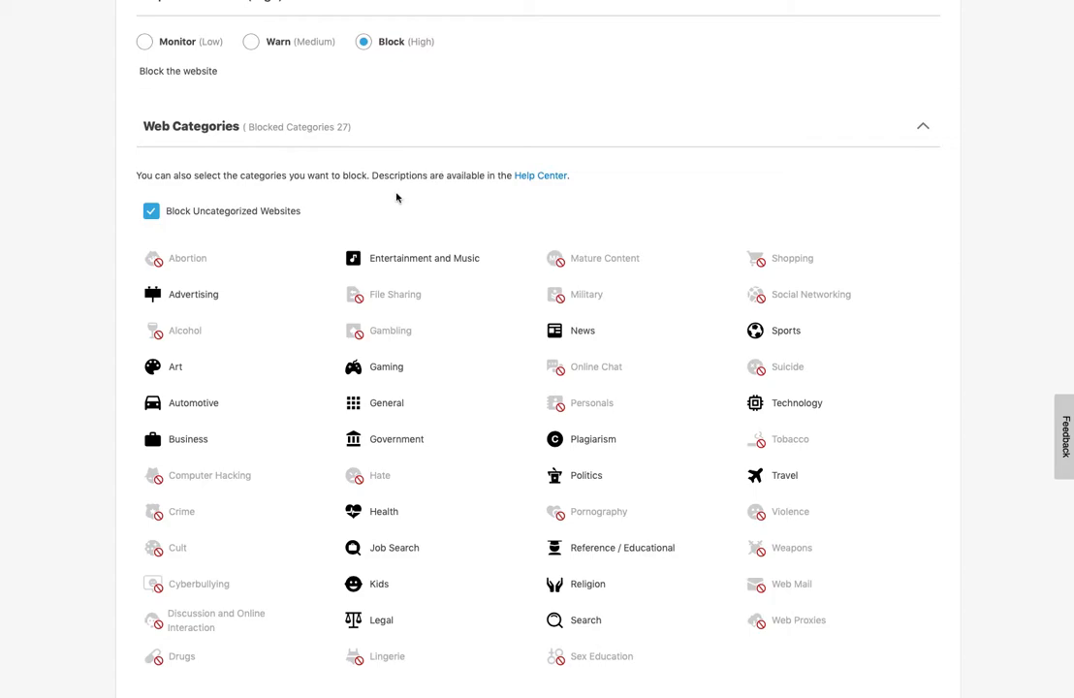
{"action": "mouse_move", "coordinate": [214, 258]}
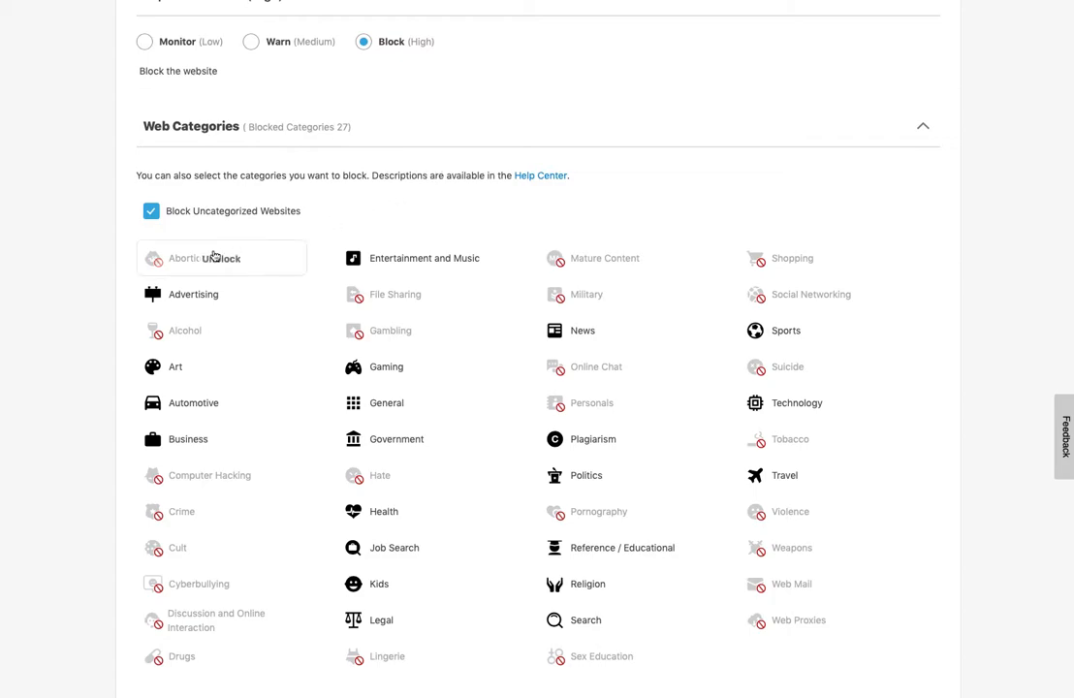
{"action": "mouse_move", "coordinate": [417, 213]}
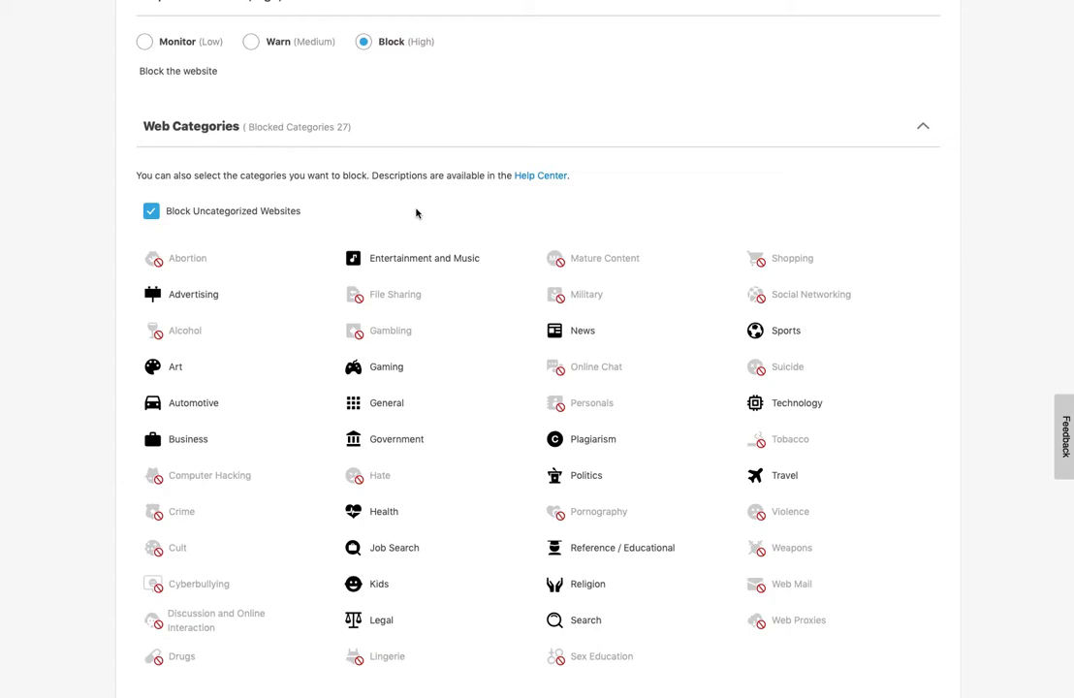
{"action": "mouse_move", "coordinate": [300, 211]}
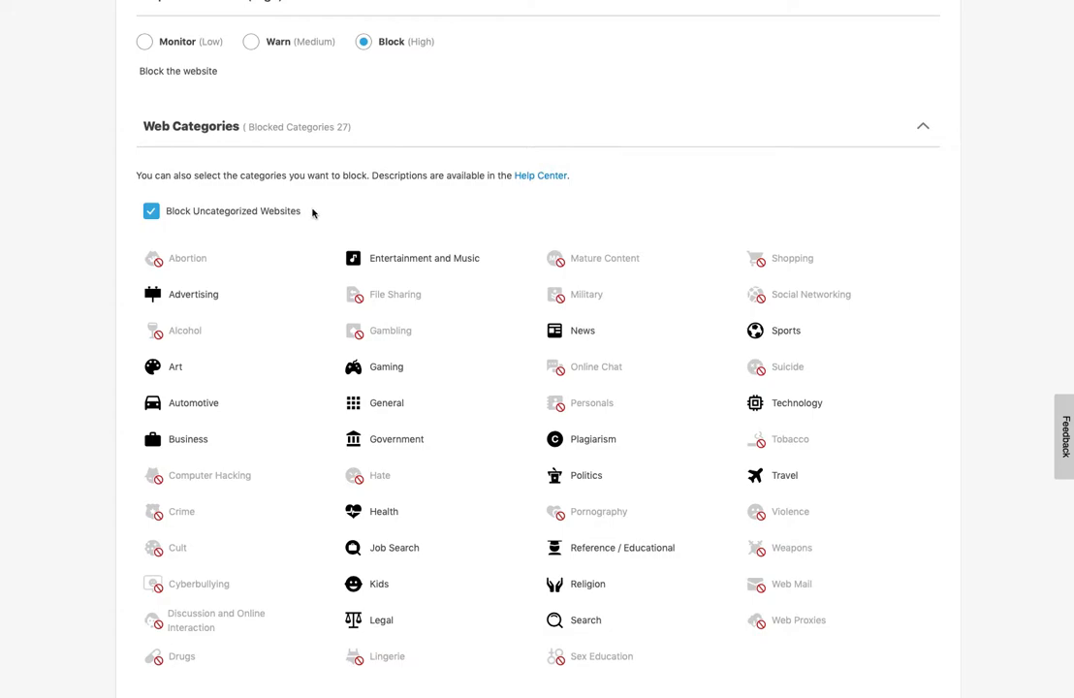
{"action": "left_click", "coordinate": [152, 211]}
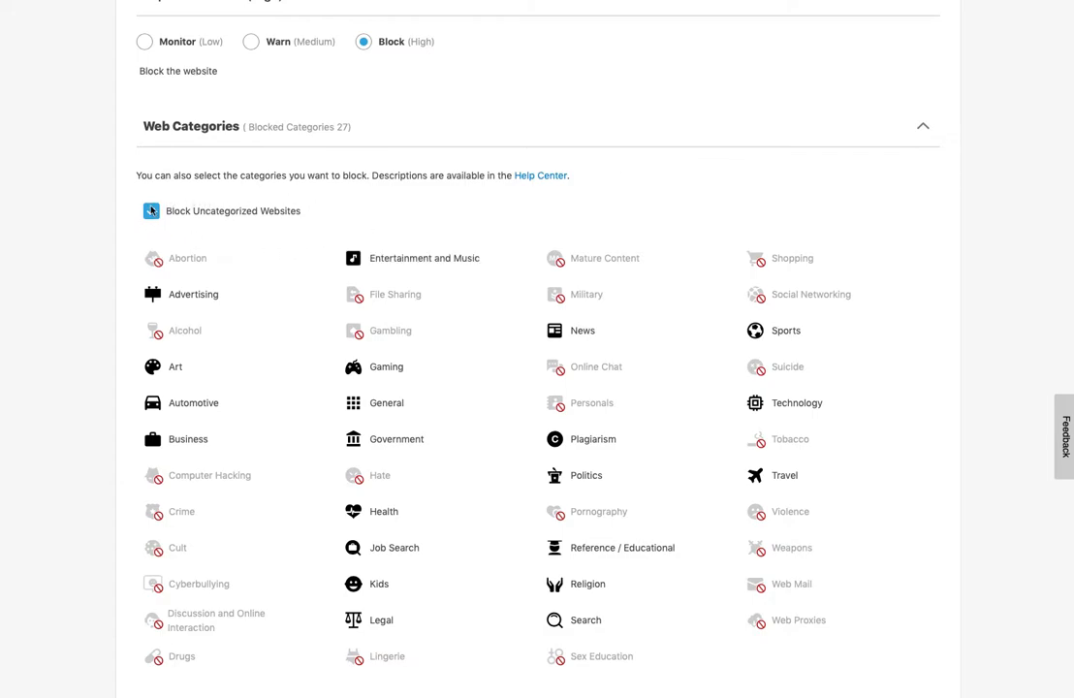
{"action": "left_click", "coordinate": [152, 211]}
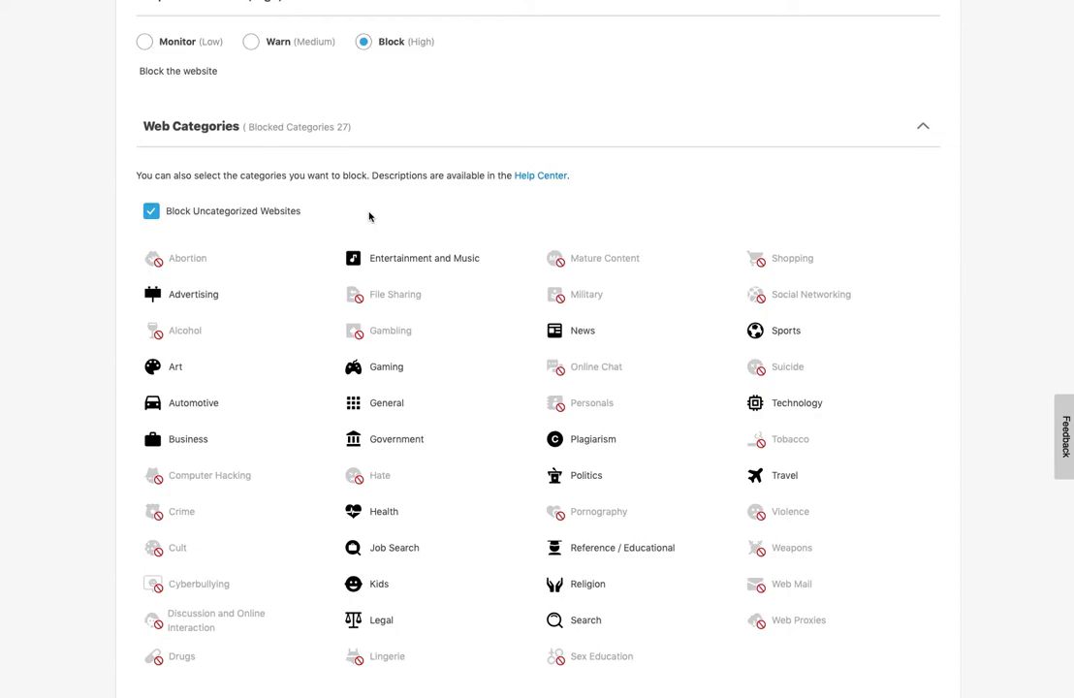
{"action": "scroll", "scroll_direction": "down", "scroll_amount": 3}
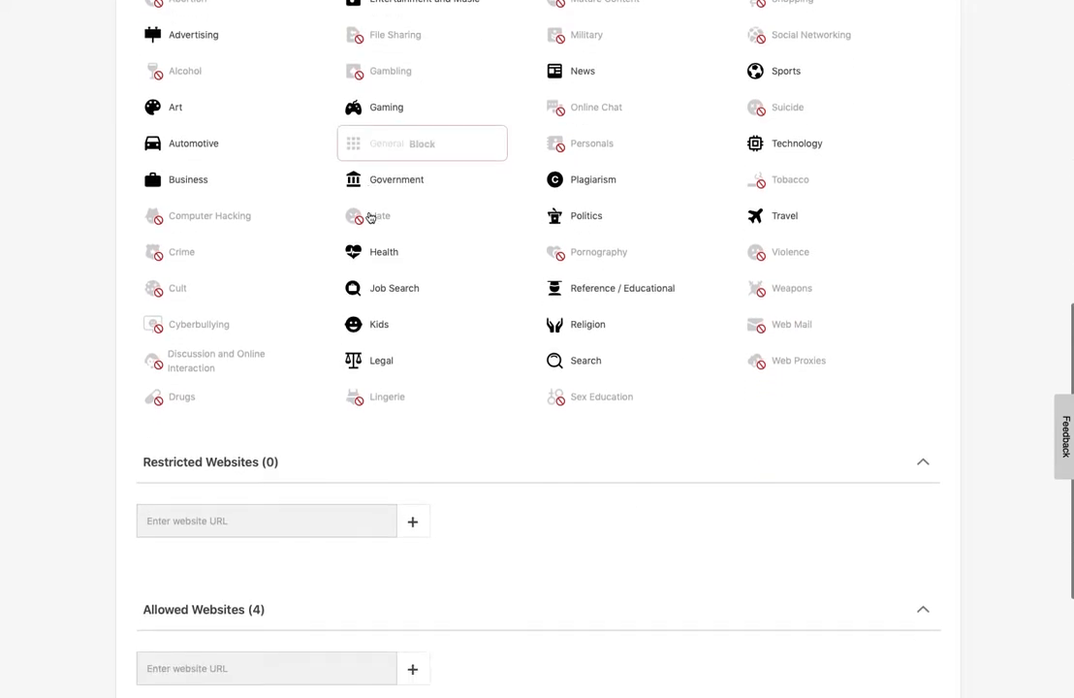
{"action": "scroll", "scroll_direction": "down", "scroll_amount": 3}
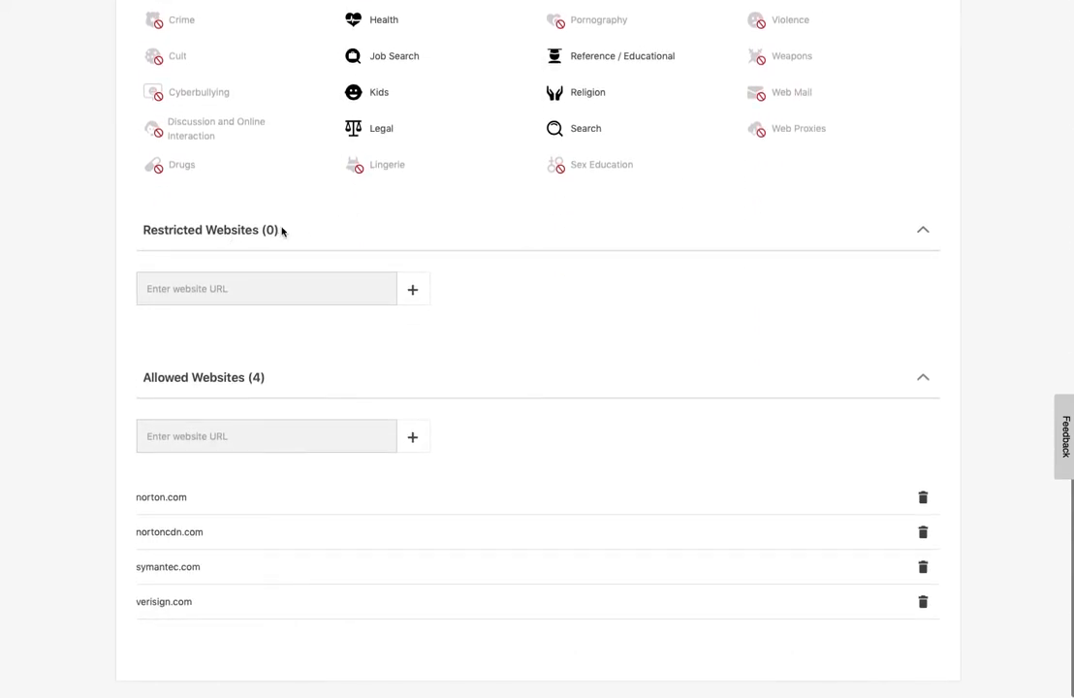
{"action": "left_click", "coordinate": [266, 288]}
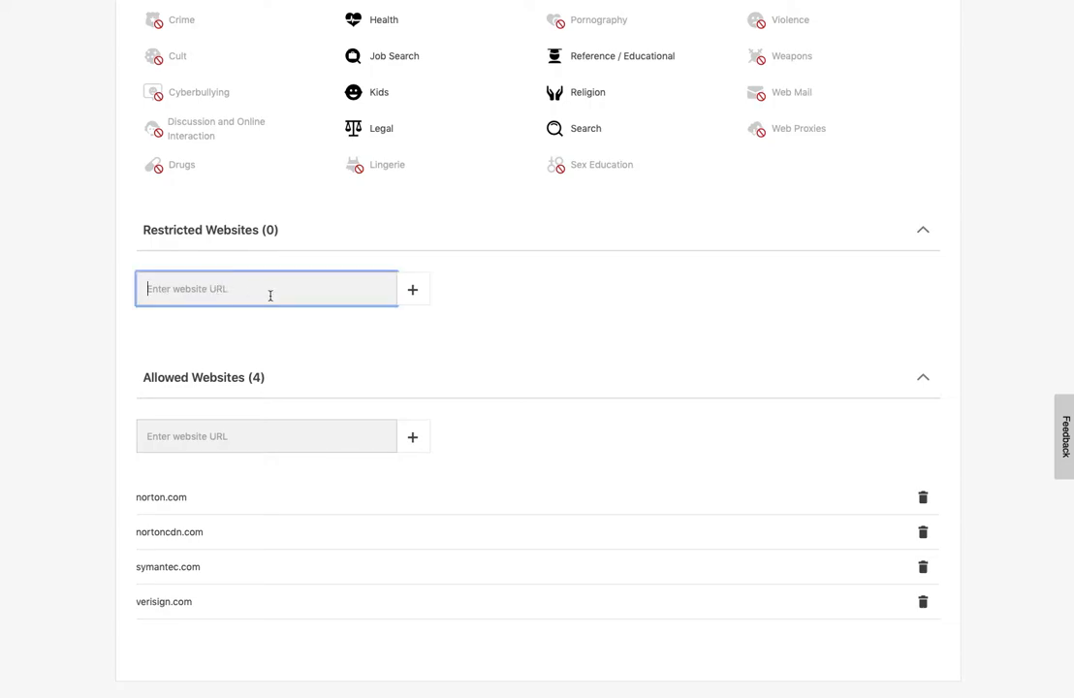
{"action": "scroll", "scroll_direction": "down", "scroll_amount": 3}
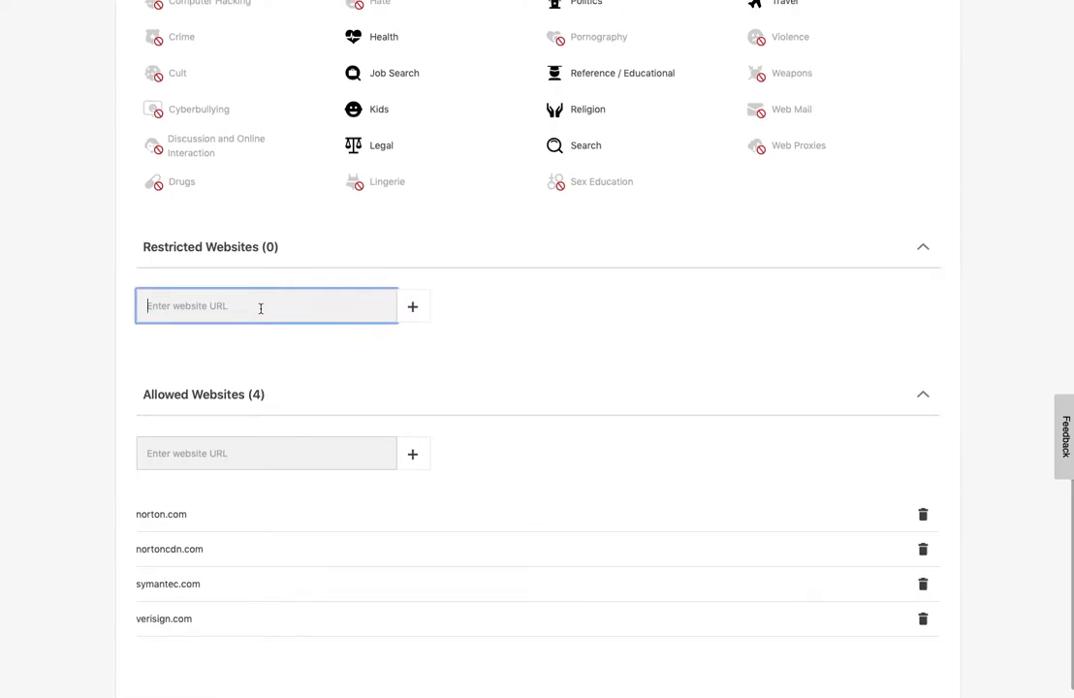
{"action": "scroll", "scroll_direction": "up", "scroll_amount": 3}
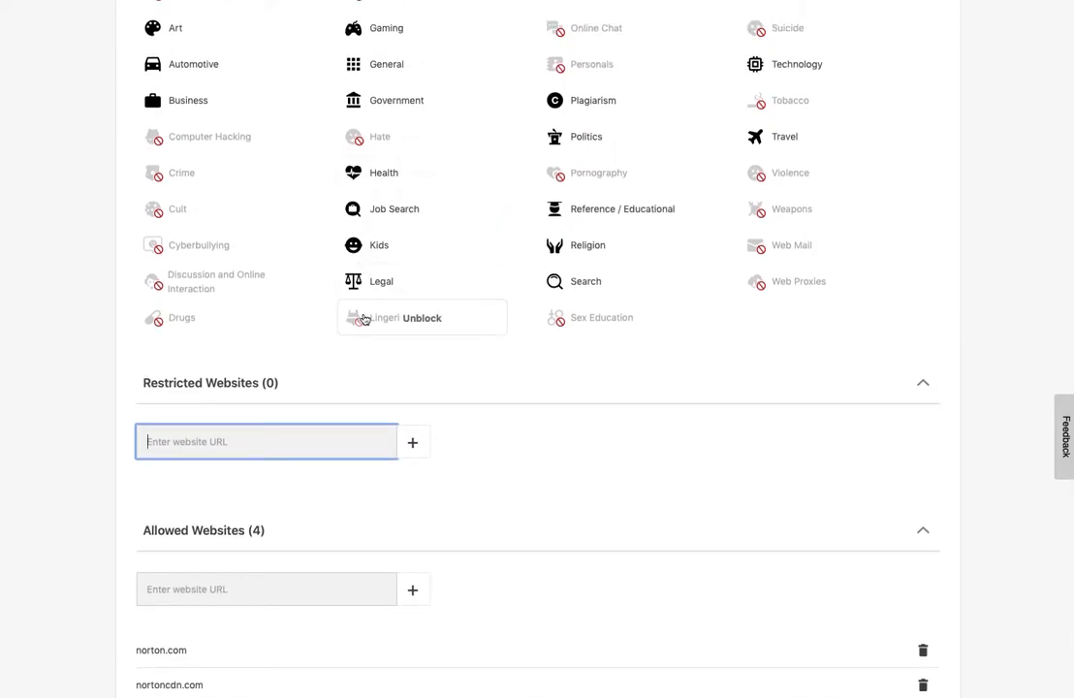
{"action": "scroll", "scroll_direction": "down", "scroll_amount": 3}
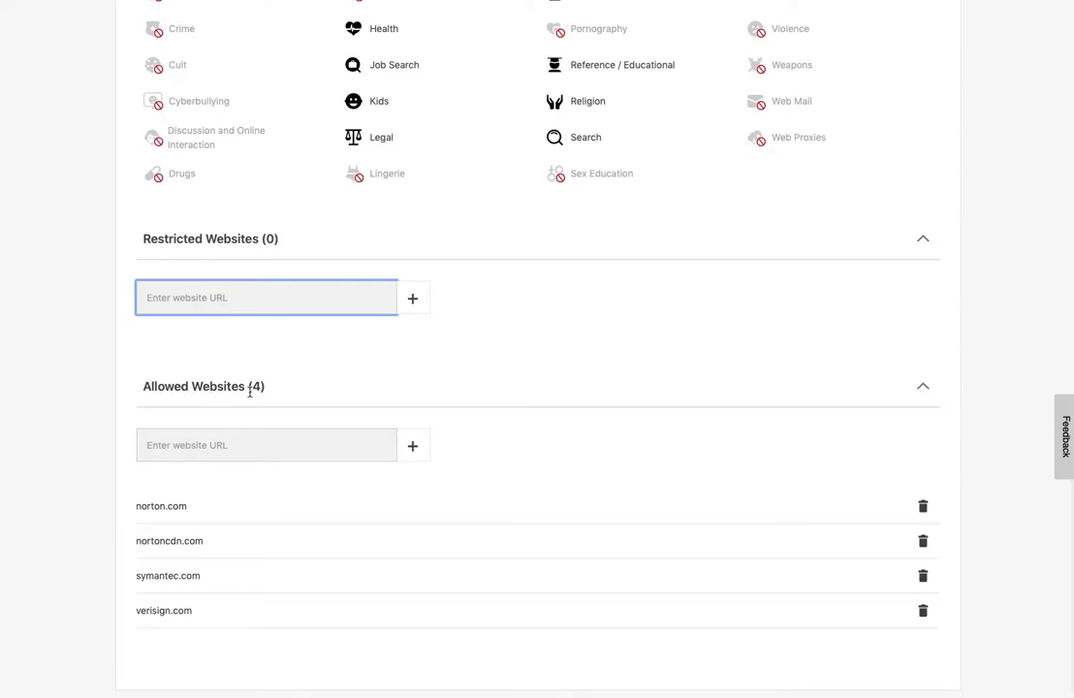
{"action": "mouse_move", "coordinate": [189, 425]}
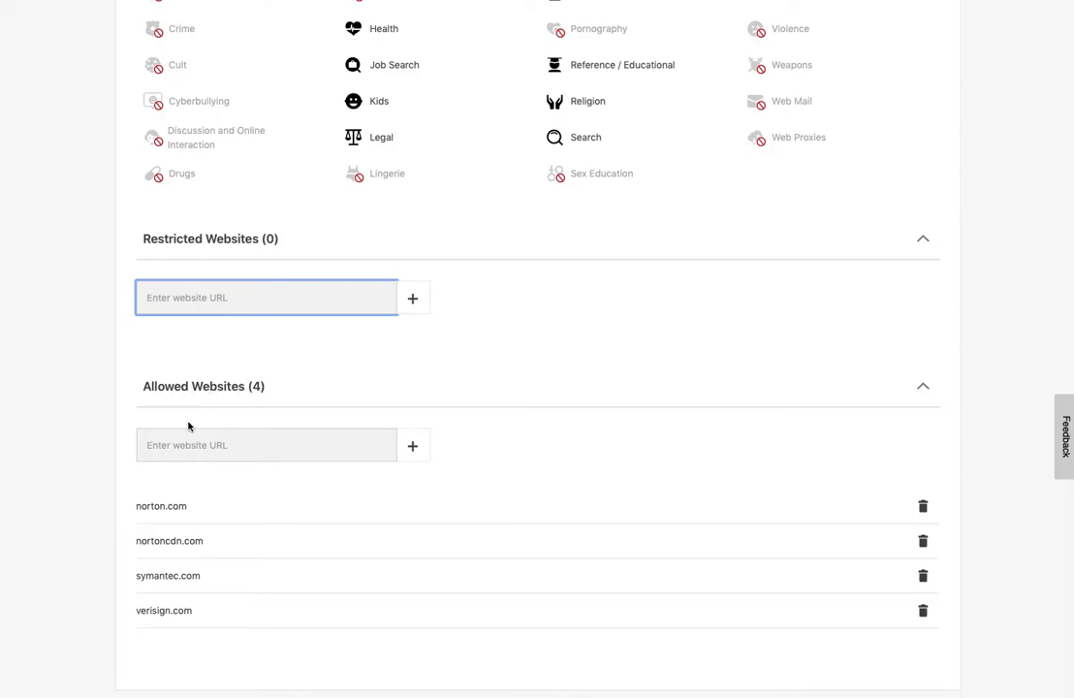
{"action": "left_click", "coordinate": [267, 445]}
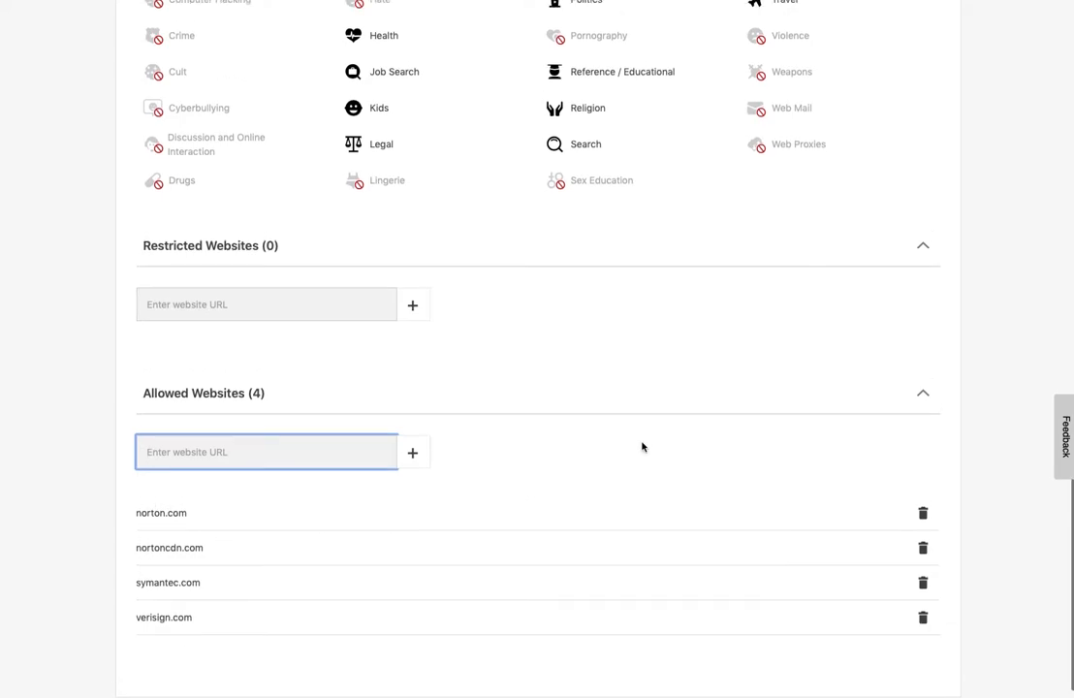
{"action": "scroll", "scroll_direction": "up", "scroll_amount": 3}
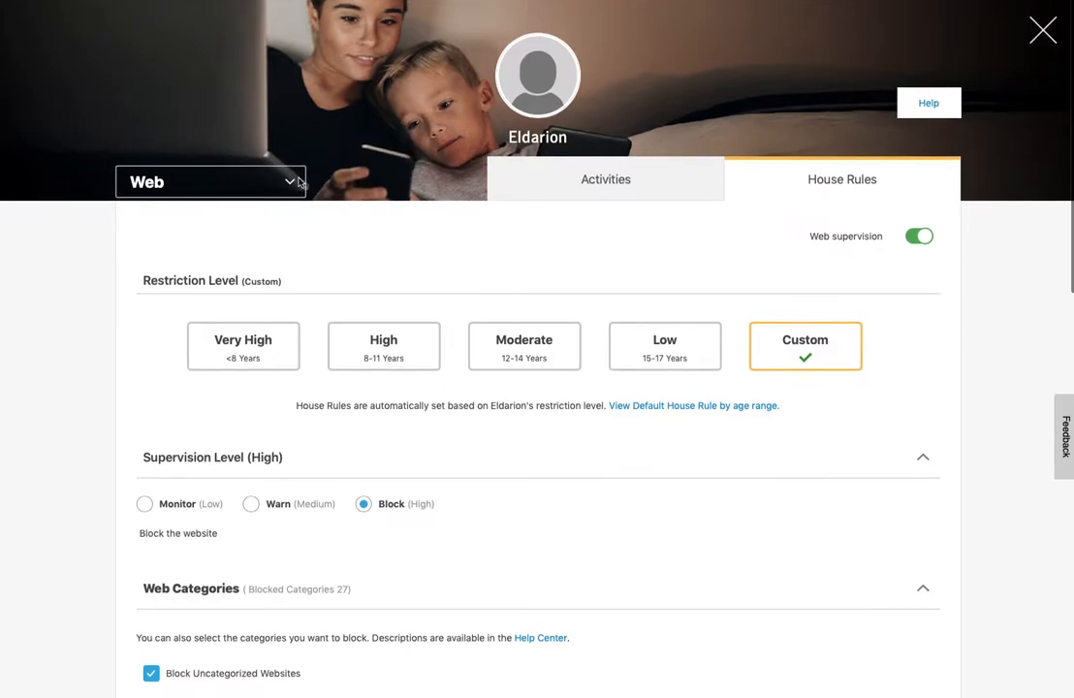
{"action": "left_click", "coordinate": [210, 182]}
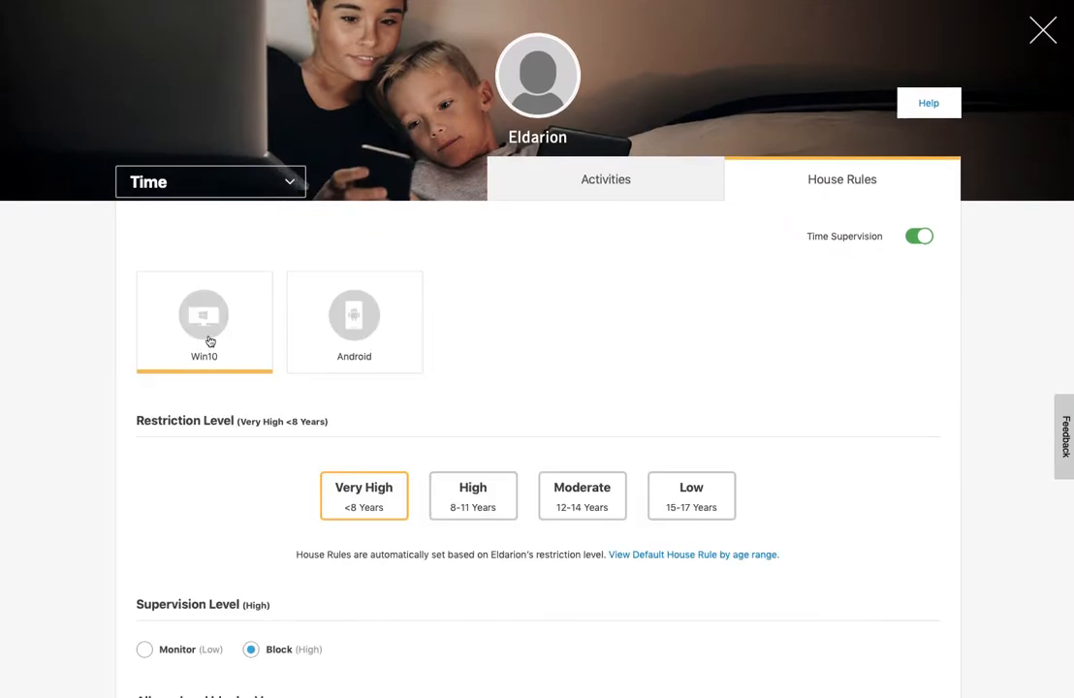
{"action": "mouse_move", "coordinate": [310, 335]}
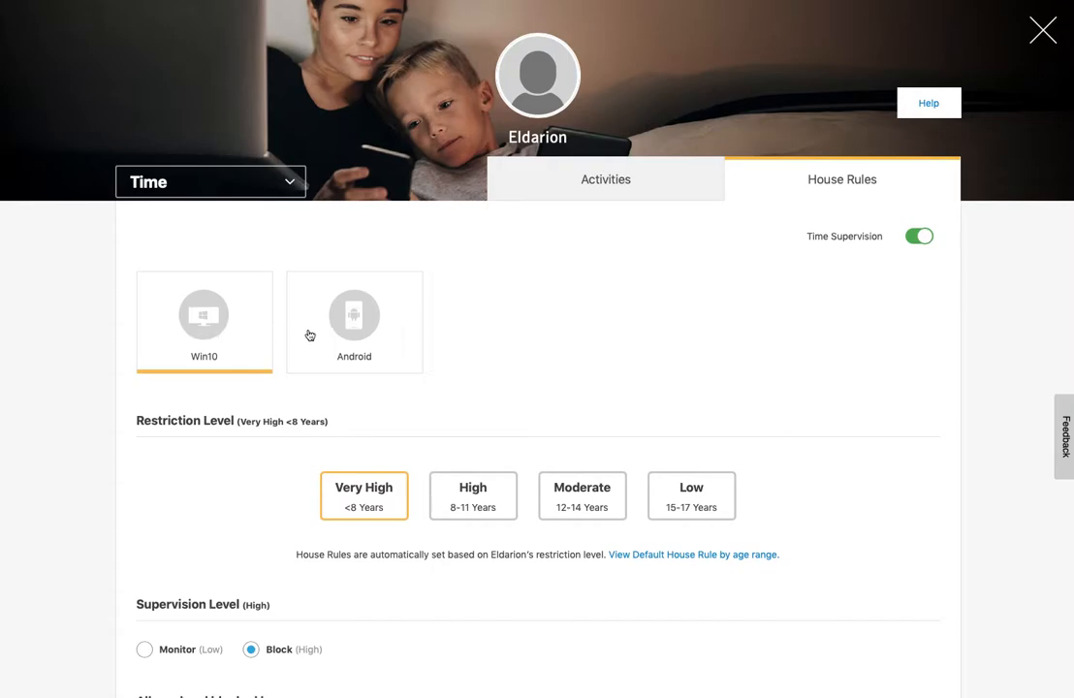
{"action": "scroll", "scroll_direction": "down", "scroll_amount": 3}
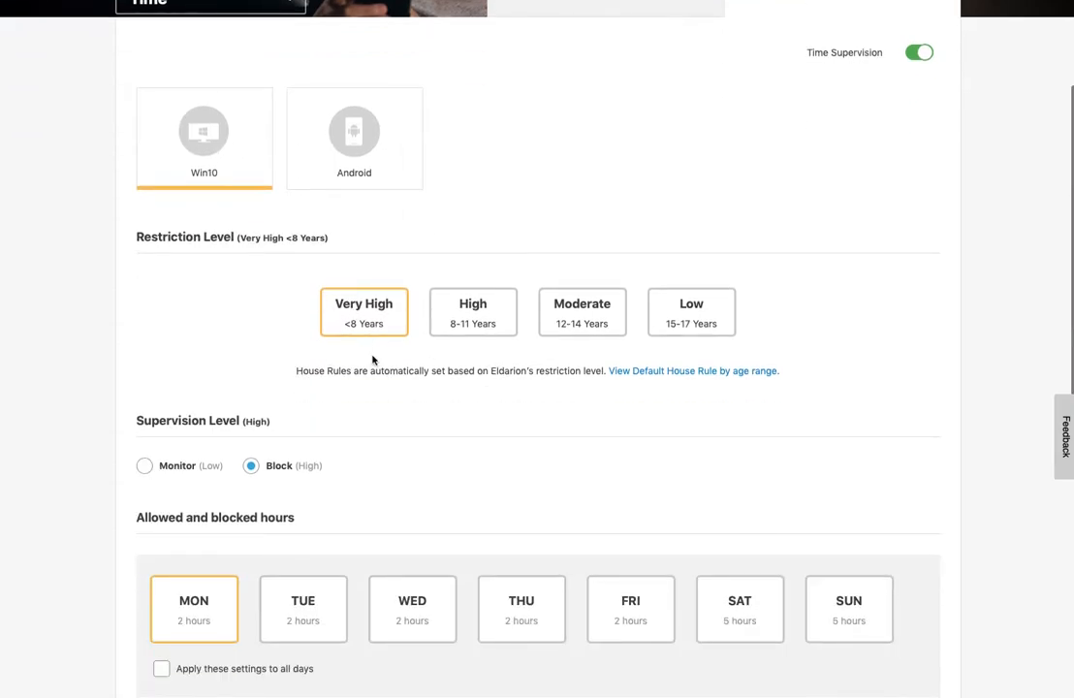
{"action": "left_click", "coordinate": [692, 370]}
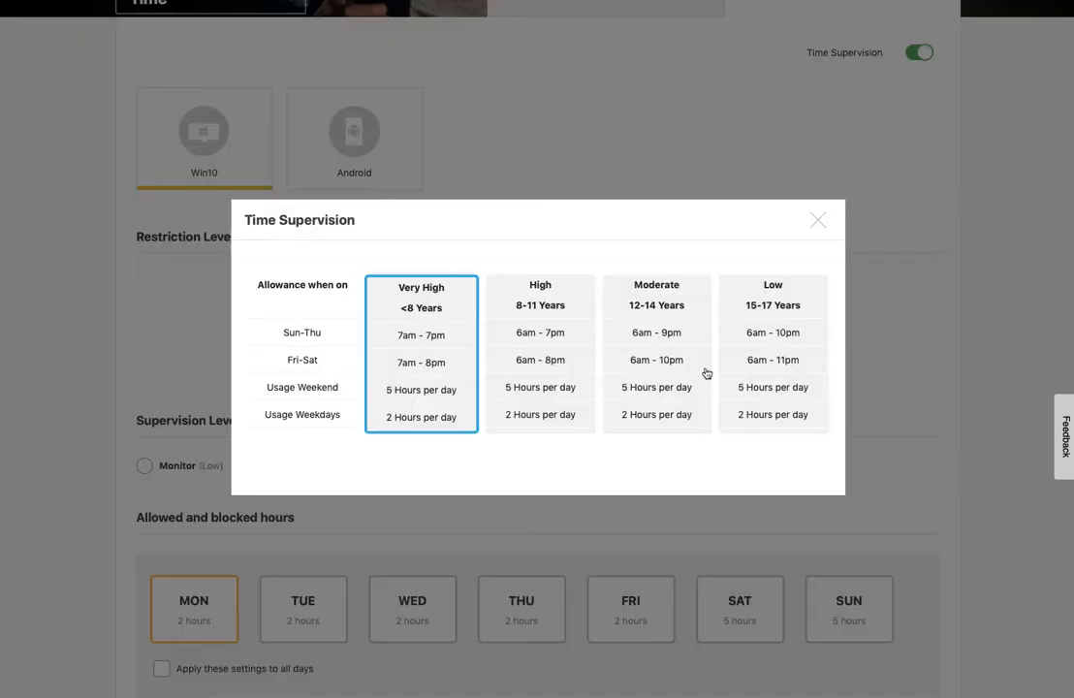
{"action": "mouse_move", "coordinate": [756, 334]}
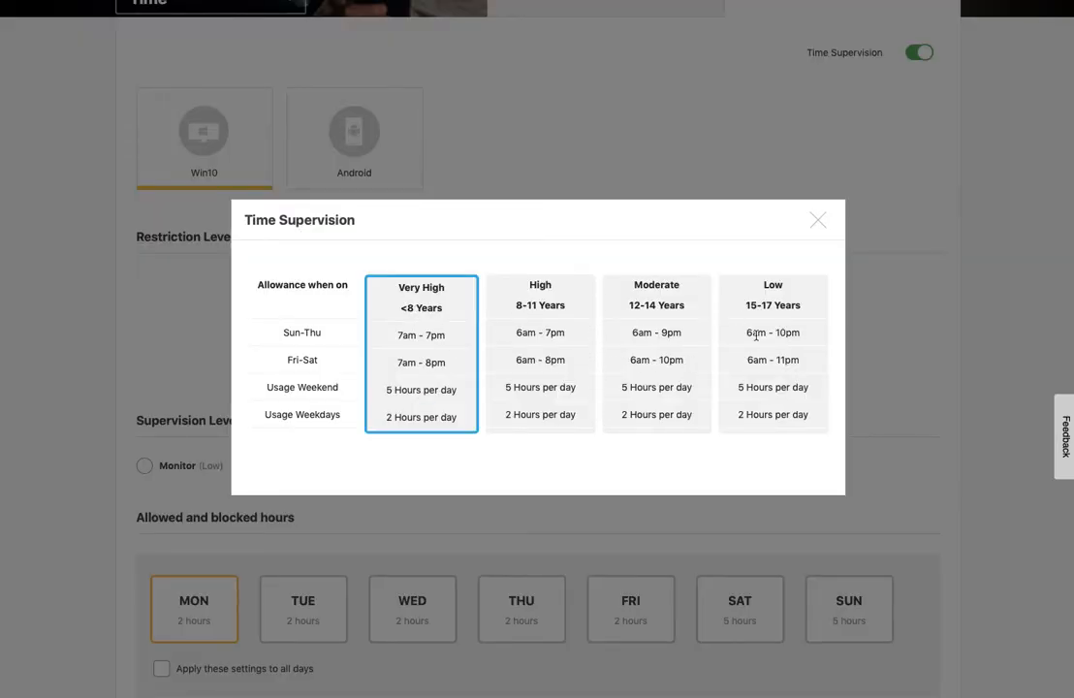
{"action": "left_click", "coordinate": [817, 220]}
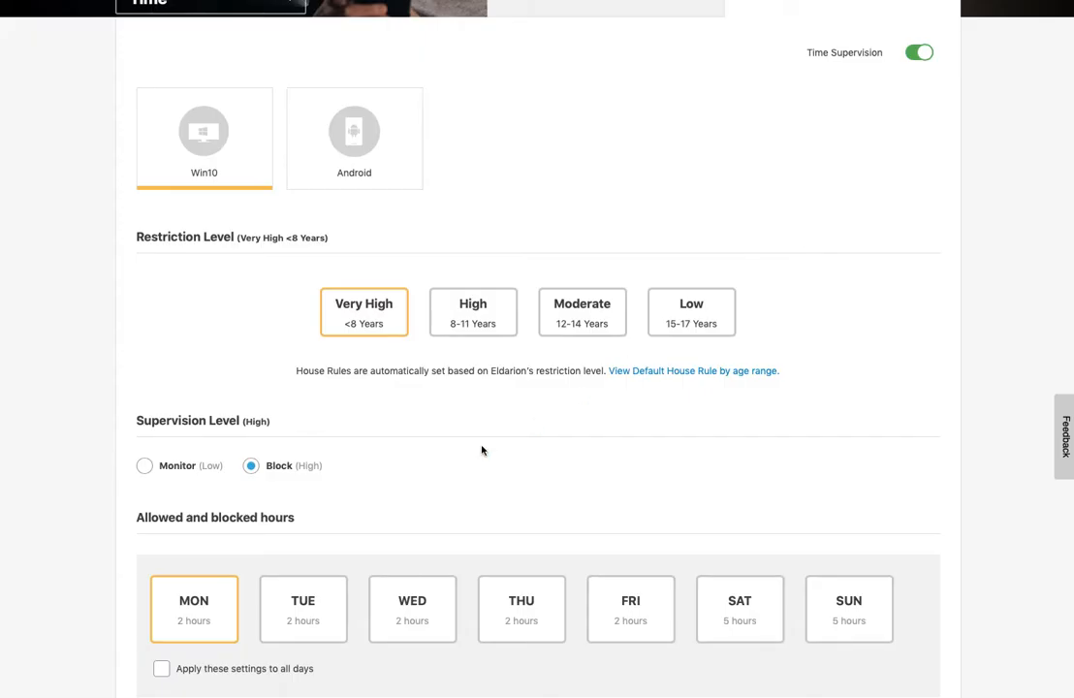
{"action": "scroll", "scroll_direction": "down", "scroll_amount": 3}
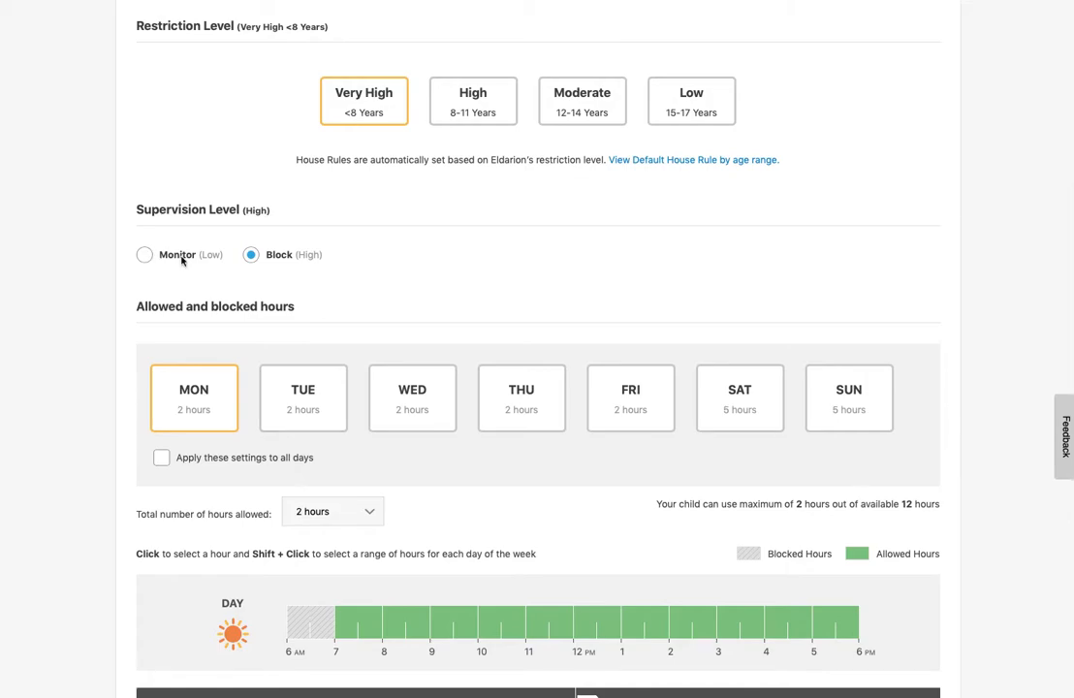
{"action": "mouse_move", "coordinate": [185, 332]}
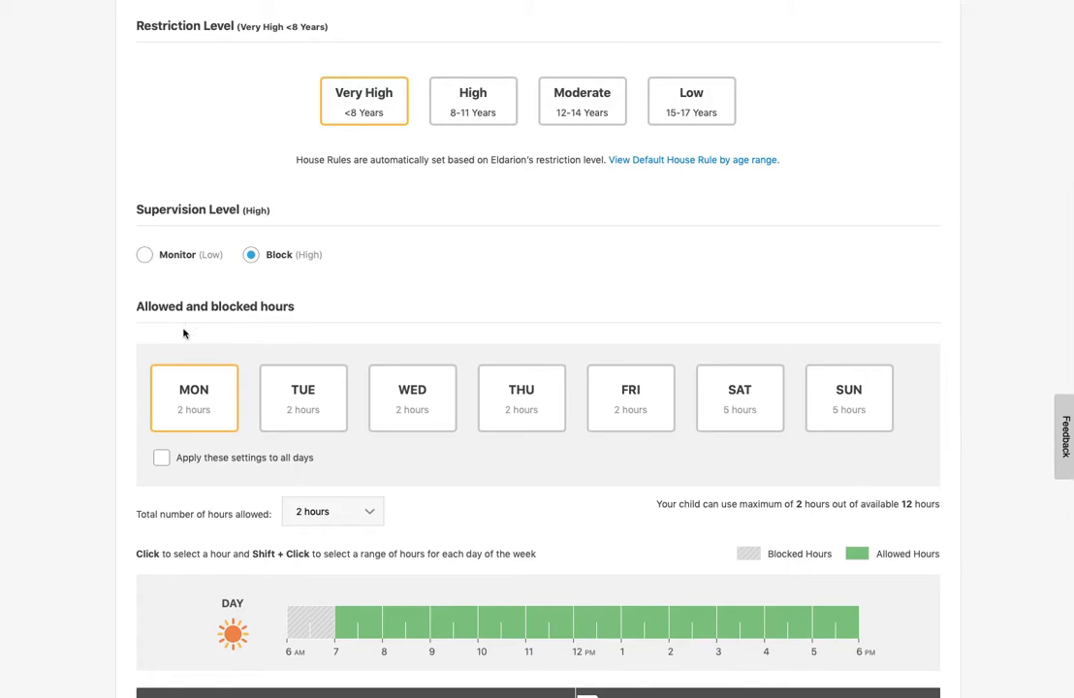
{"action": "scroll", "scroll_direction": "down", "scroll_amount": 3}
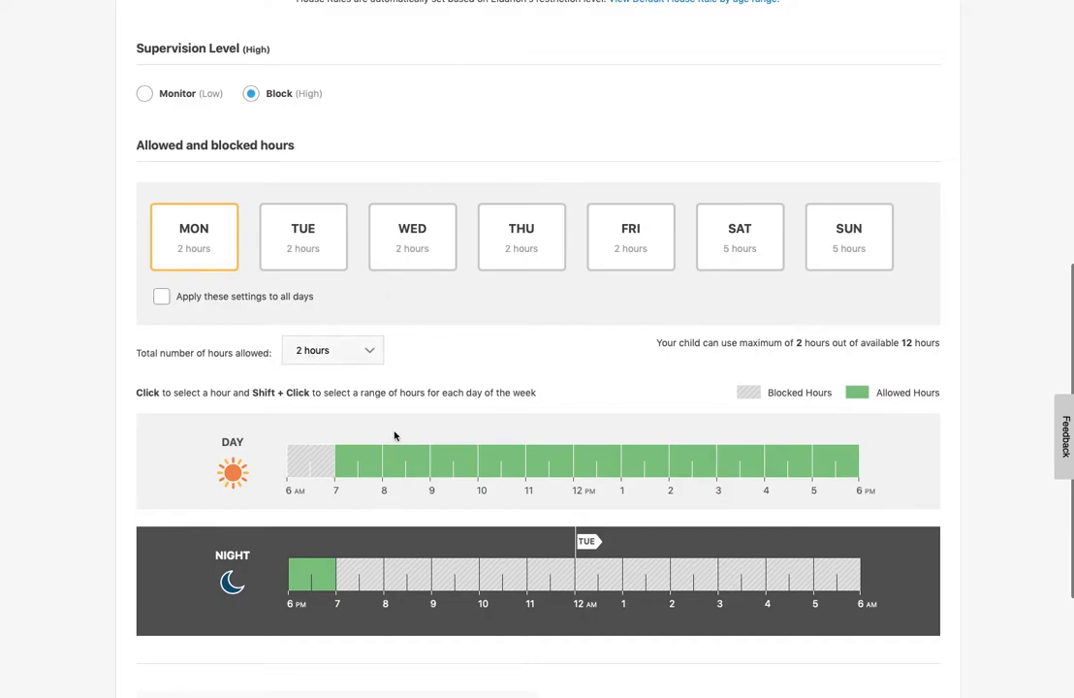
{"action": "scroll", "scroll_direction": "down", "scroll_amount": 3}
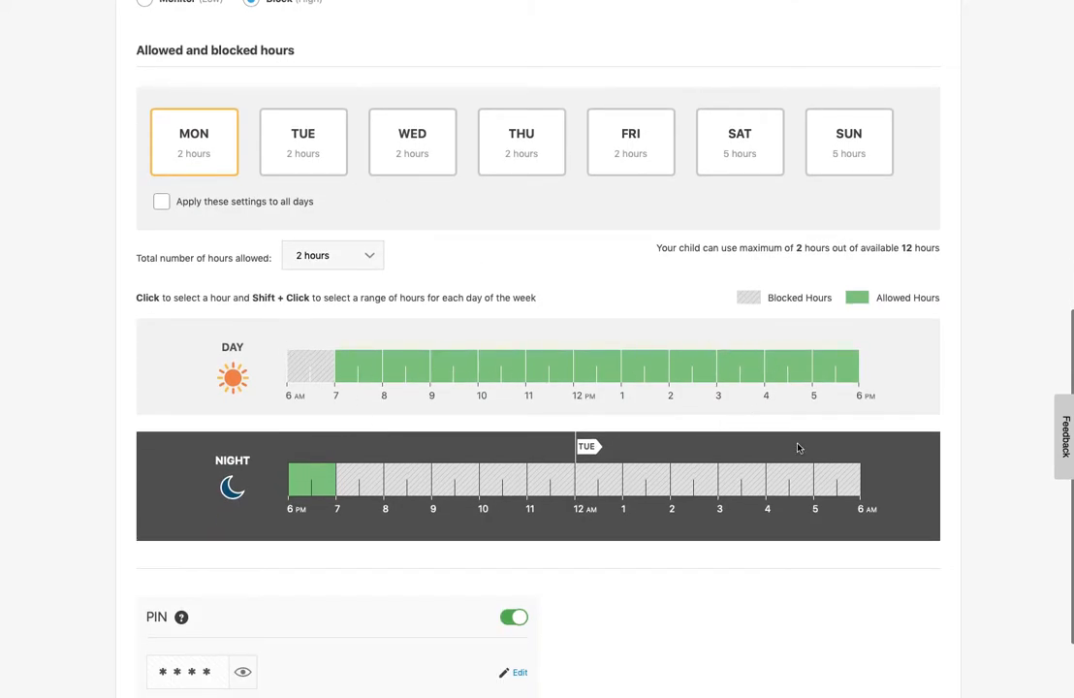
{"action": "scroll", "scroll_direction": "down", "scroll_amount": 3}
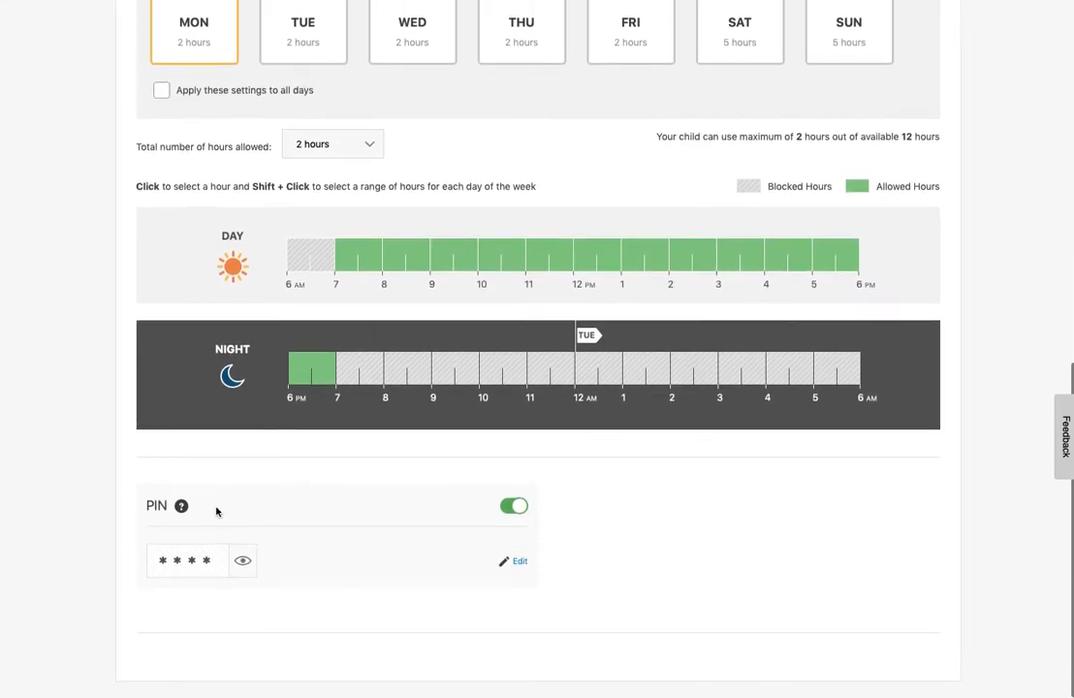
{"action": "mouse_move", "coordinate": [523, 509]}
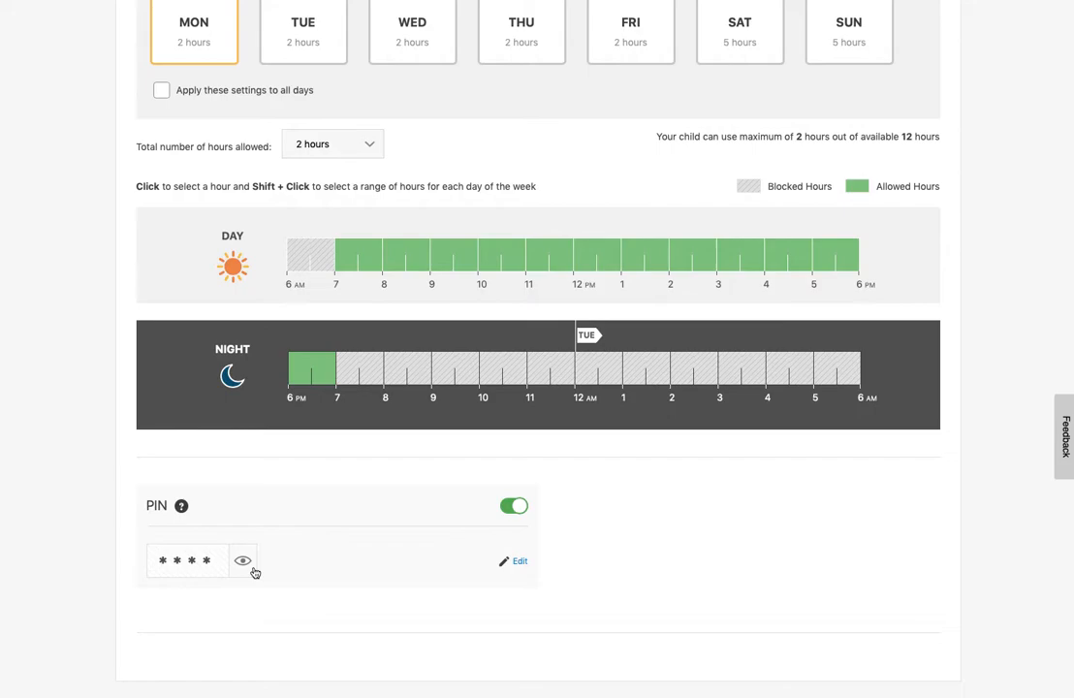
{"action": "scroll", "scroll_direction": "up", "scroll_amount": 3}
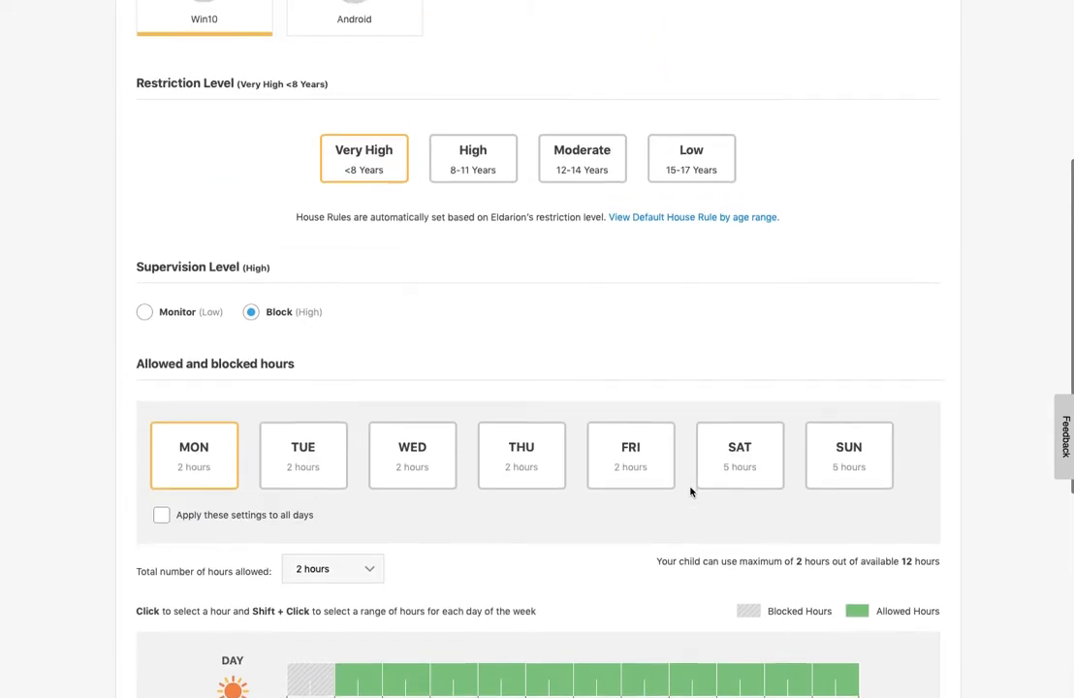
{"action": "scroll", "scroll_direction": "up", "scroll_amount": 3}
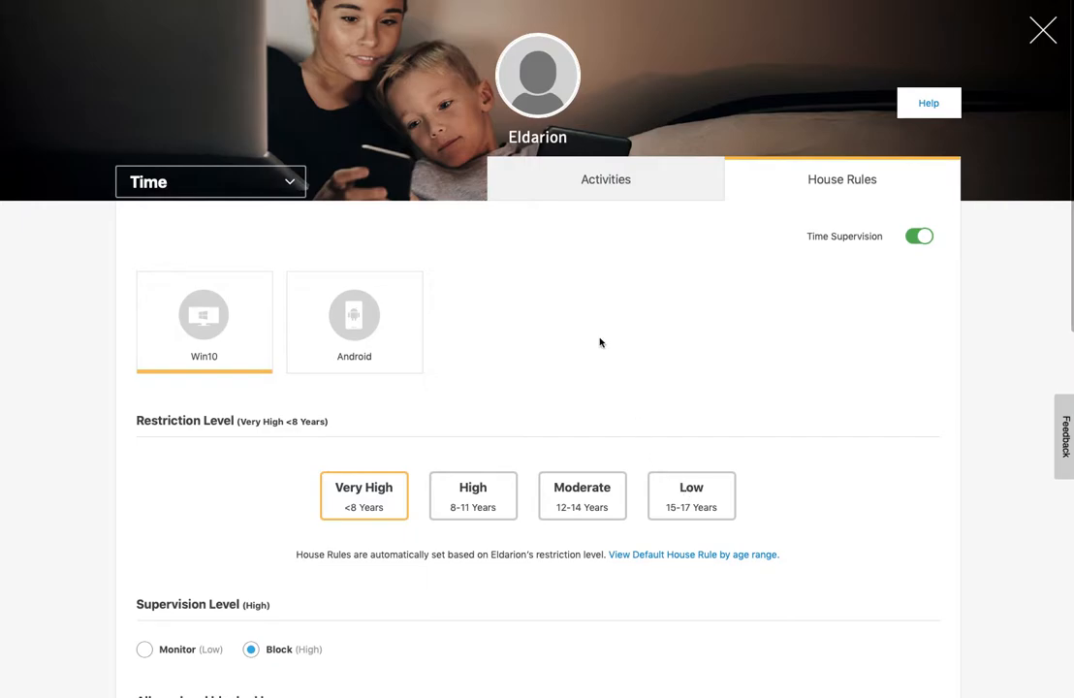
{"action": "mouse_move", "coordinate": [786, 193]}
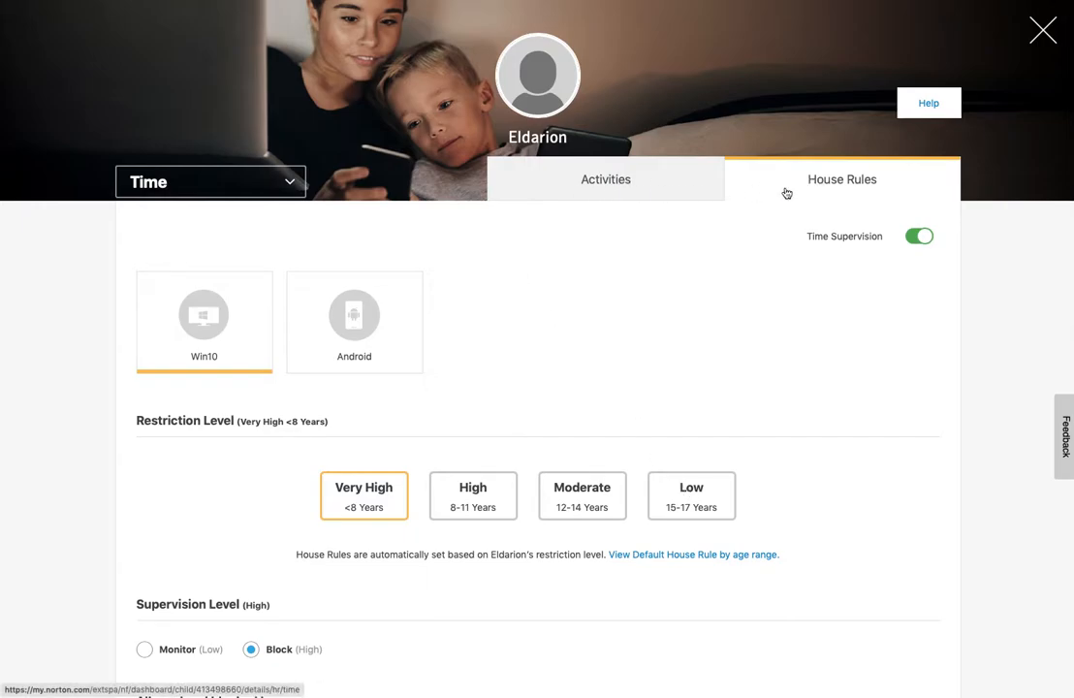
- View Eldarion's time usage history, then switch to Mobile App activity
{"action": "left_click", "coordinate": [605, 179]}
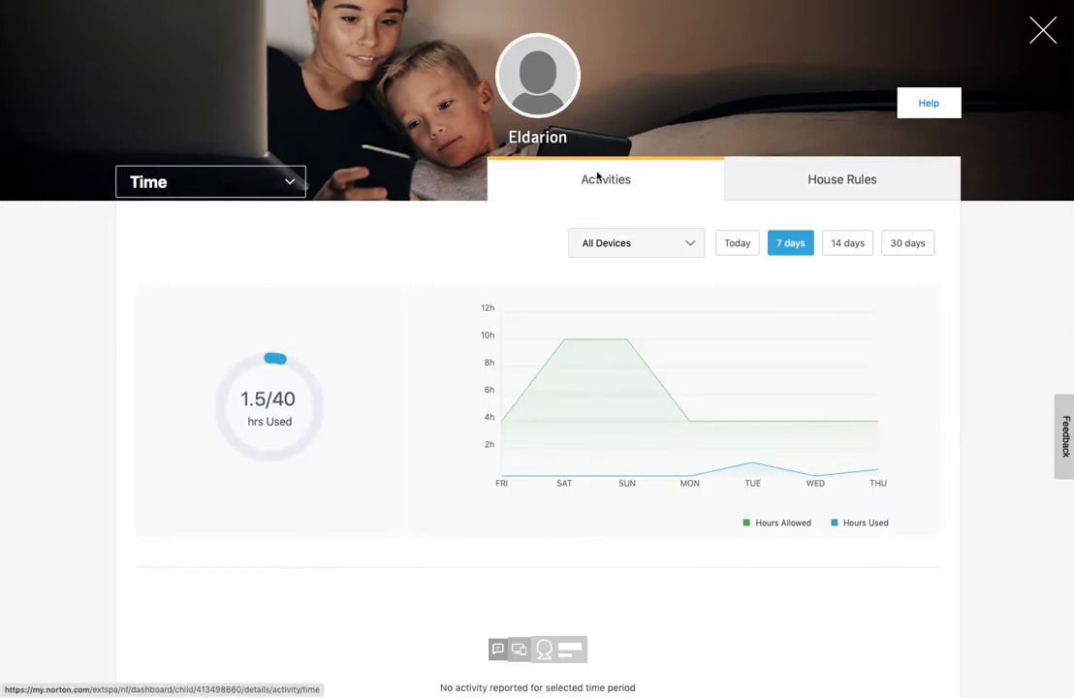
{"action": "mouse_move", "coordinate": [689, 475]}
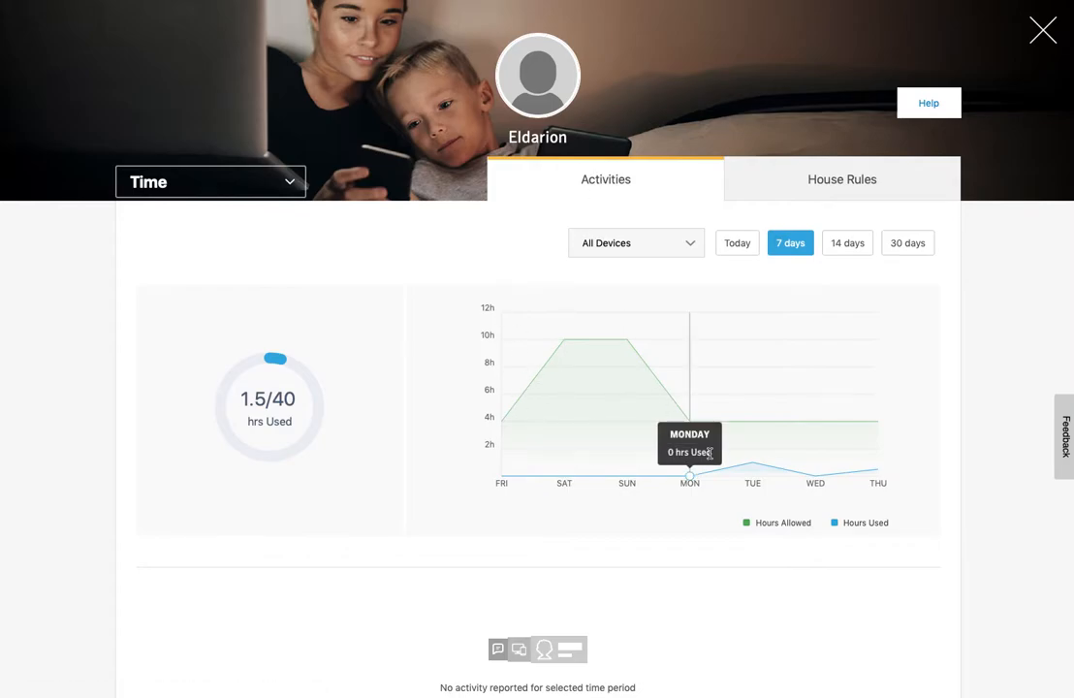
{"action": "scroll", "scroll_direction": "down", "scroll_amount": 3}
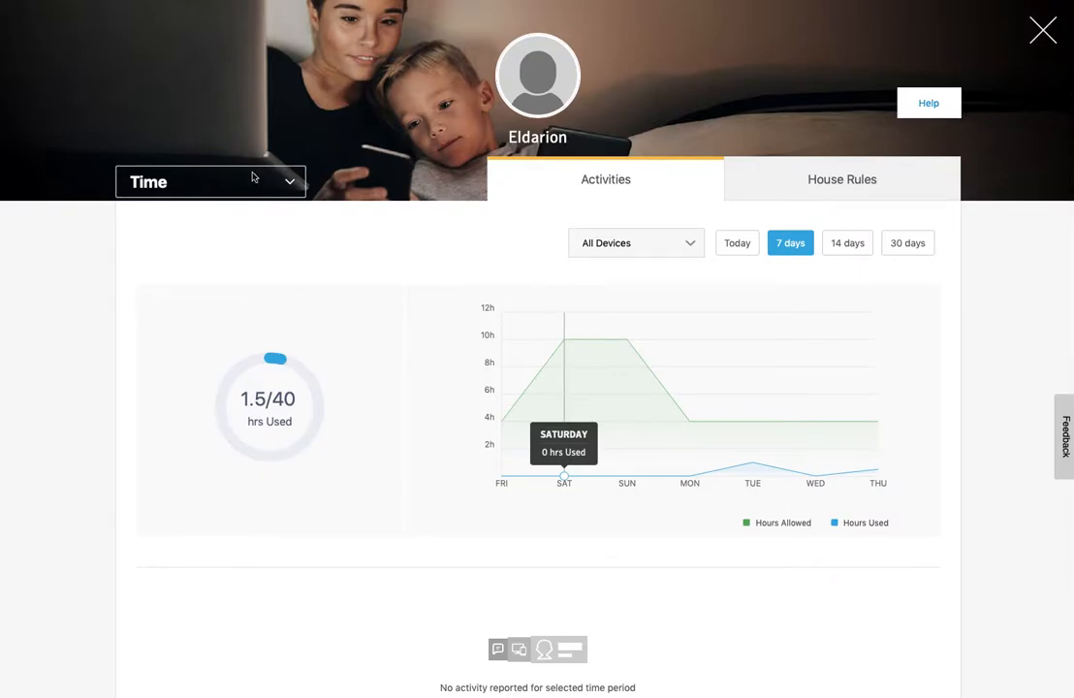
{"action": "left_click", "coordinate": [211, 182]}
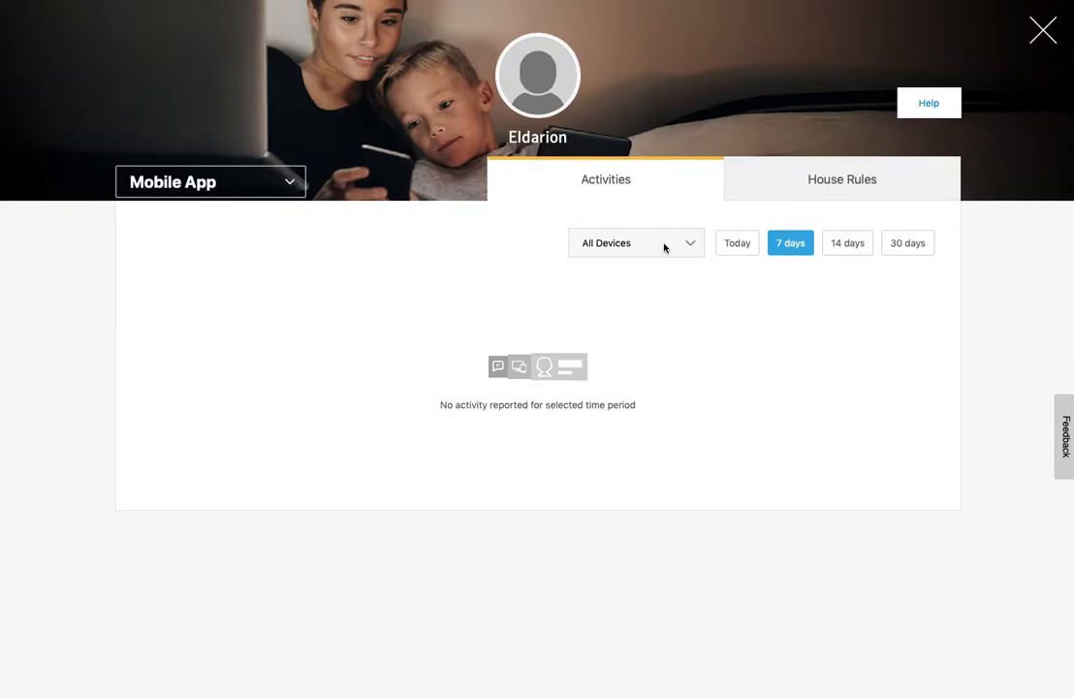
- Unblock Moose Math so no apps are blocked, then view the Location house rules
{"action": "left_click", "coordinate": [841, 179]}
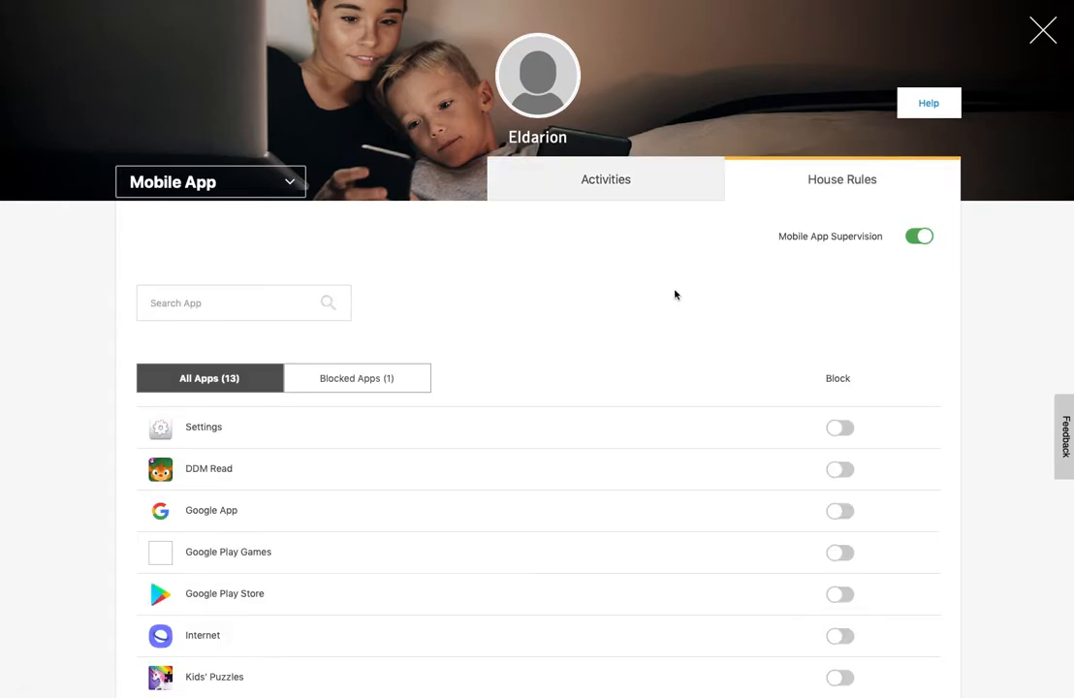
{"action": "scroll", "scroll_direction": "down", "scroll_amount": 3}
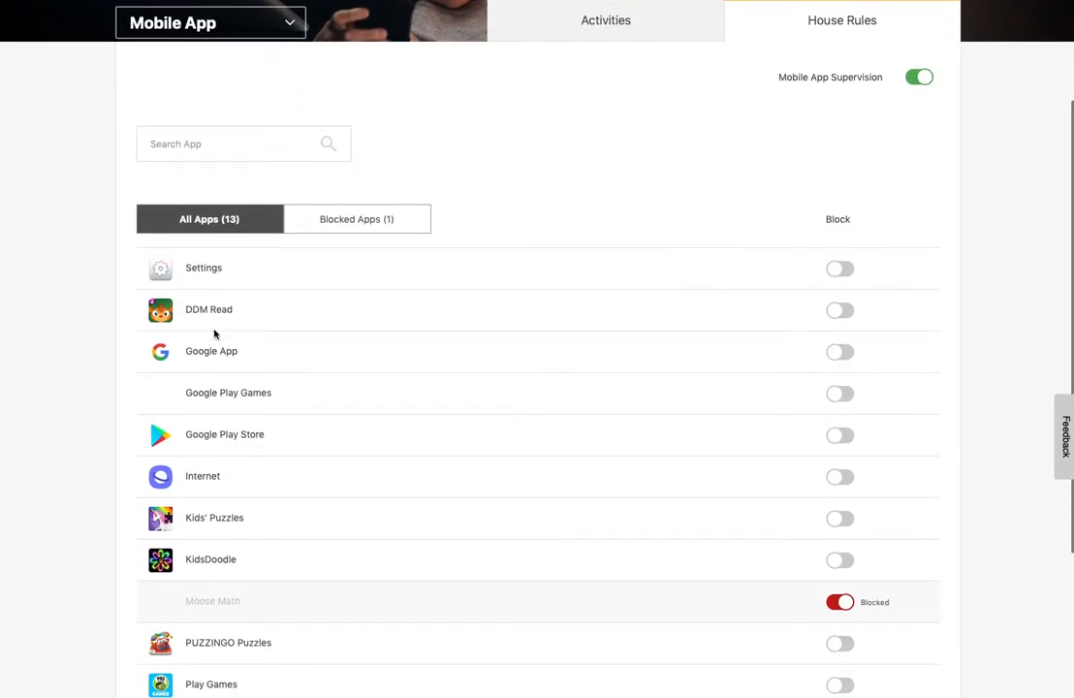
{"action": "scroll", "scroll_direction": "down", "scroll_amount": 3}
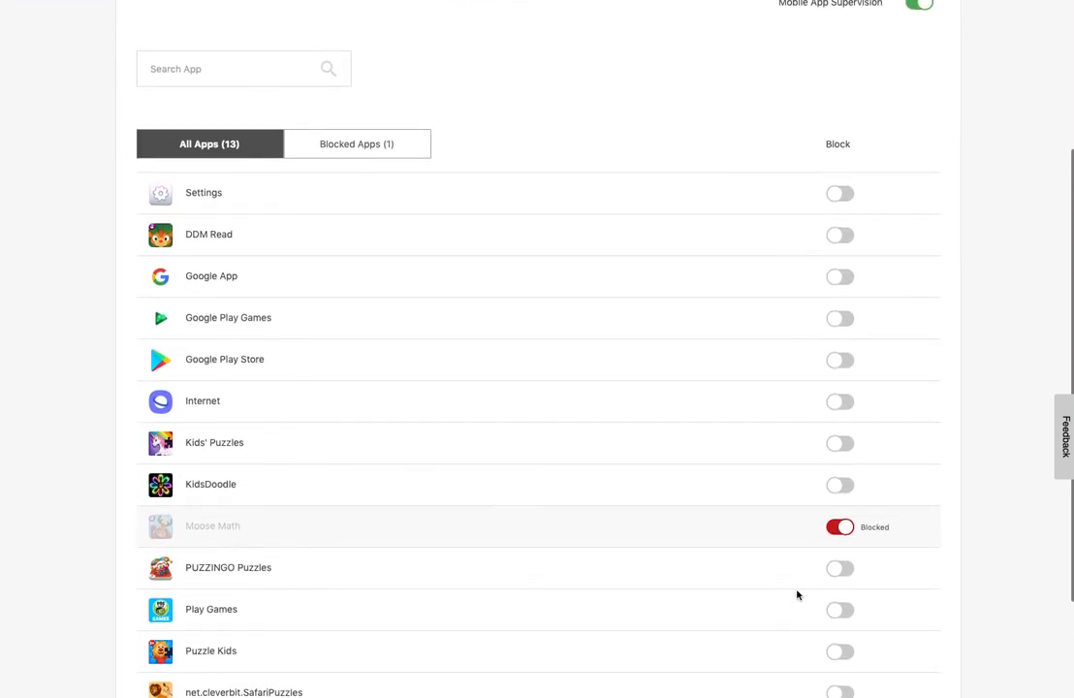
{"action": "left_click", "coordinate": [836, 526]}
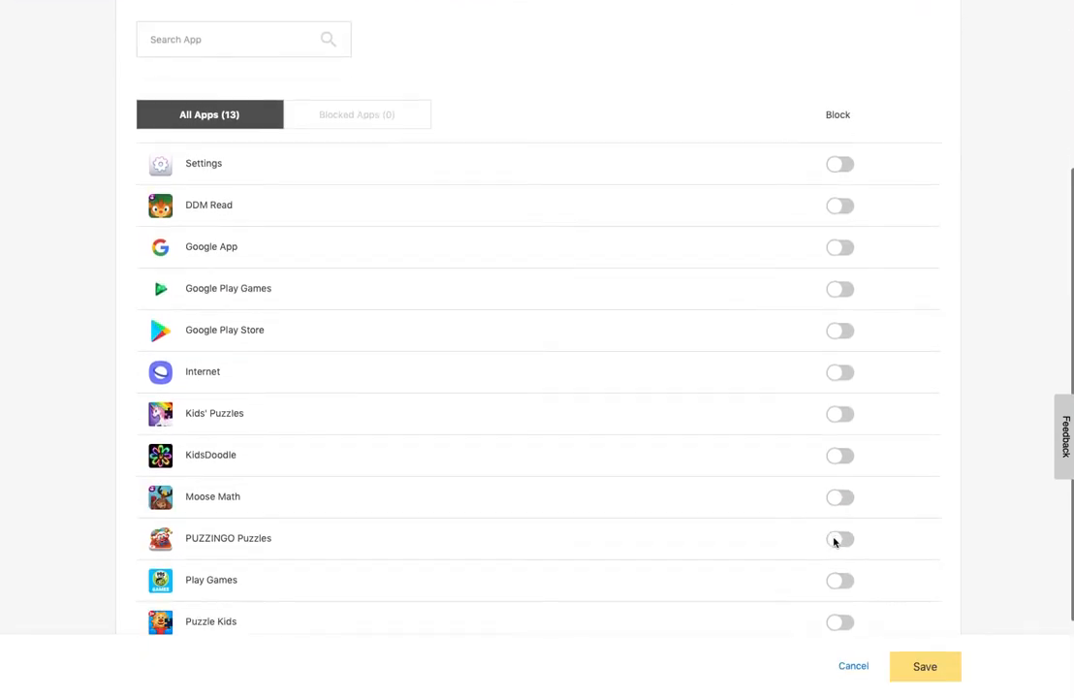
{"action": "scroll", "scroll_direction": "down", "scroll_amount": 3}
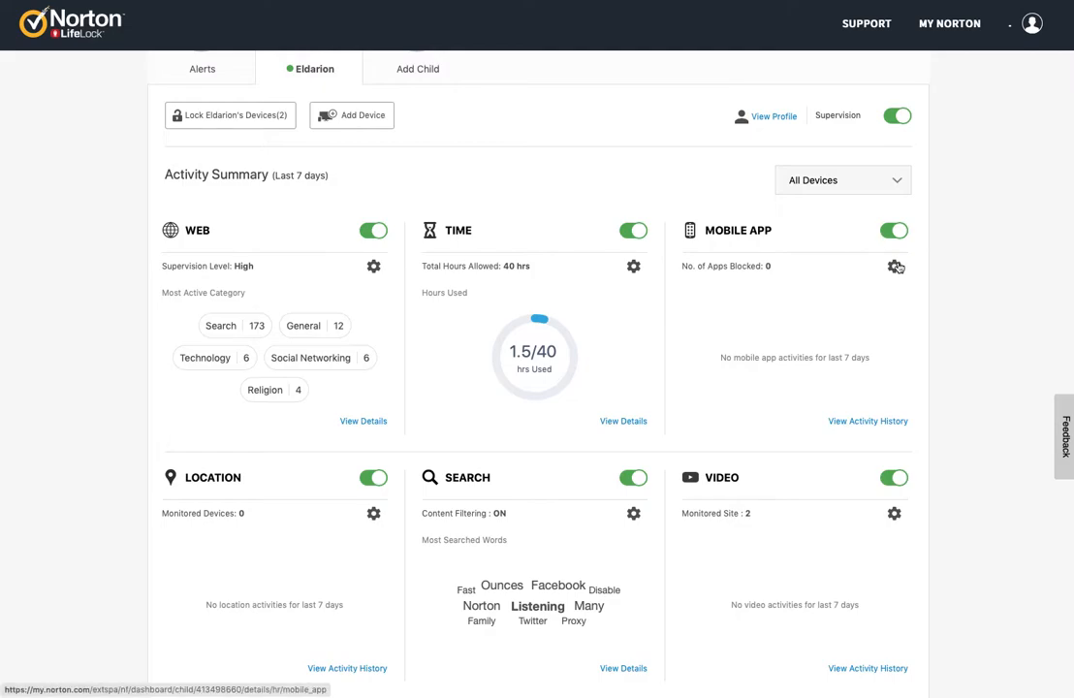
{"action": "left_click", "coordinate": [895, 267]}
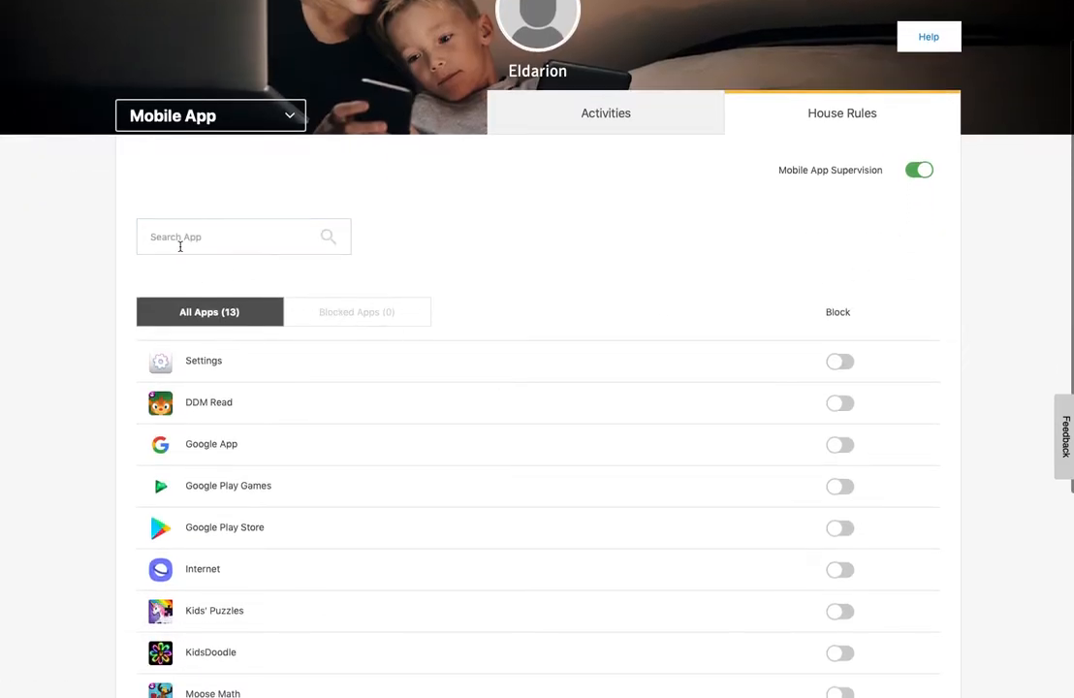
{"action": "mouse_move", "coordinate": [400, 248]}
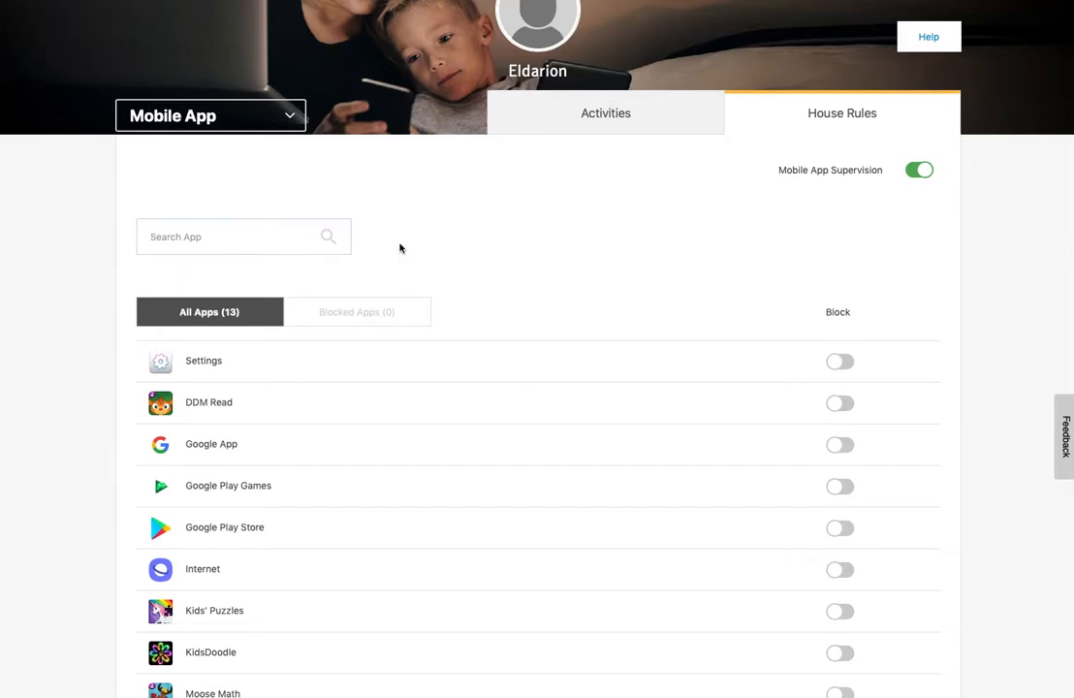
{"action": "left_click", "coordinate": [210, 115]}
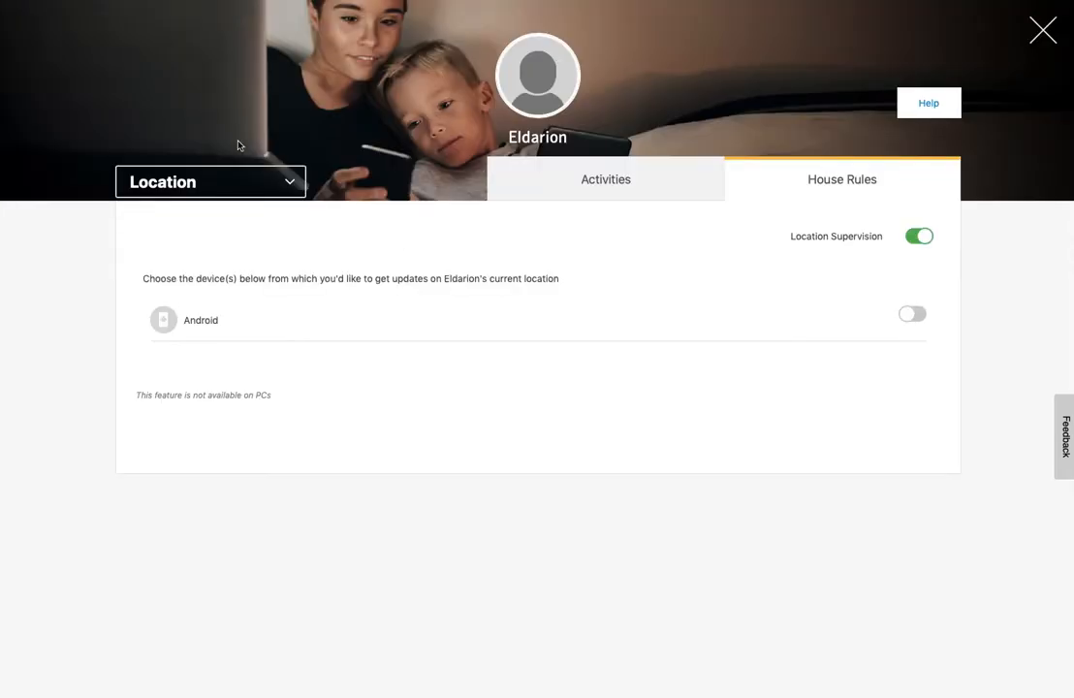
{"action": "mouse_move", "coordinate": [200, 407]}
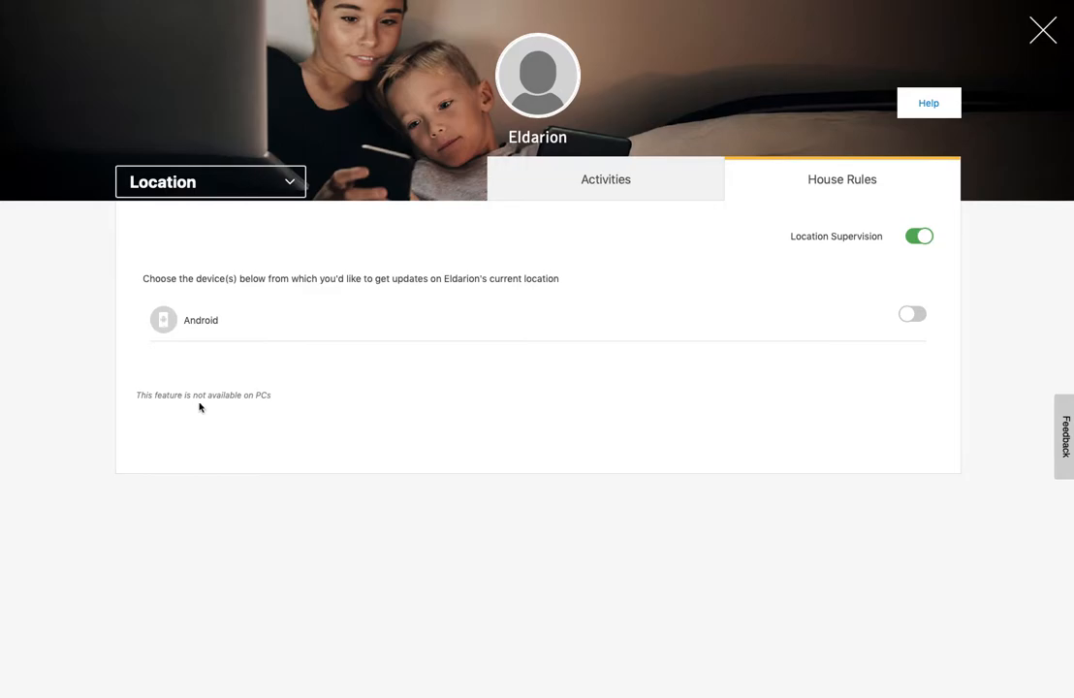
{"action": "mouse_move", "coordinate": [173, 320]}
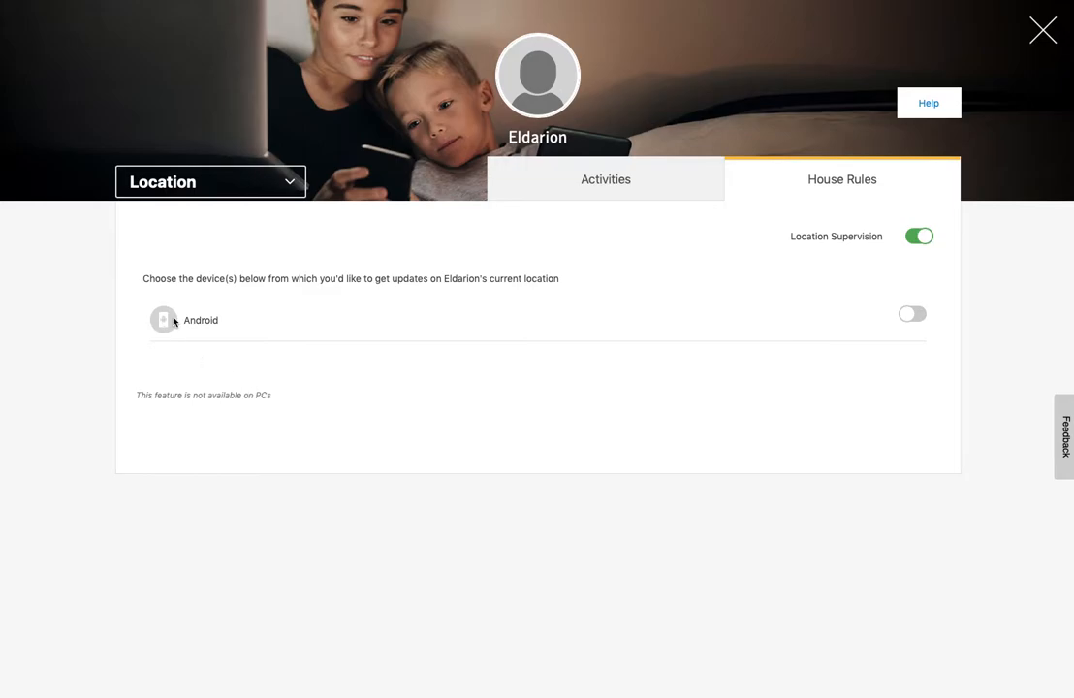
{"action": "mouse_move", "coordinate": [261, 340]}
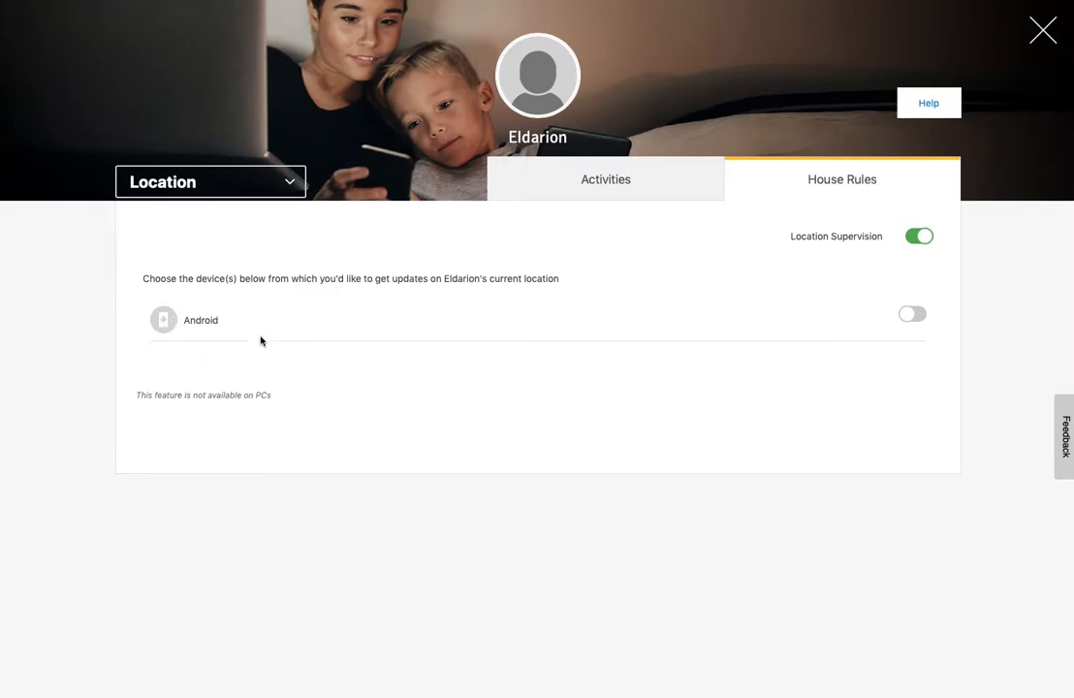
{"action": "mouse_move", "coordinate": [242, 306]}
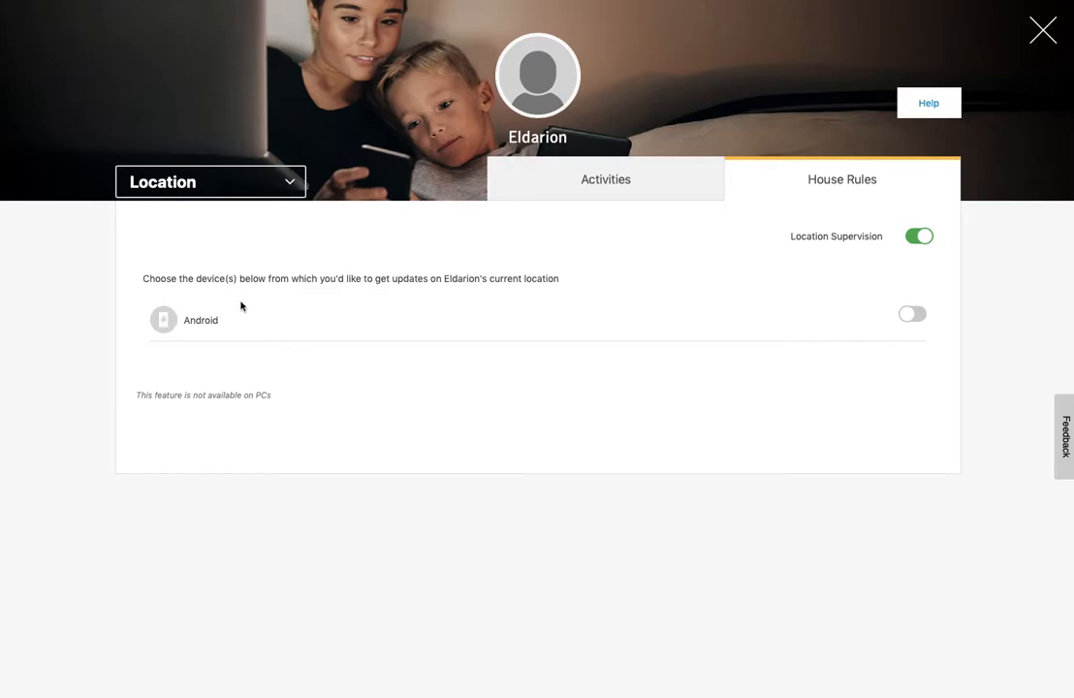
{"action": "mouse_move", "coordinate": [853, 341]}
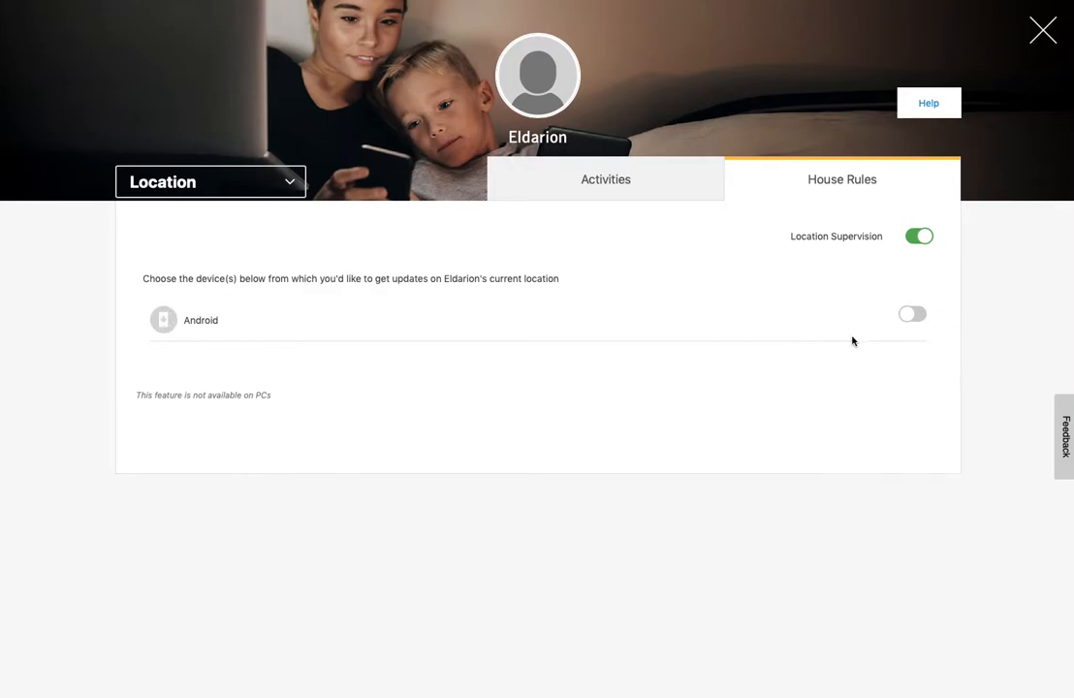
{"action": "mouse_move", "coordinate": [175, 320]}
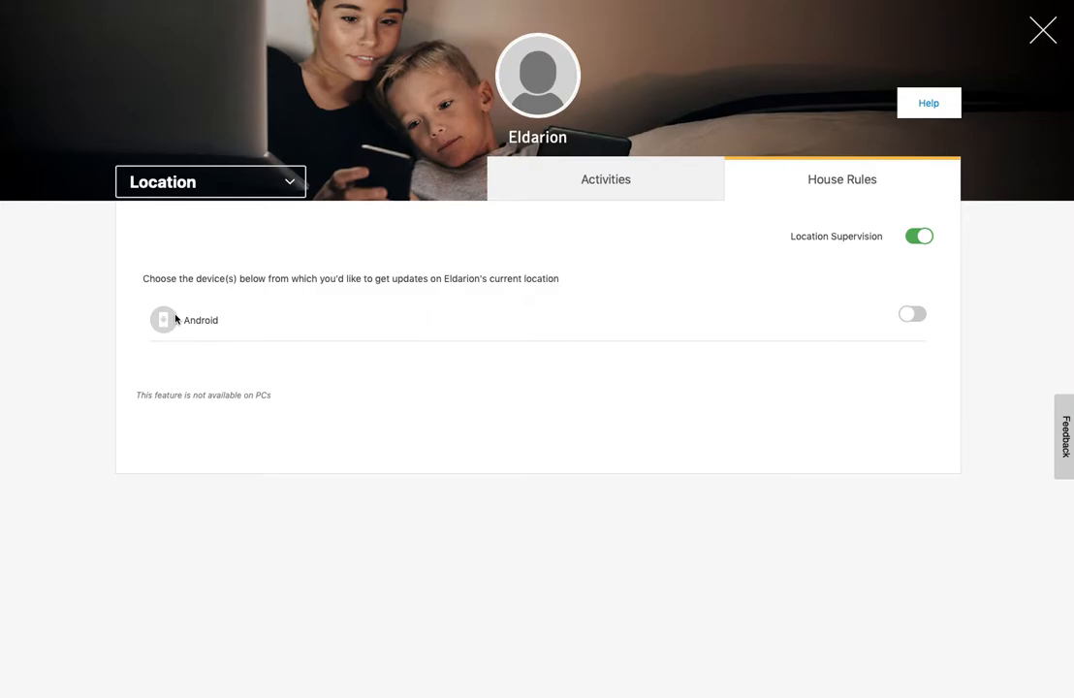
- Choose Search from the category list to show search engine filtering rules
{"action": "left_click", "coordinate": [210, 181]}
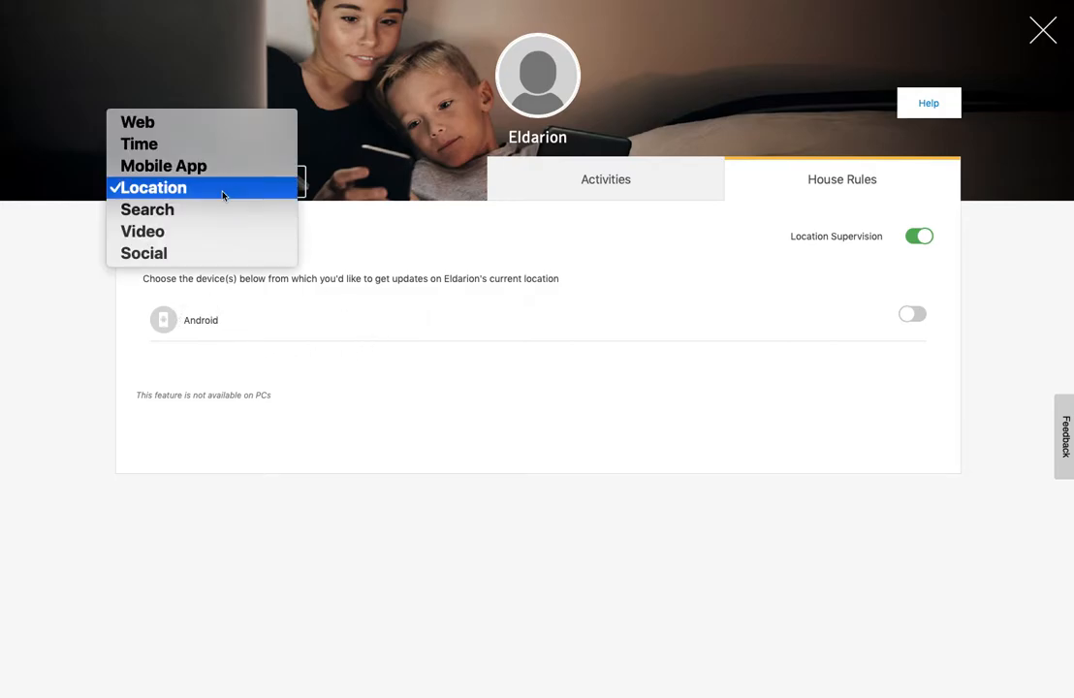
{"action": "left_click", "coordinate": [147, 210]}
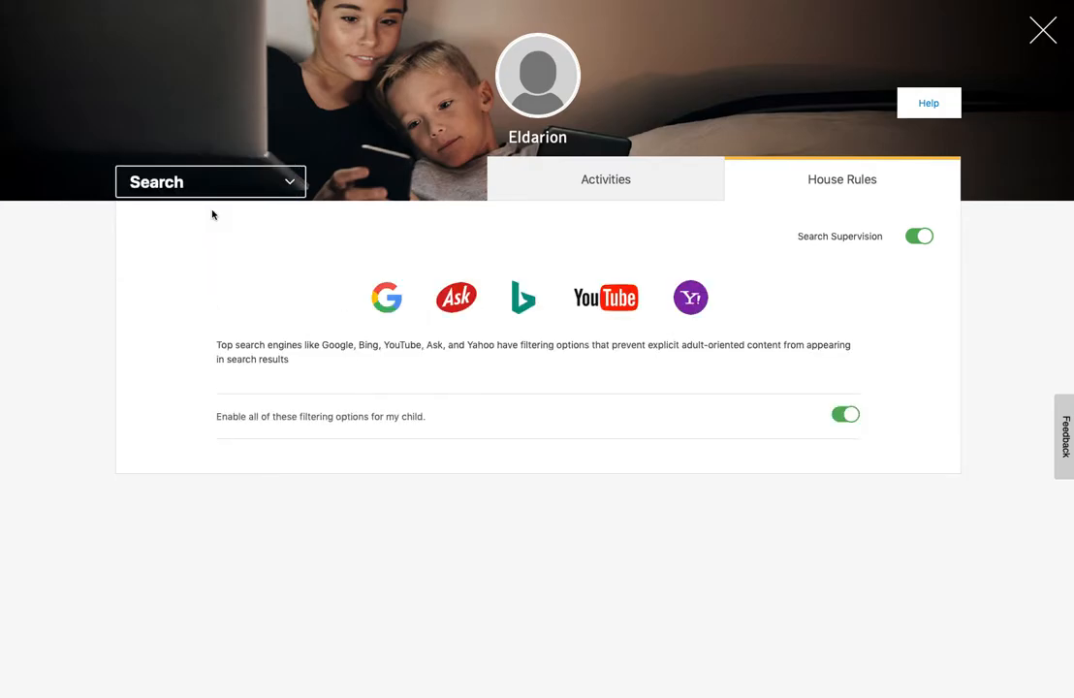
{"action": "mouse_move", "coordinate": [766, 300]}
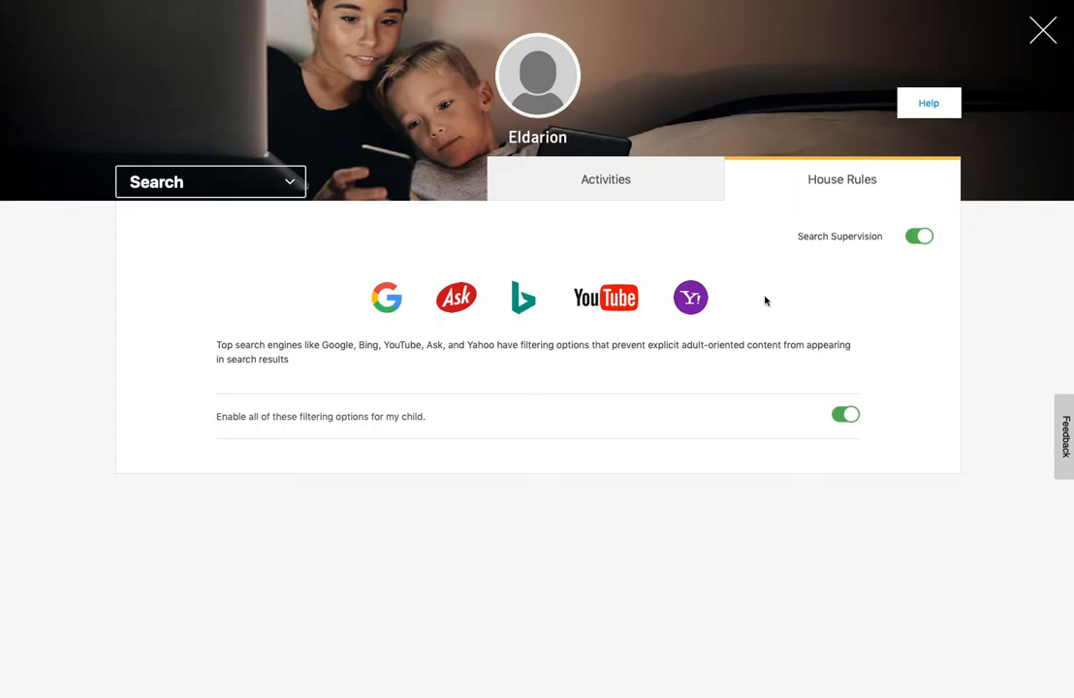
{"action": "mouse_move", "coordinate": [882, 249]}
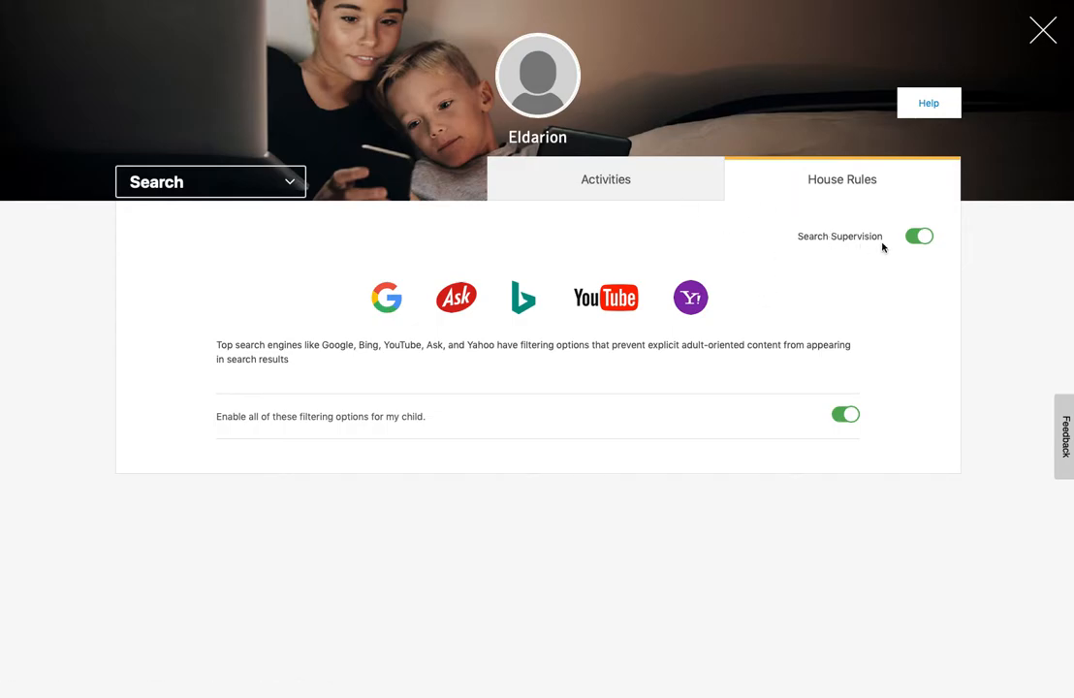
{"action": "mouse_move", "coordinate": [692, 312]}
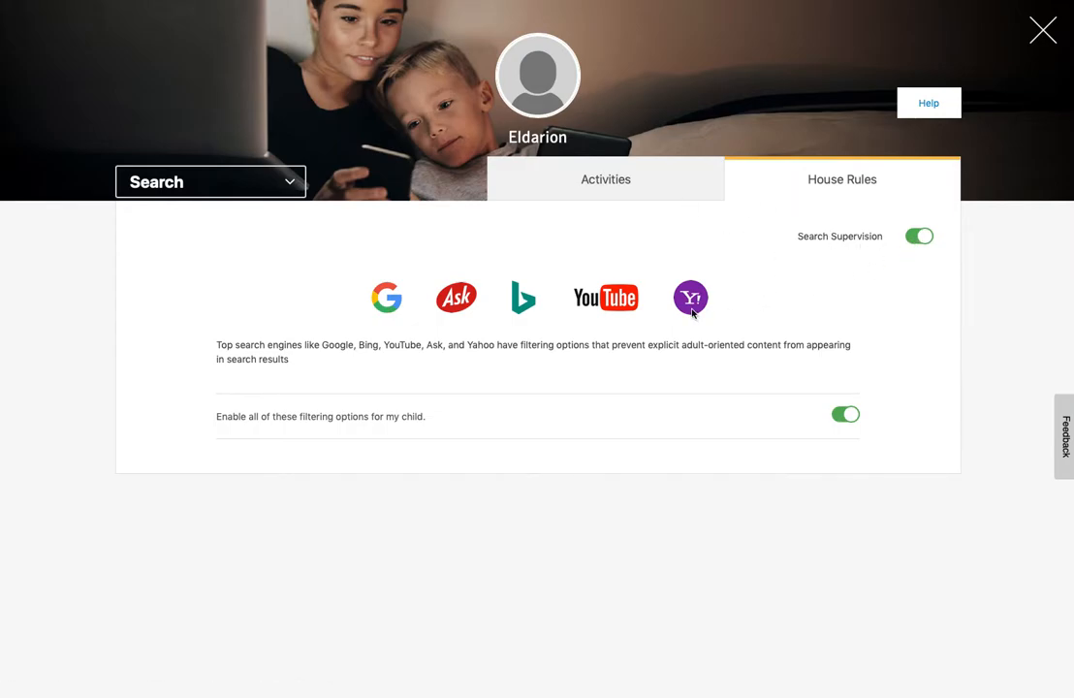
{"action": "mouse_move", "coordinate": [675, 307]}
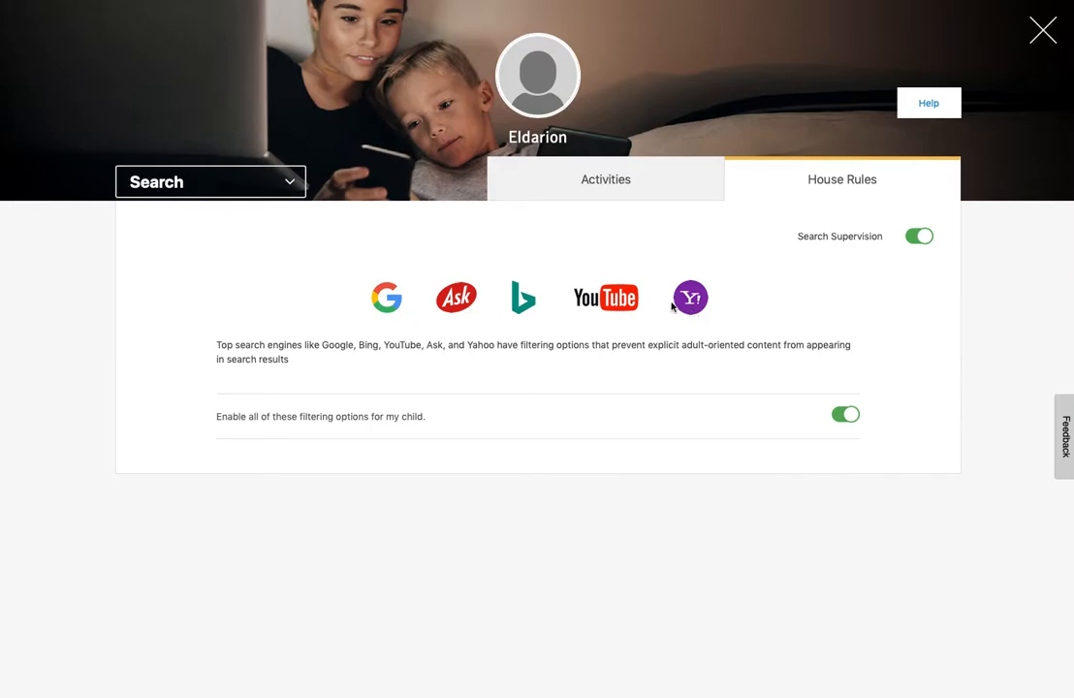
- Review Eldarion's searched keywords, then switch to the Video activity section
{"action": "left_click", "coordinate": [605, 179]}
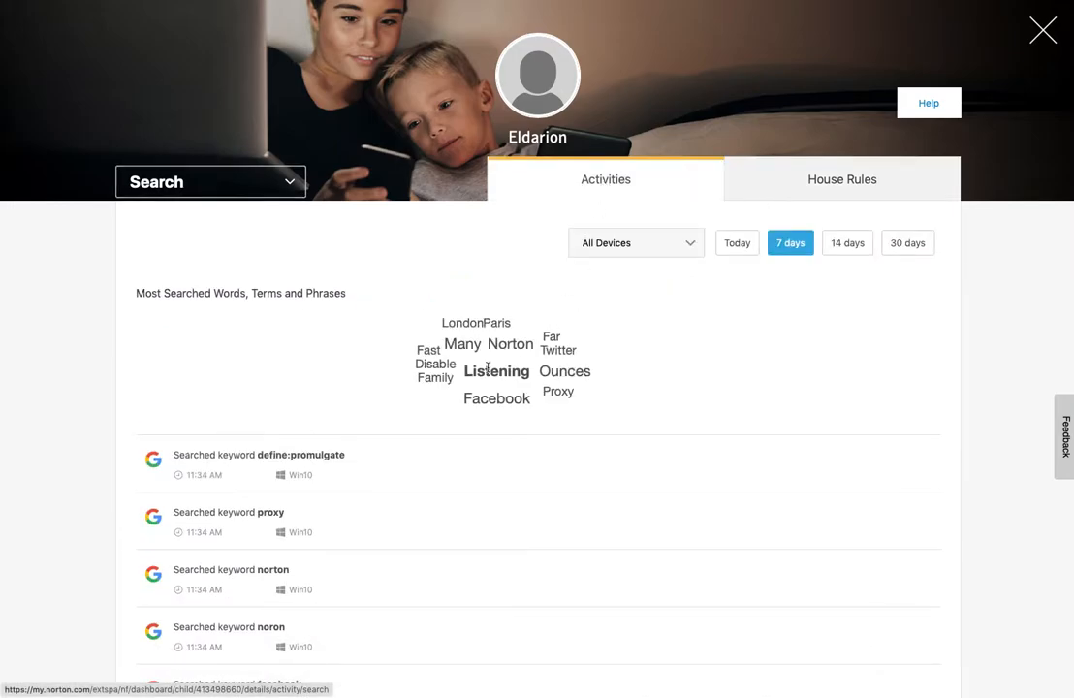
{"action": "scroll", "scroll_direction": "down", "scroll_amount": 3}
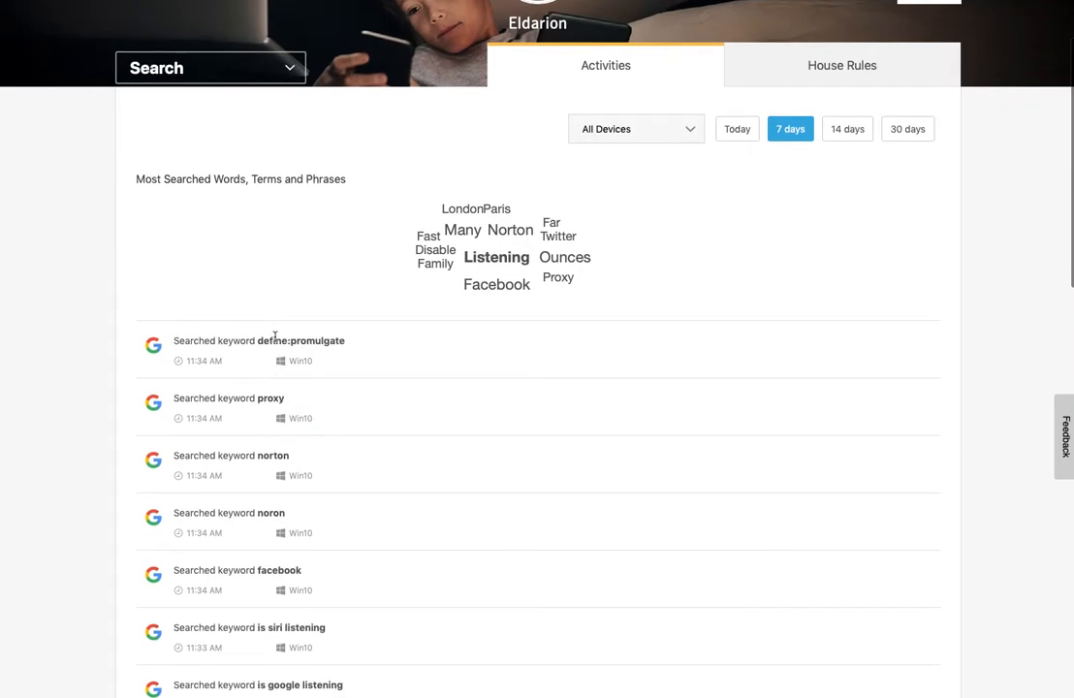
{"action": "mouse_move", "coordinate": [184, 482]}
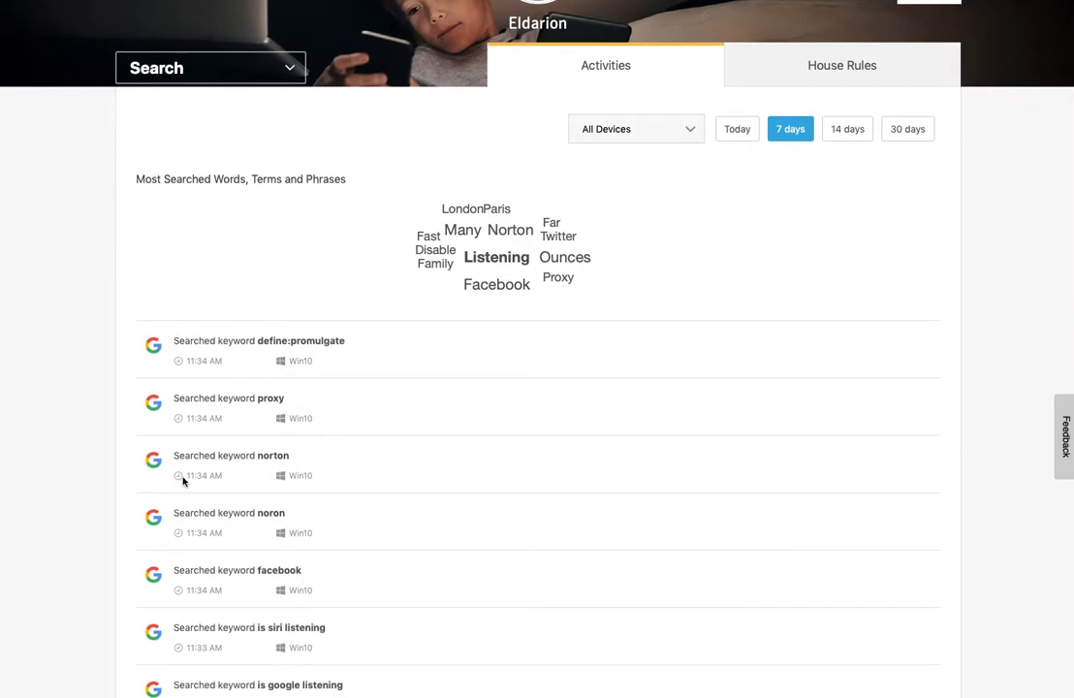
{"action": "scroll", "scroll_direction": "up", "scroll_amount": 3}
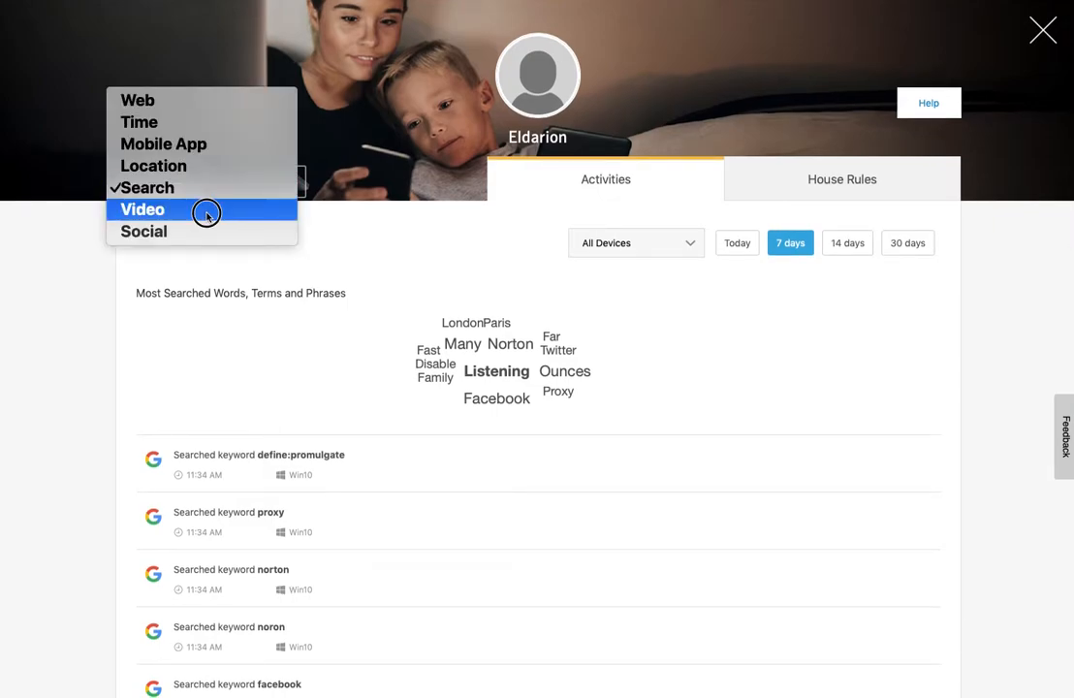
{"action": "left_click", "coordinate": [141, 209]}
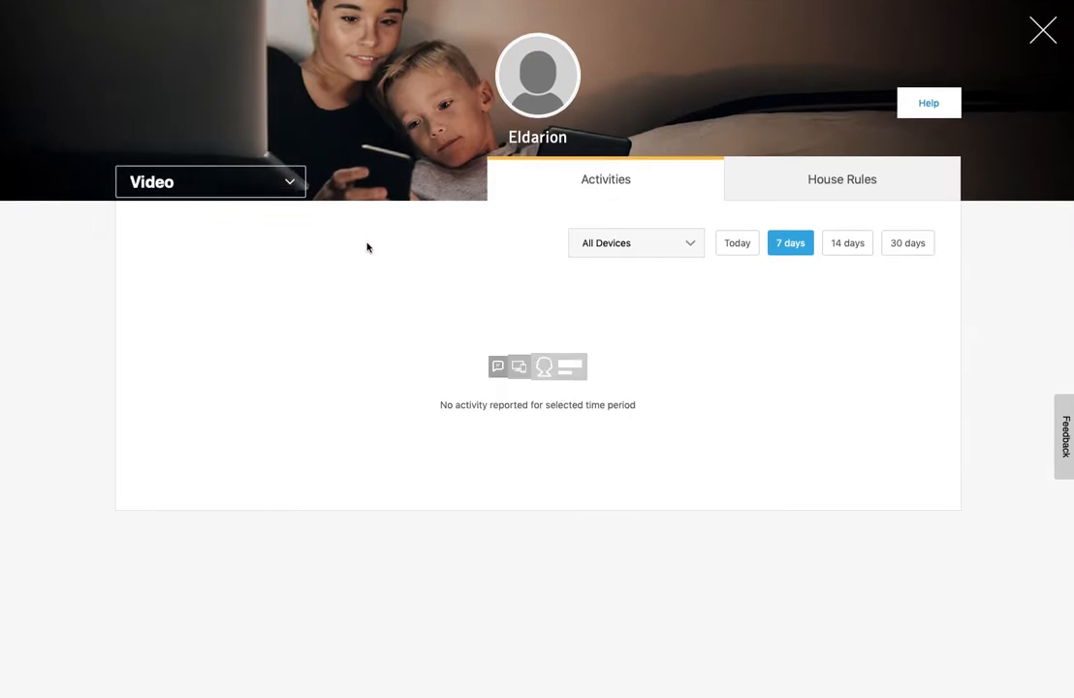
{"action": "mouse_move", "coordinate": [586, 213]}
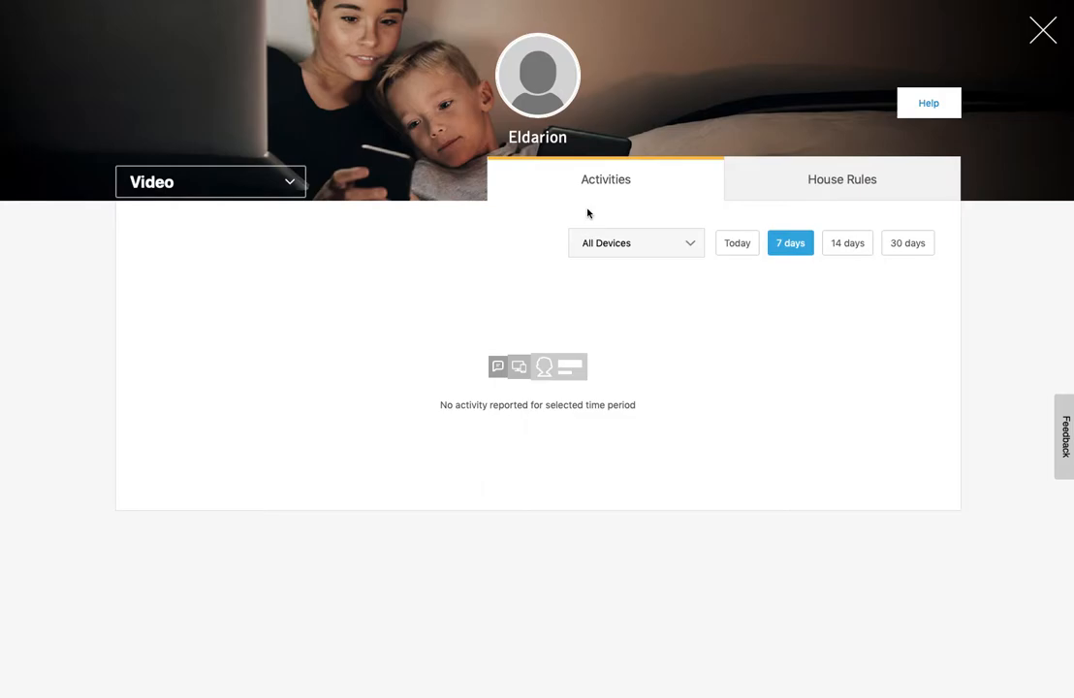
{"action": "mouse_move", "coordinate": [311, 280]}
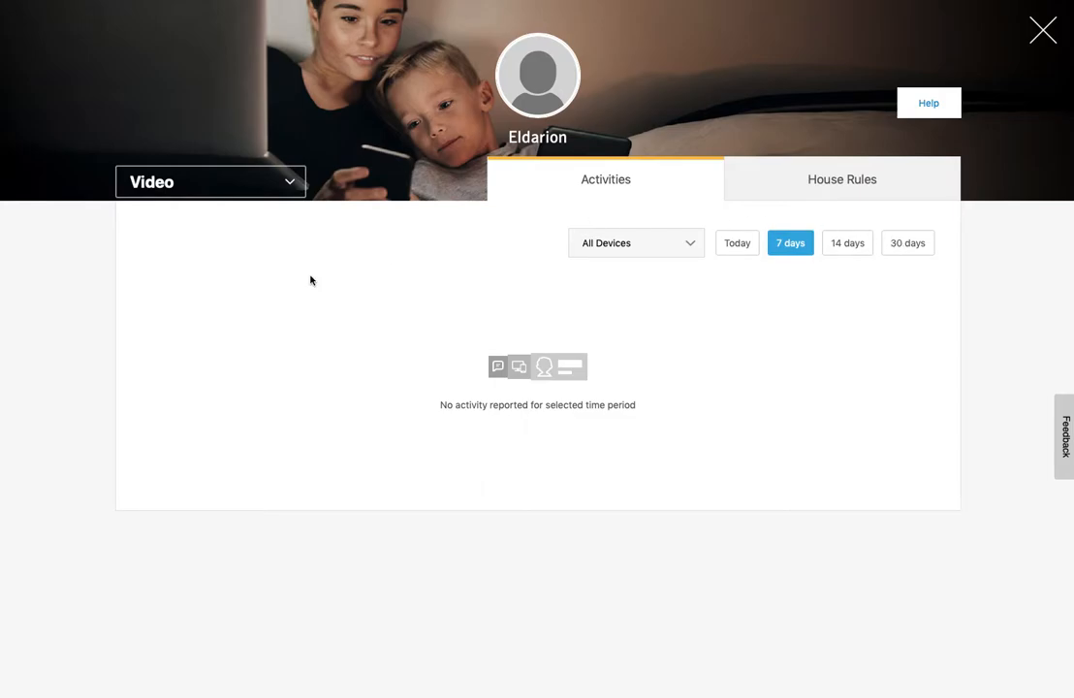
{"action": "mouse_move", "coordinate": [294, 182]}
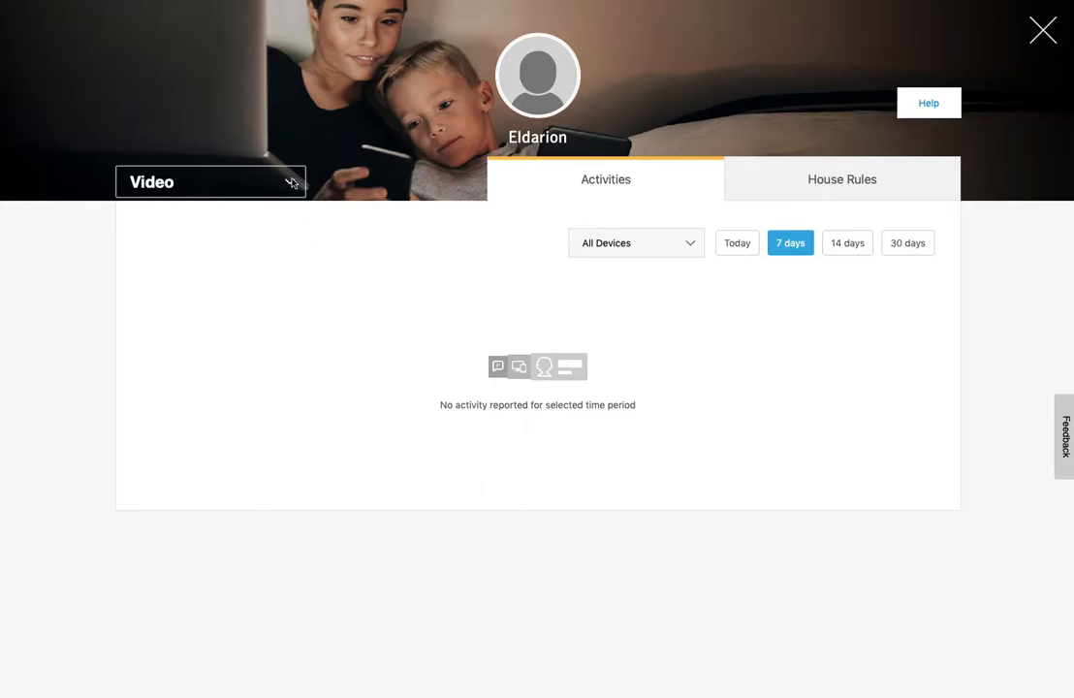
{"action": "mouse_move", "coordinate": [192, 134]}
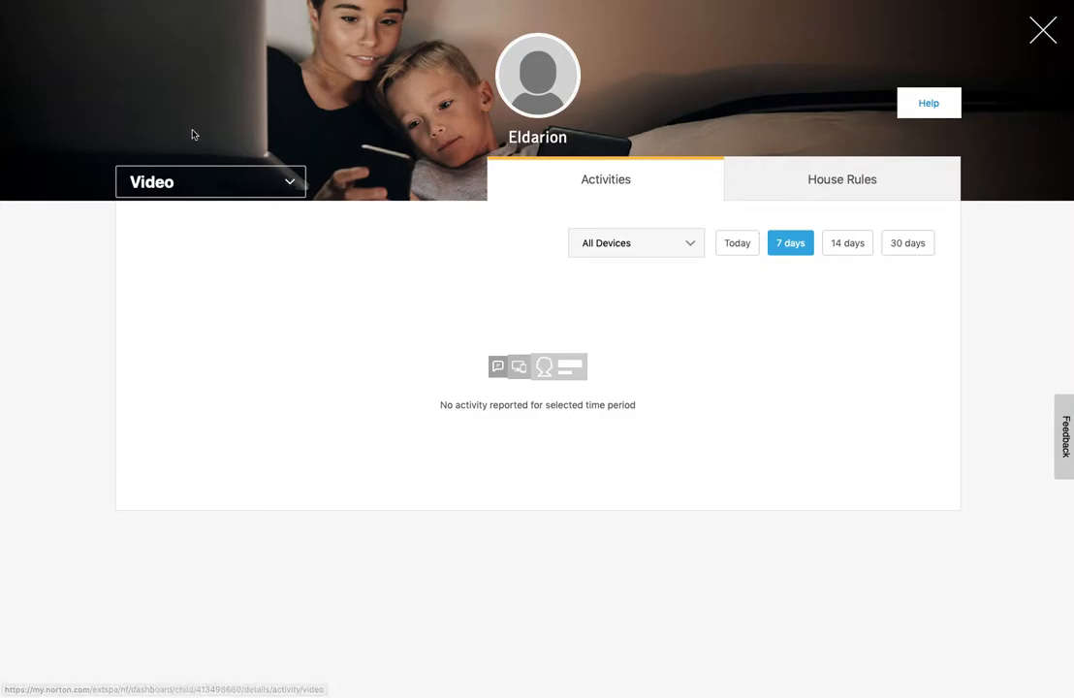
- Show the Video house rules for YouTube and Hulu, then open the category list
{"action": "left_click", "coordinate": [841, 179]}
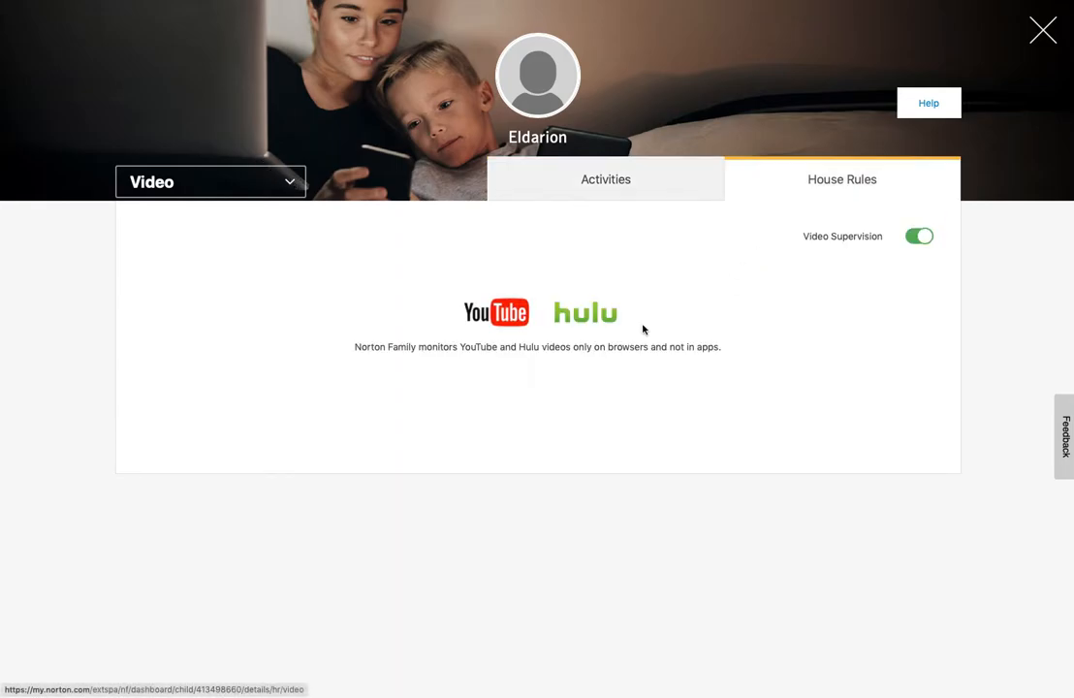
{"action": "mouse_move", "coordinate": [630, 340]}
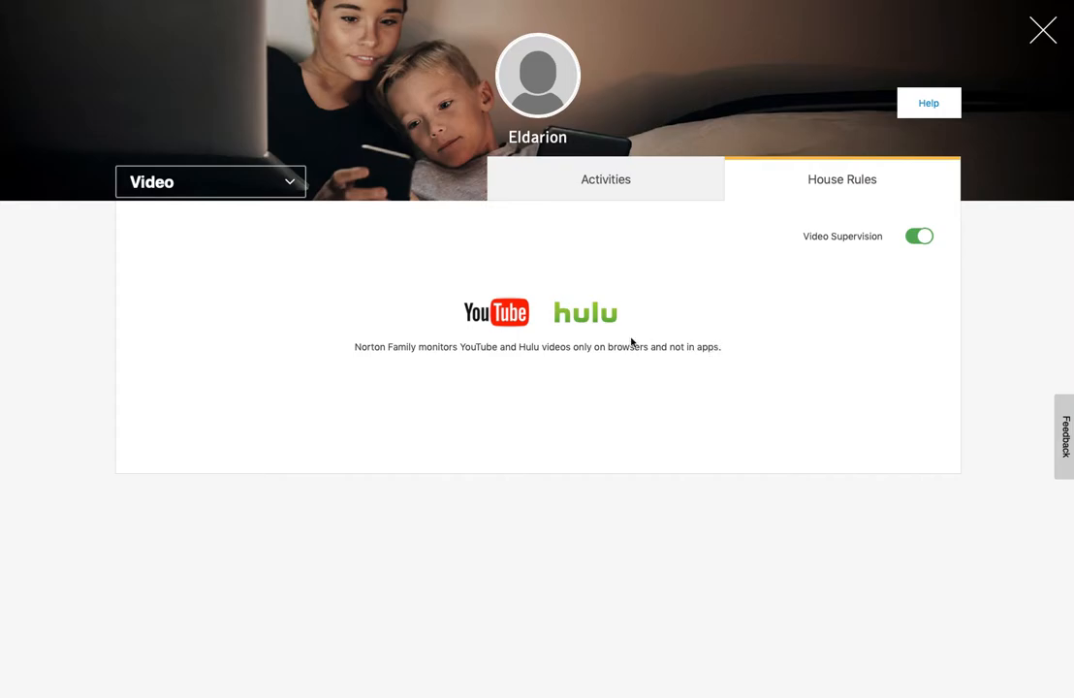
{"action": "mouse_move", "coordinate": [660, 182]}
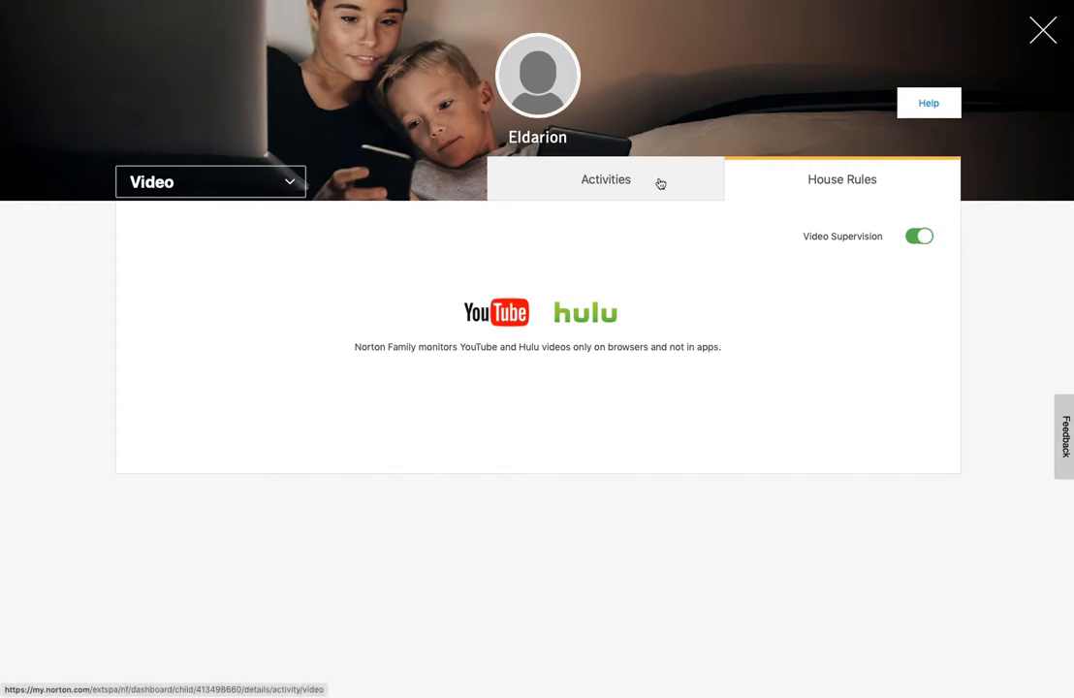
{"action": "left_click", "coordinate": [210, 183]}
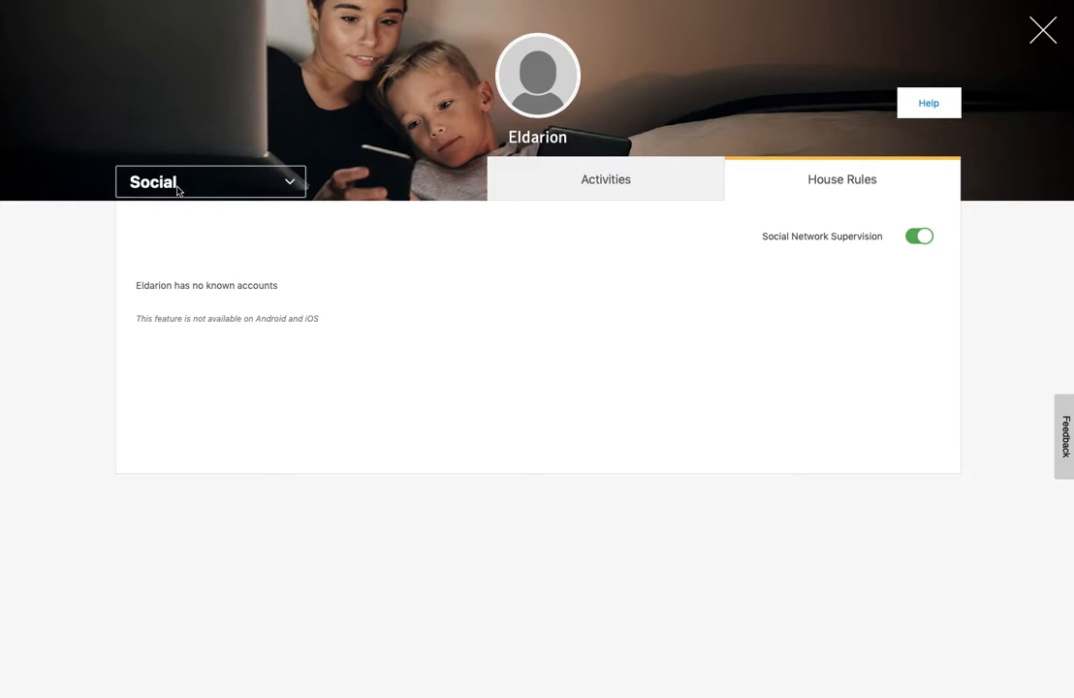
{"action": "mouse_move", "coordinate": [514, 245]}
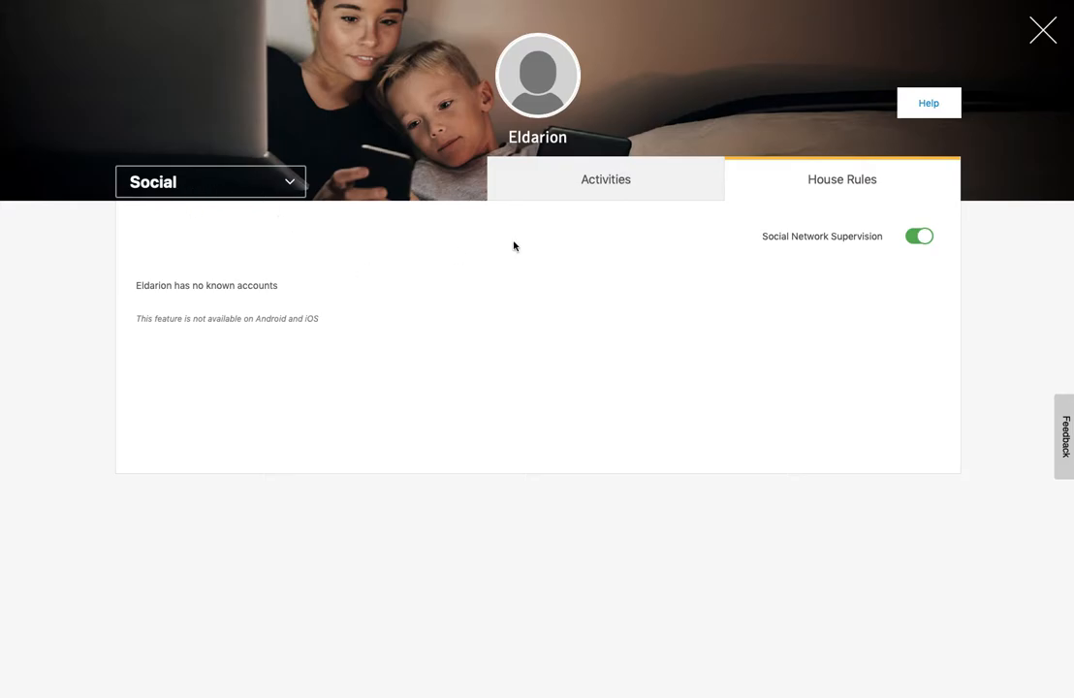
{"action": "mouse_move", "coordinate": [757, 186]}
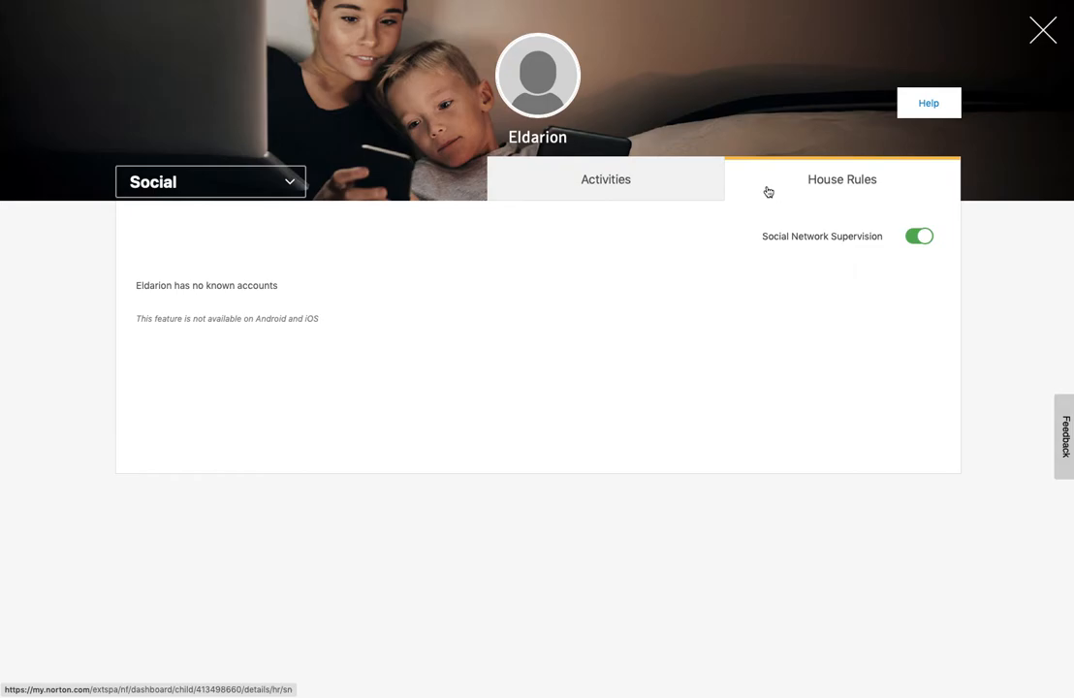
- Switch to Activities to see Eldarion's seven-day social networking activity
{"action": "left_click", "coordinate": [605, 180]}
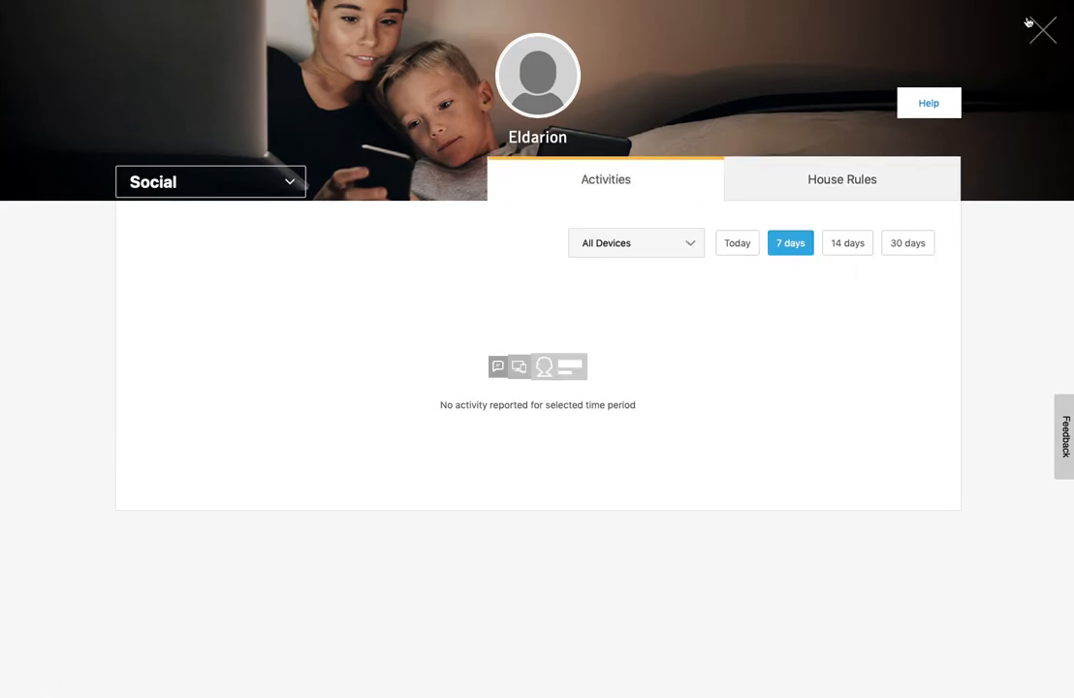
- Close the details view and scroll through Eldarion's seven-day activity summary dashboard
{"action": "left_click", "coordinate": [1043, 30]}
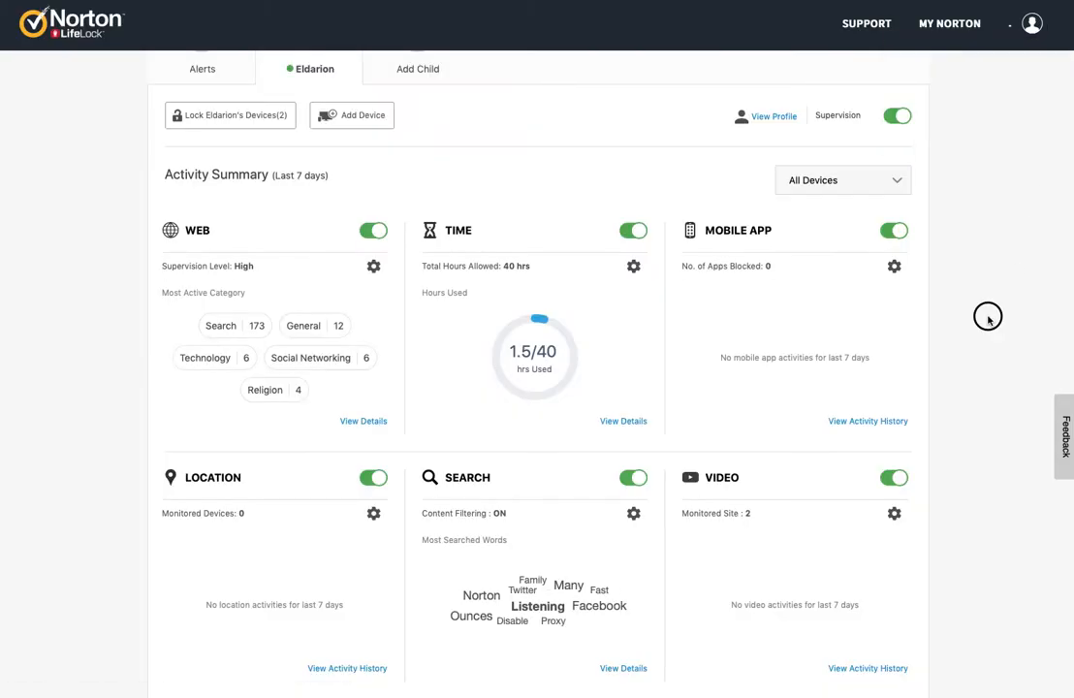
{"action": "scroll", "scroll_direction": "down", "scroll_amount": 3}
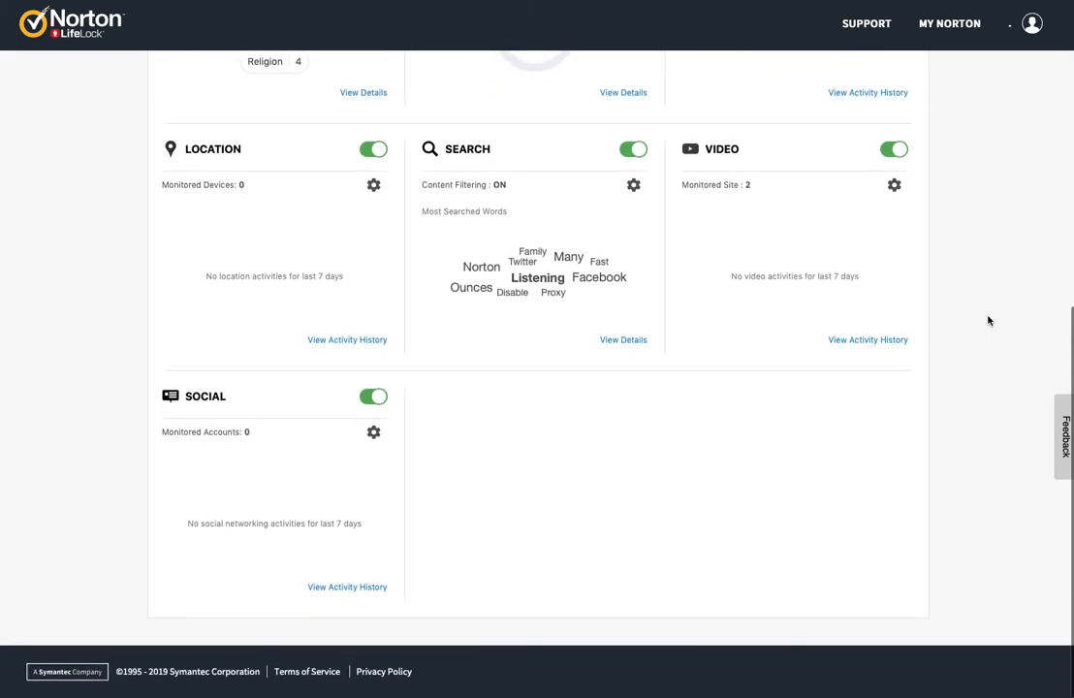
{"action": "scroll", "scroll_direction": "up", "scroll_amount": 3}
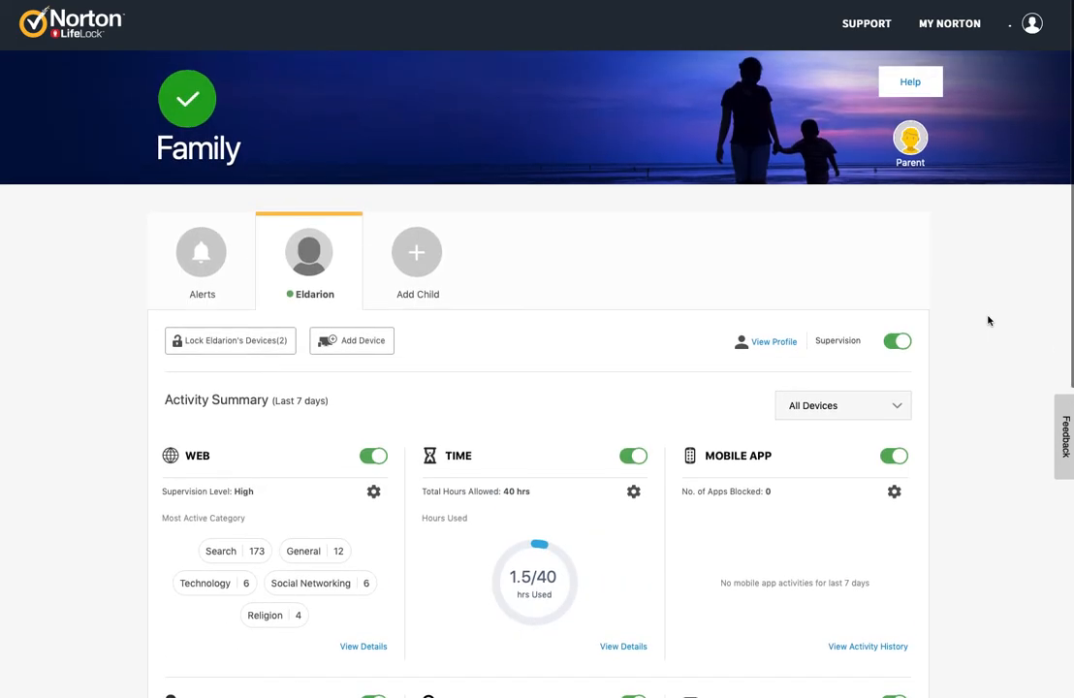